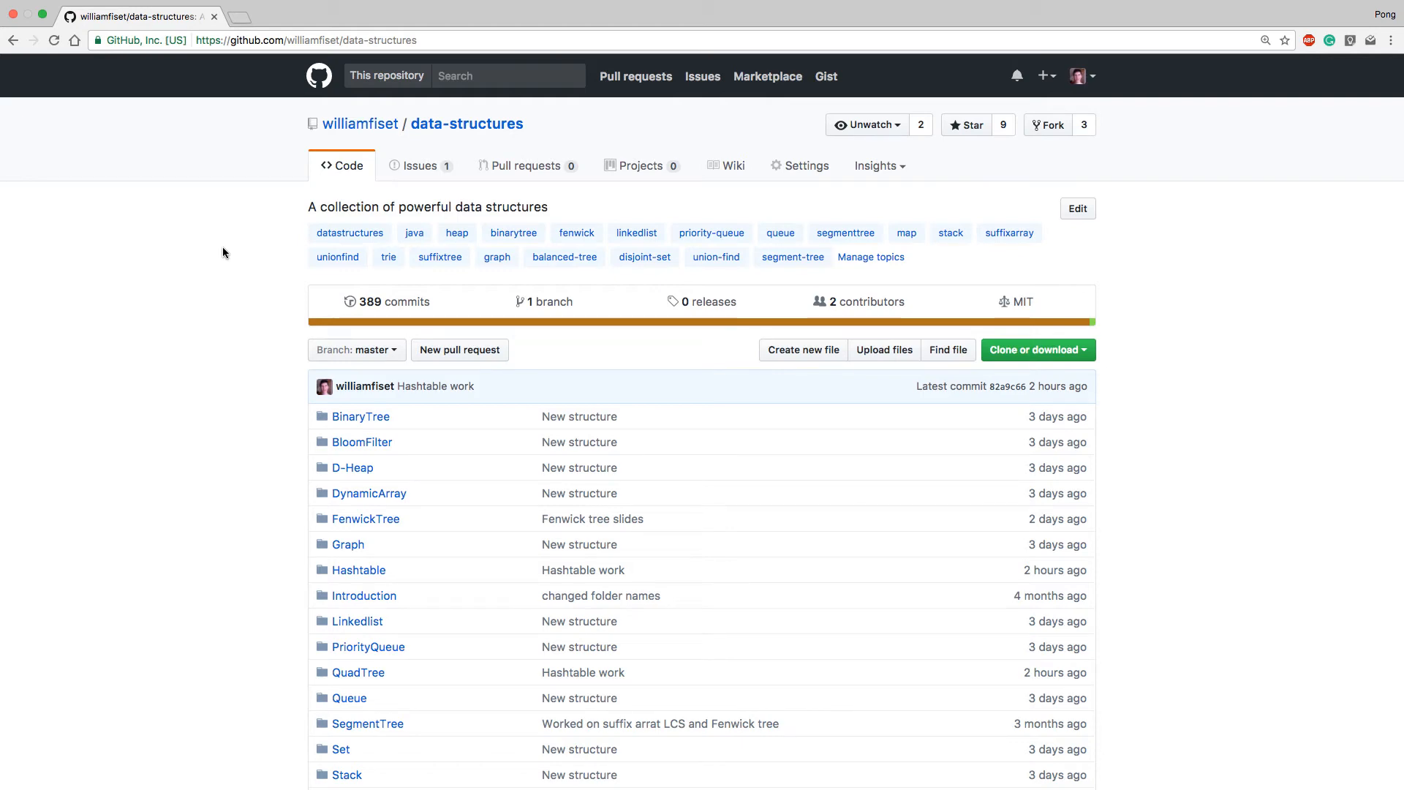
Step: Scroll down the data-structures repository and open its Hashtable folder
scroll("down", 3)
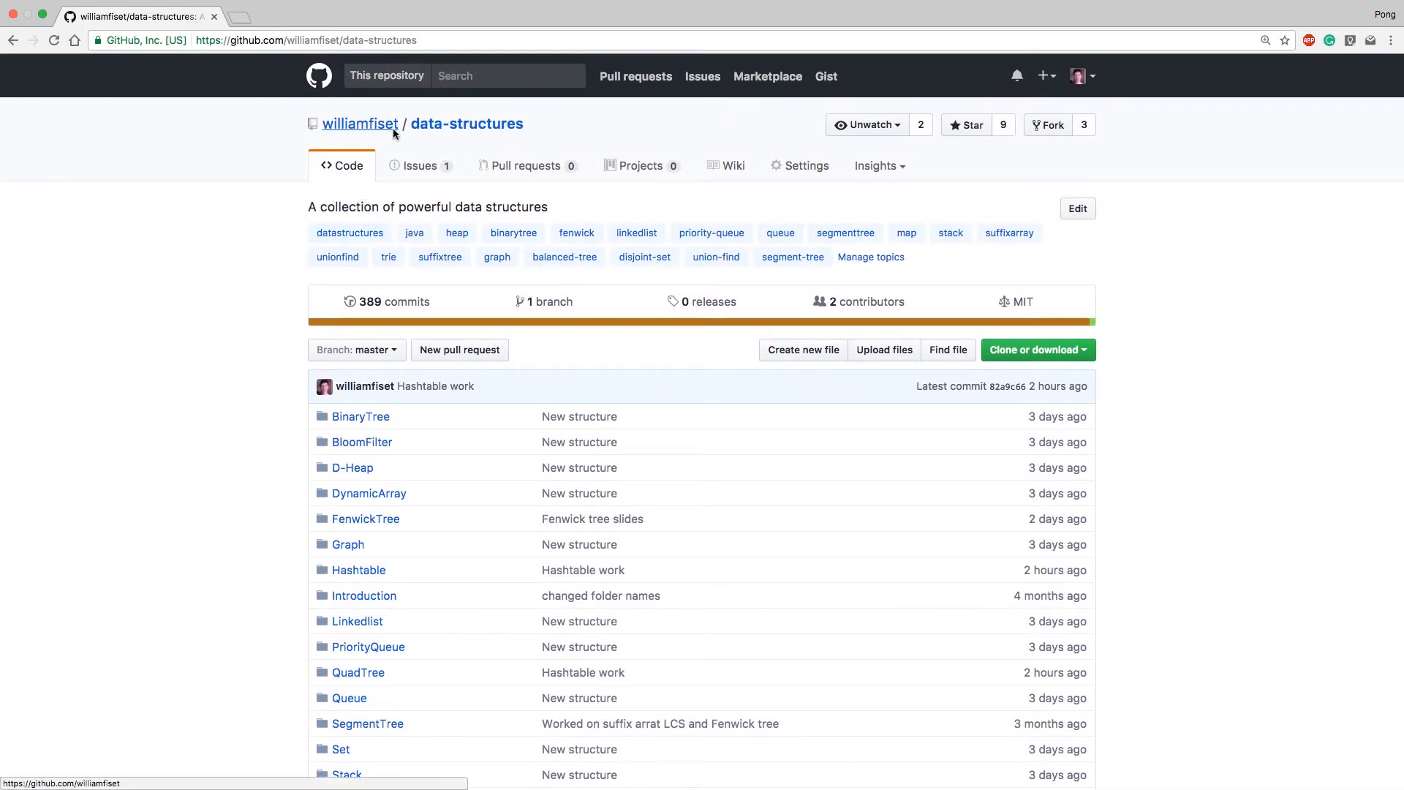
scroll("down", 3)
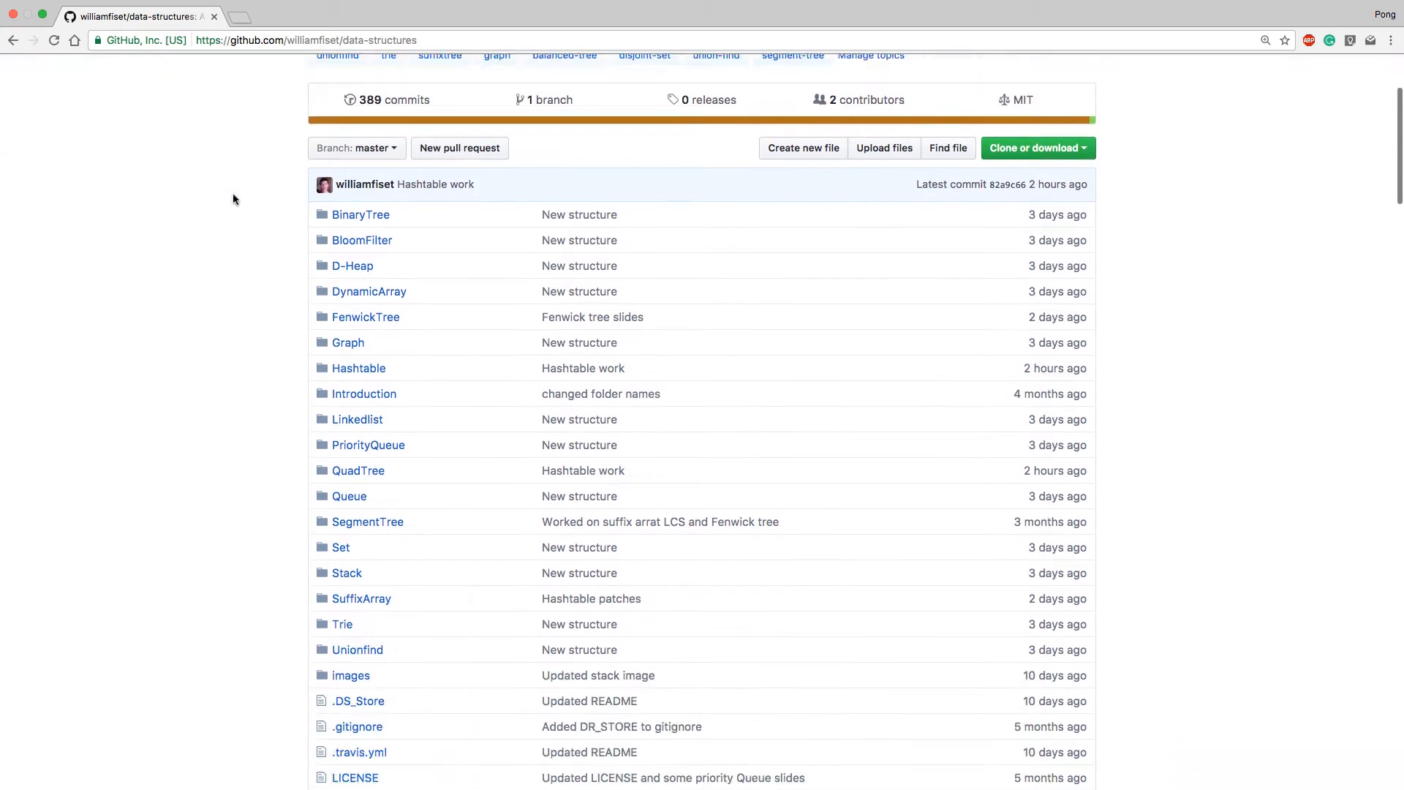
scroll("down", 3)
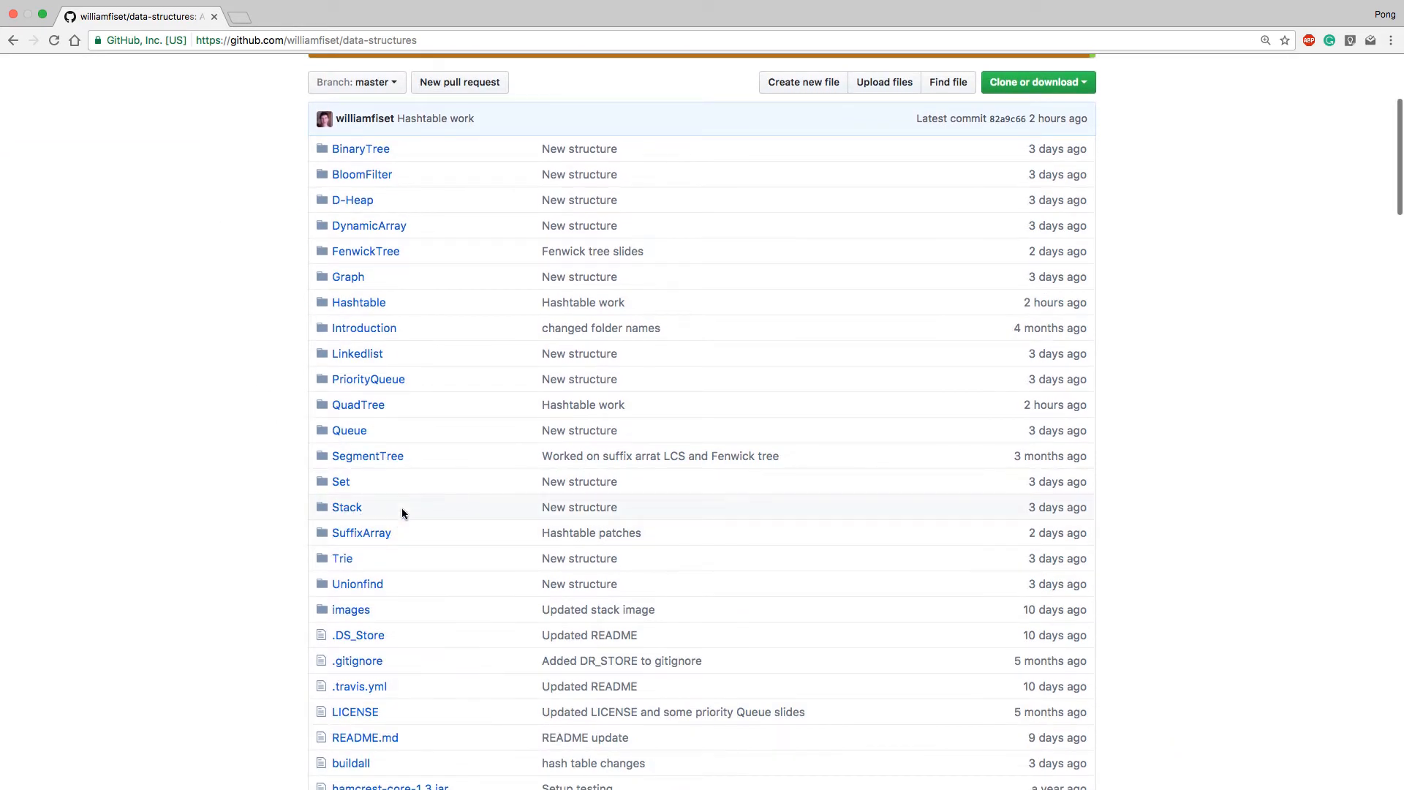
left_click(359, 302)
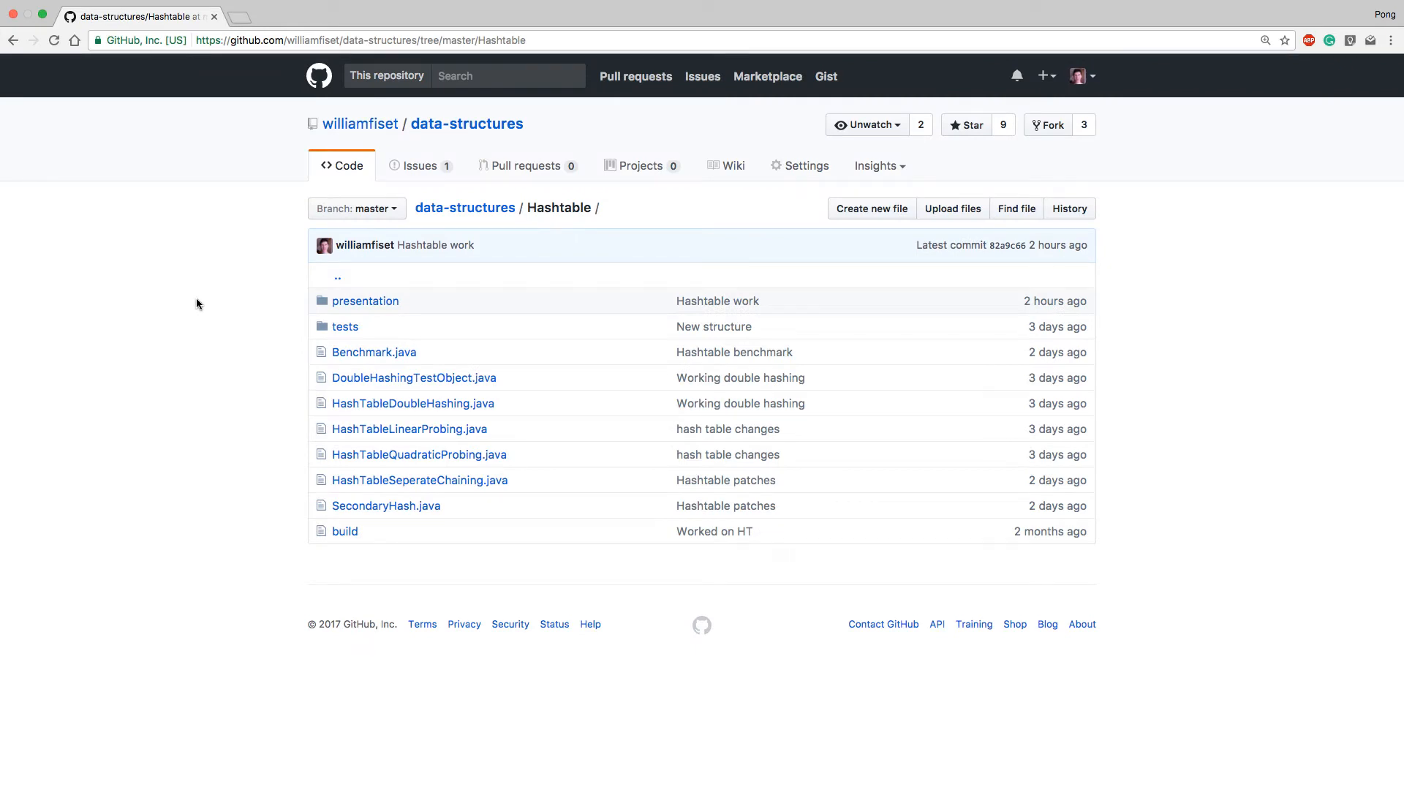
mouse_move(268, 486)
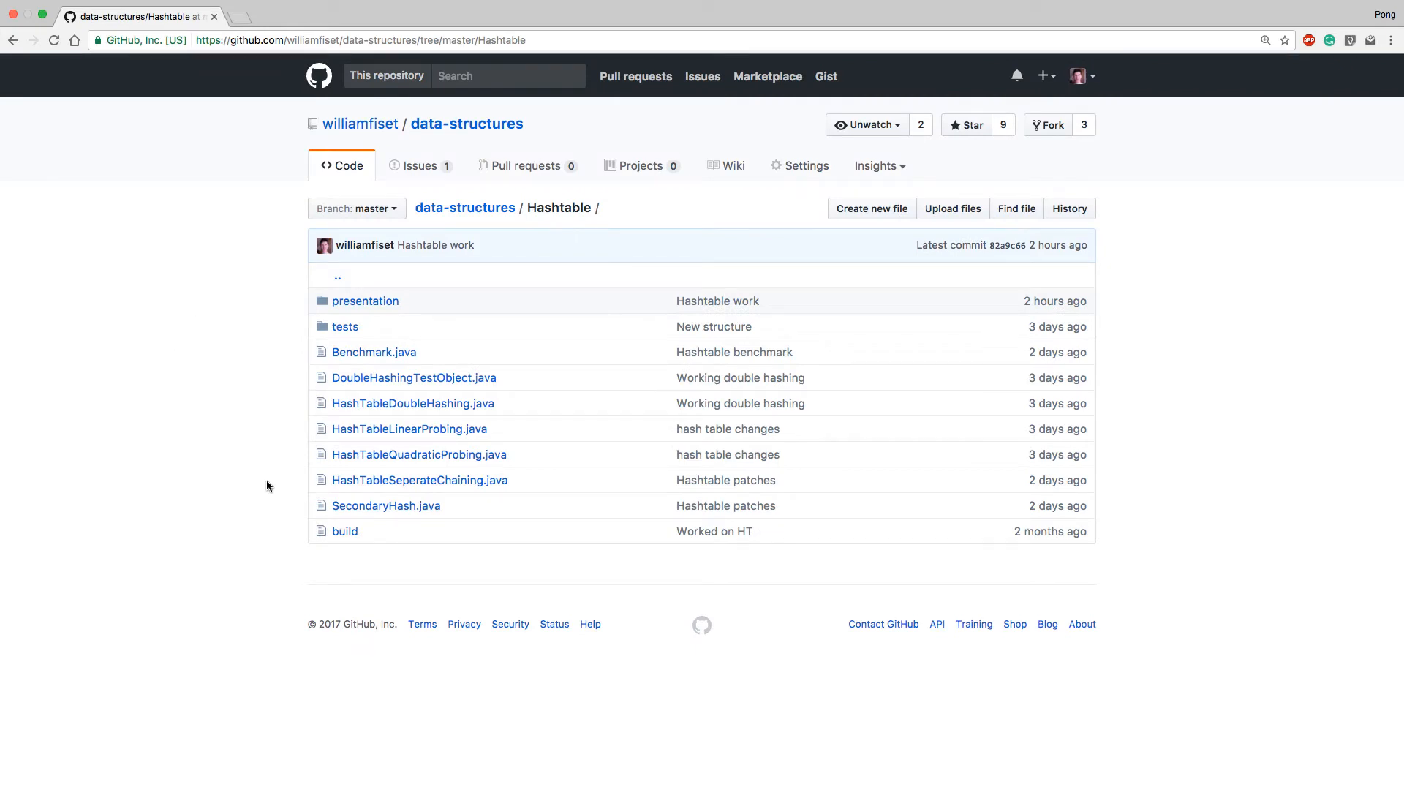
mouse_move(419, 480)
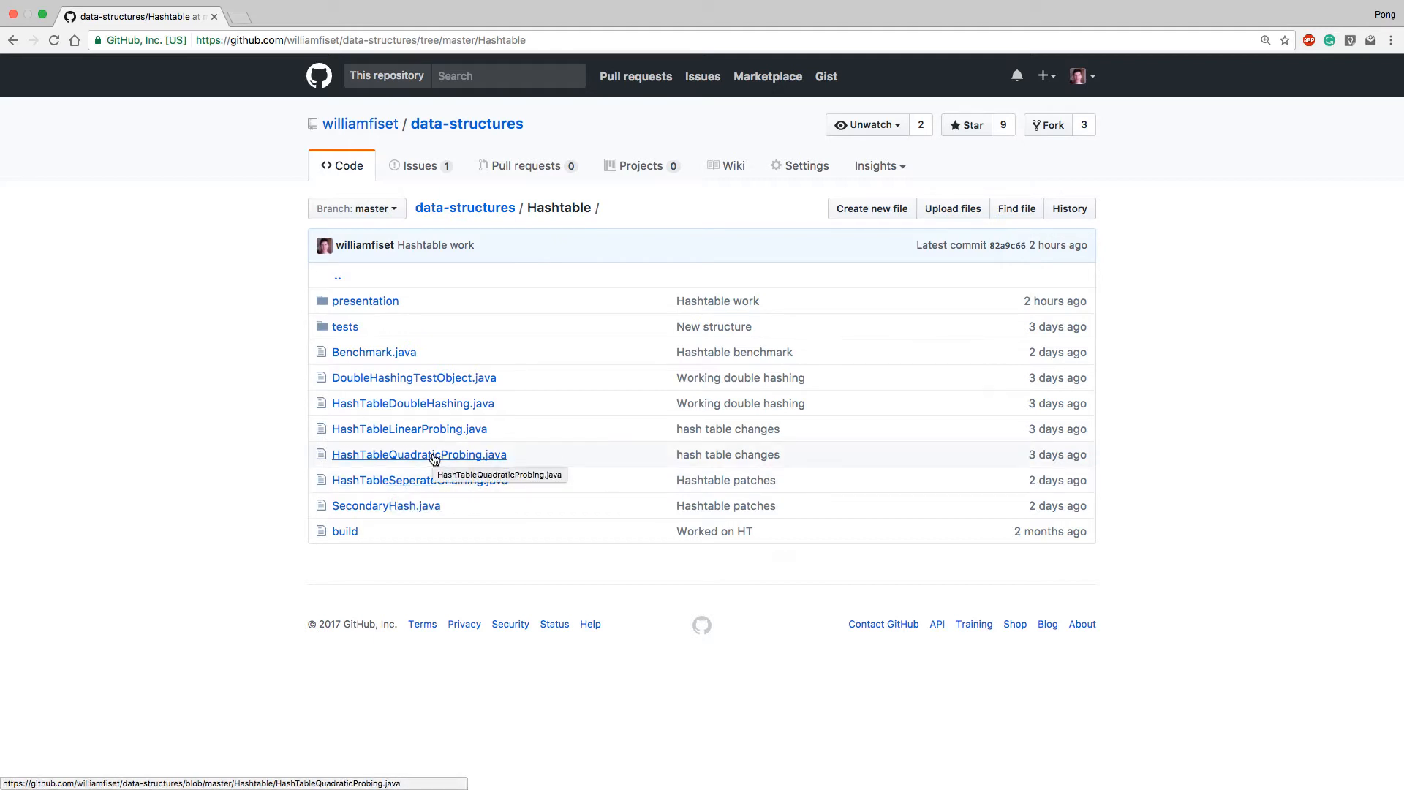
mouse_move(413, 403)
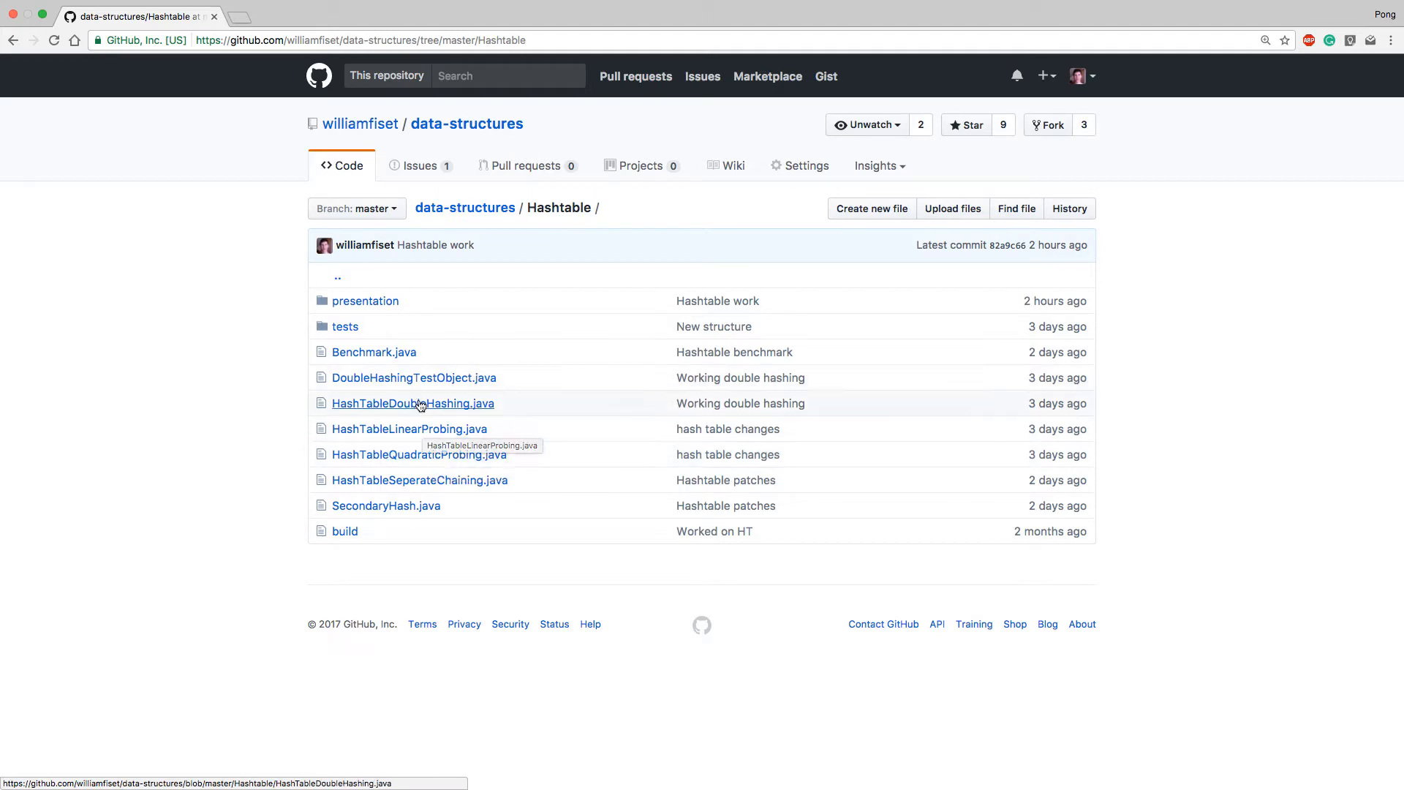
mouse_move(165, 270)
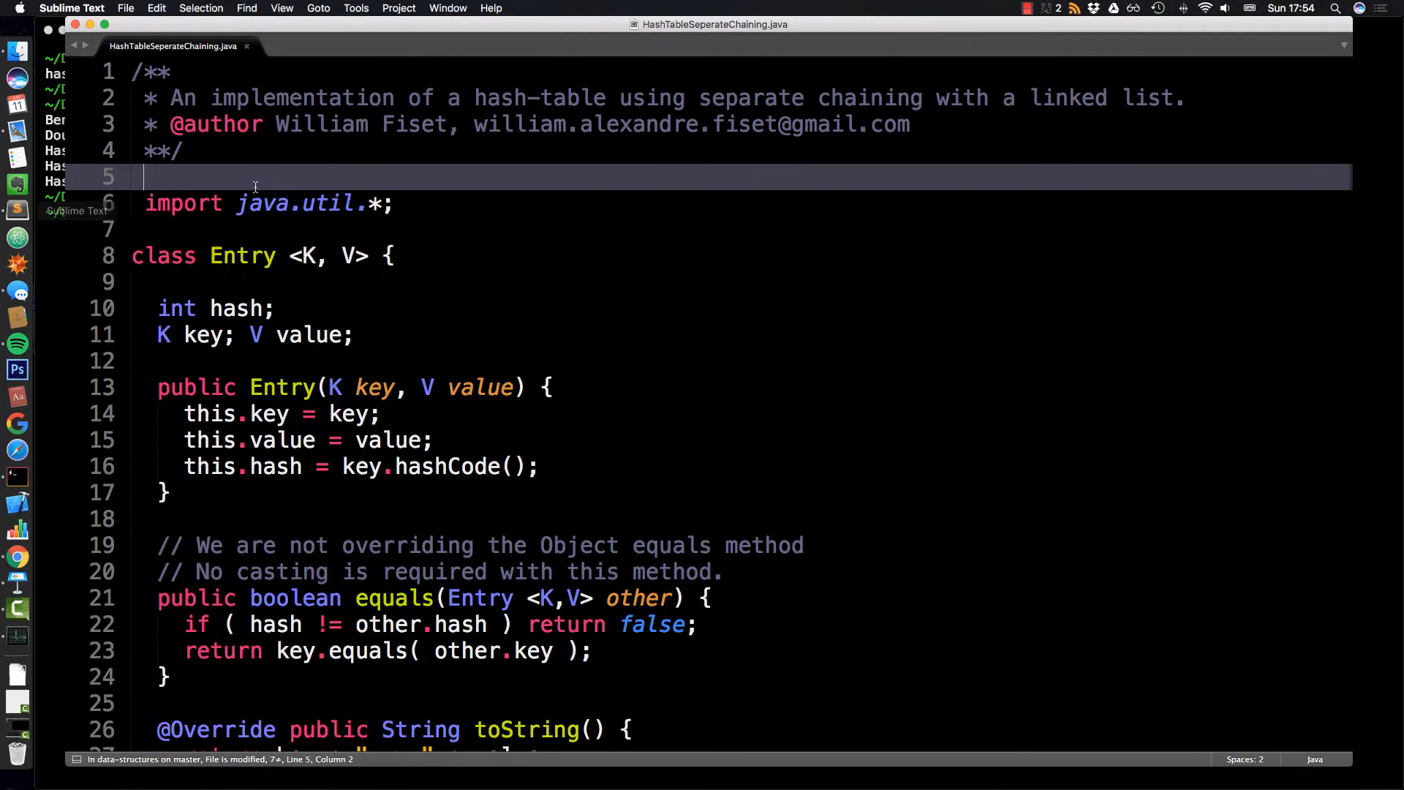
Step: Bring up HashTableSeperateChaining.java in Sublime Text with the Entry and main class bodies collapsed
left_click(281, 8)
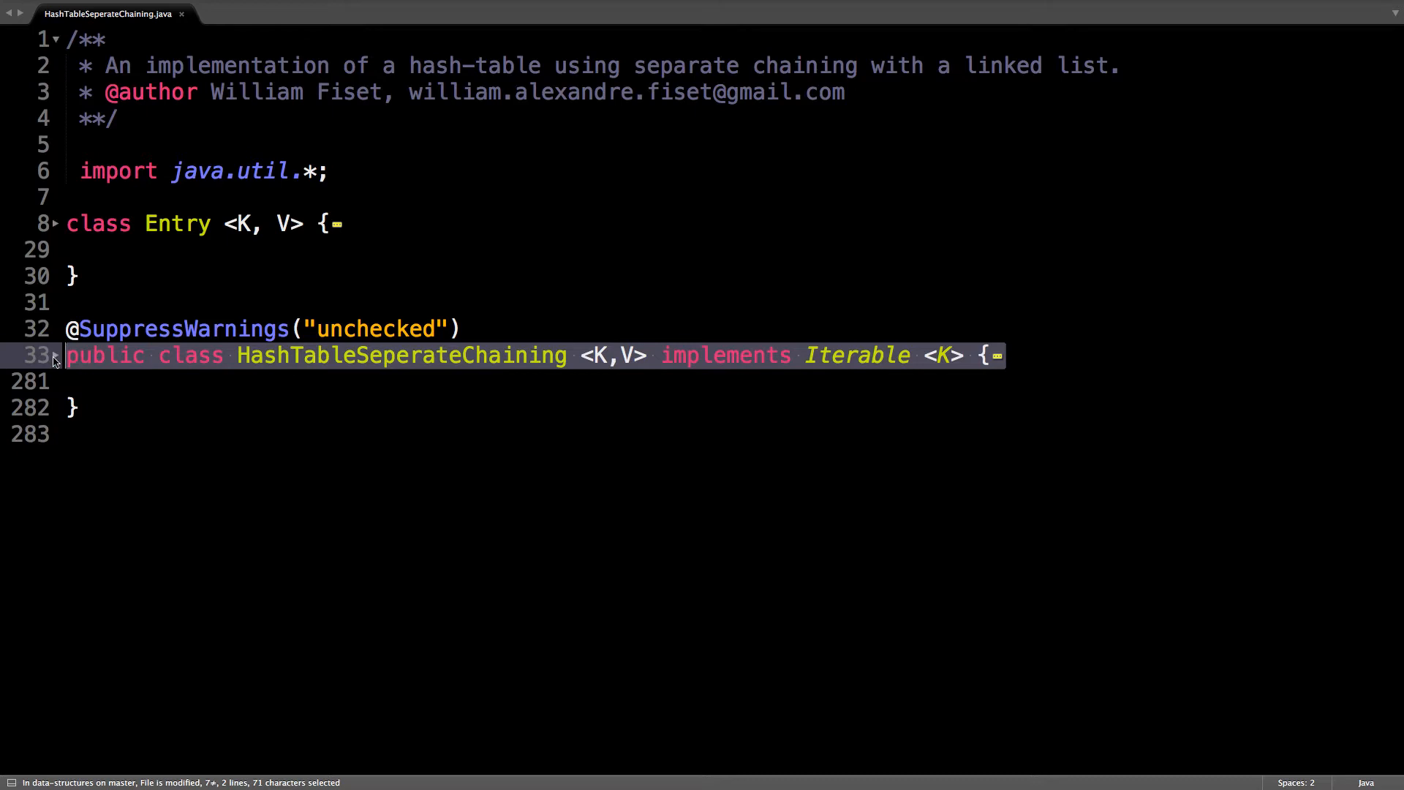
Step: Expand the Entry class to reveal its hash, key and value fields
left_click(52, 223)
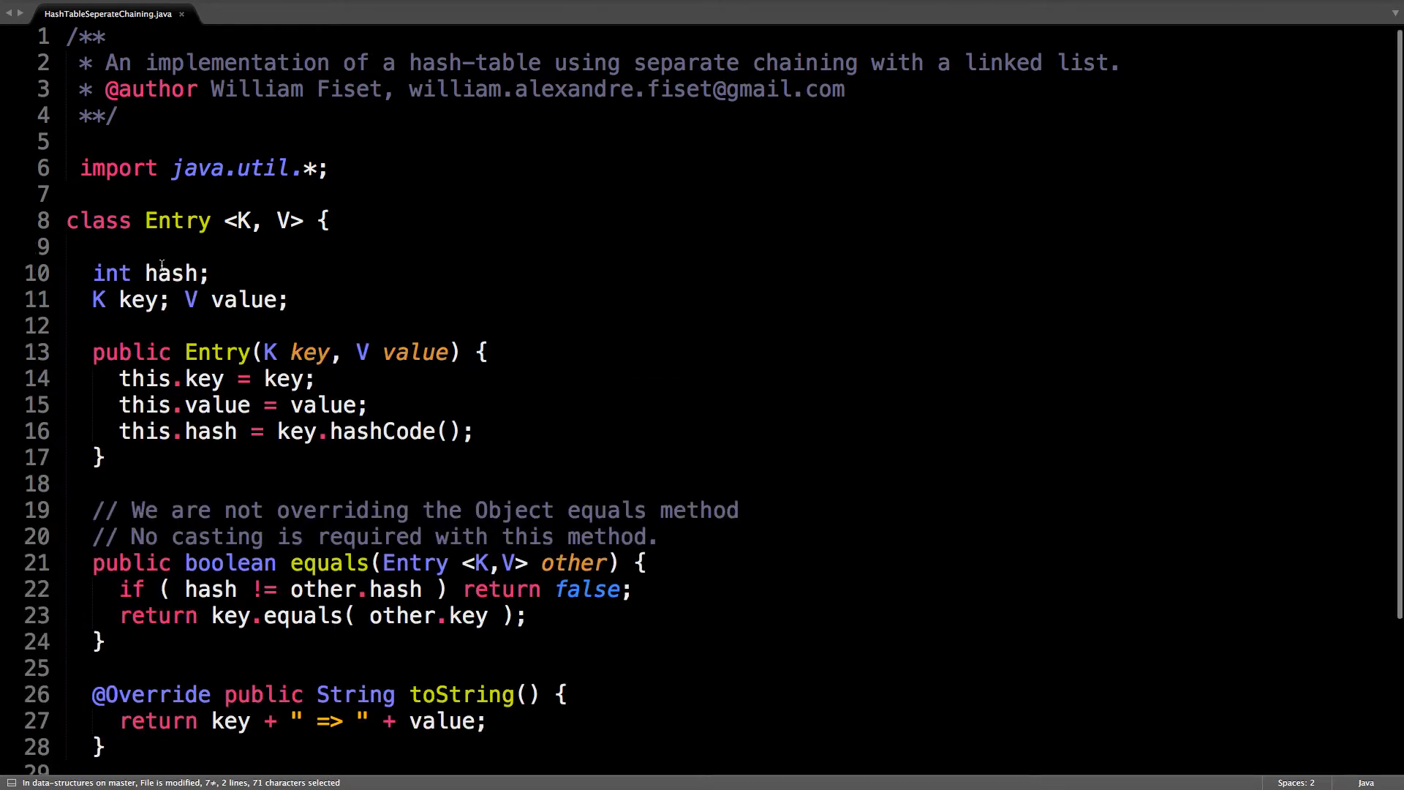
scroll("down", 3)
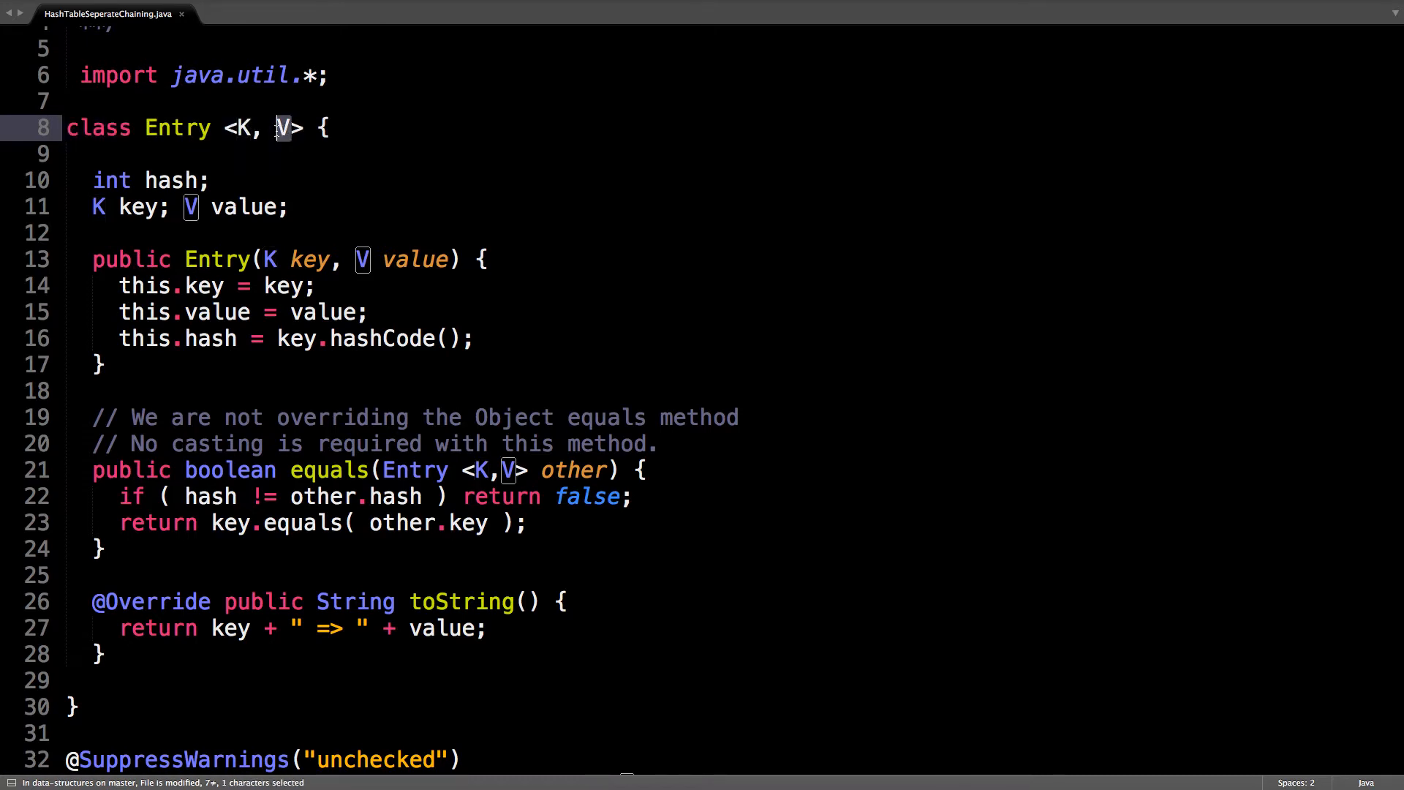
left_click(197, 152)
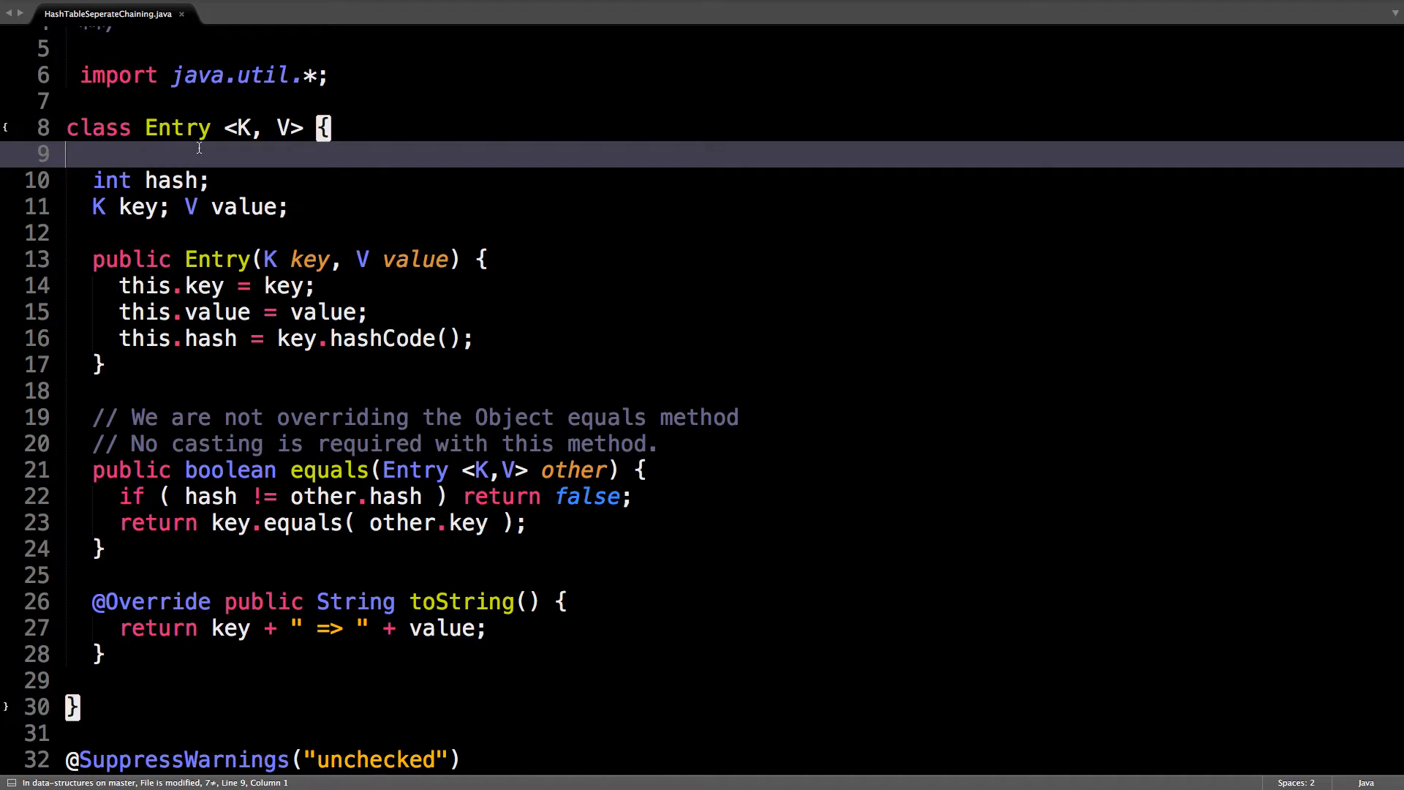
Step: Highlight the constructor's key and value assignments and its key.hashCode() call
scroll("down", 3)
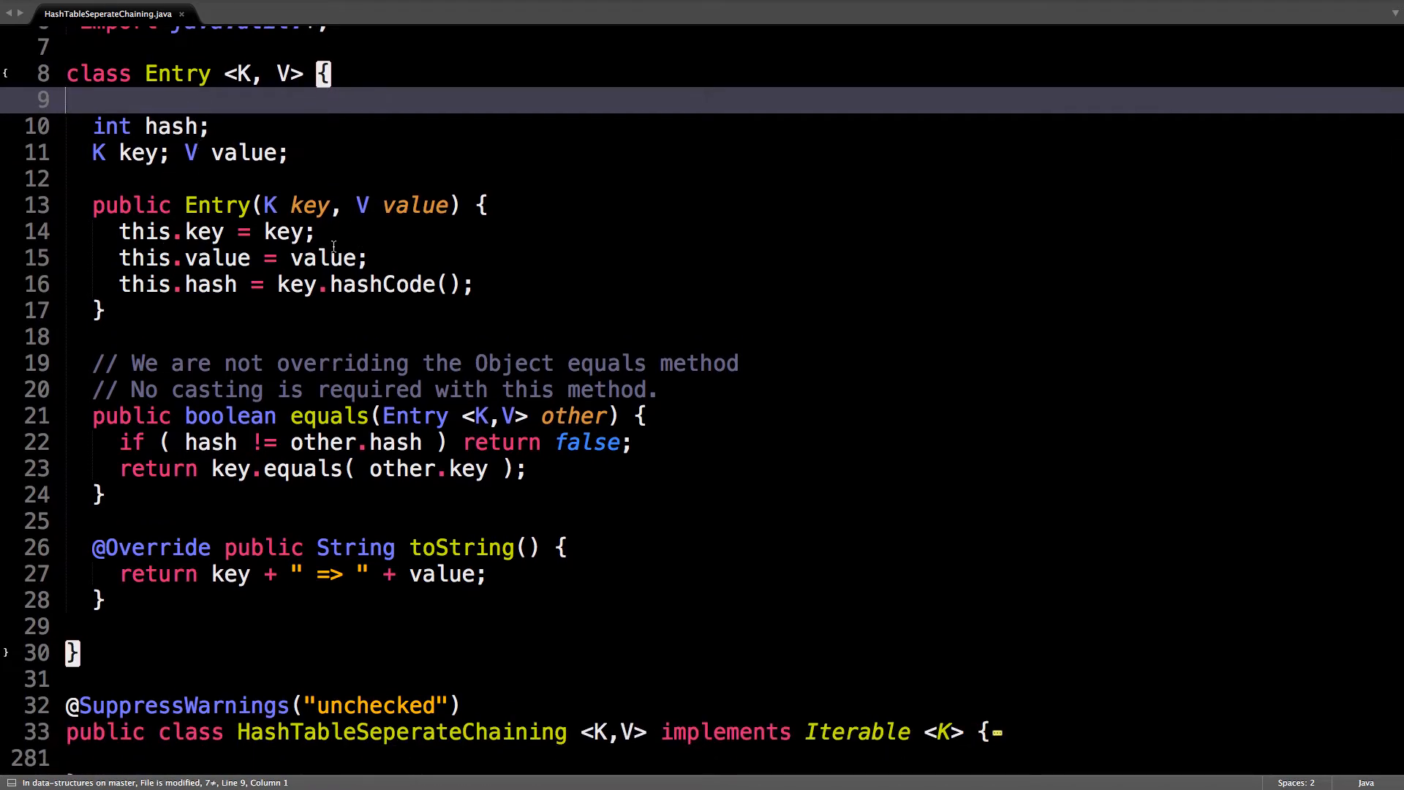
left_click_drag(117, 231, 367, 258)
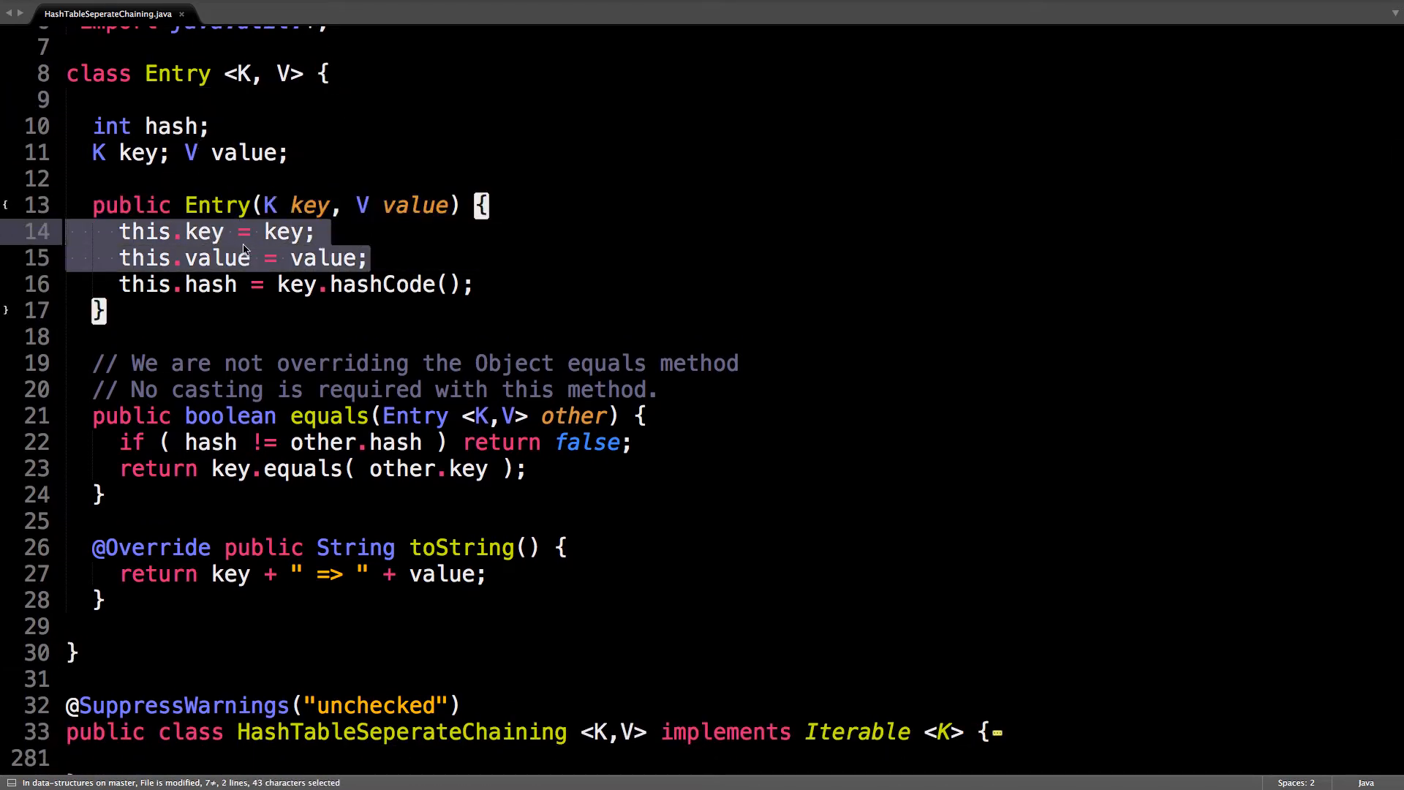
mouse_move(237, 284)
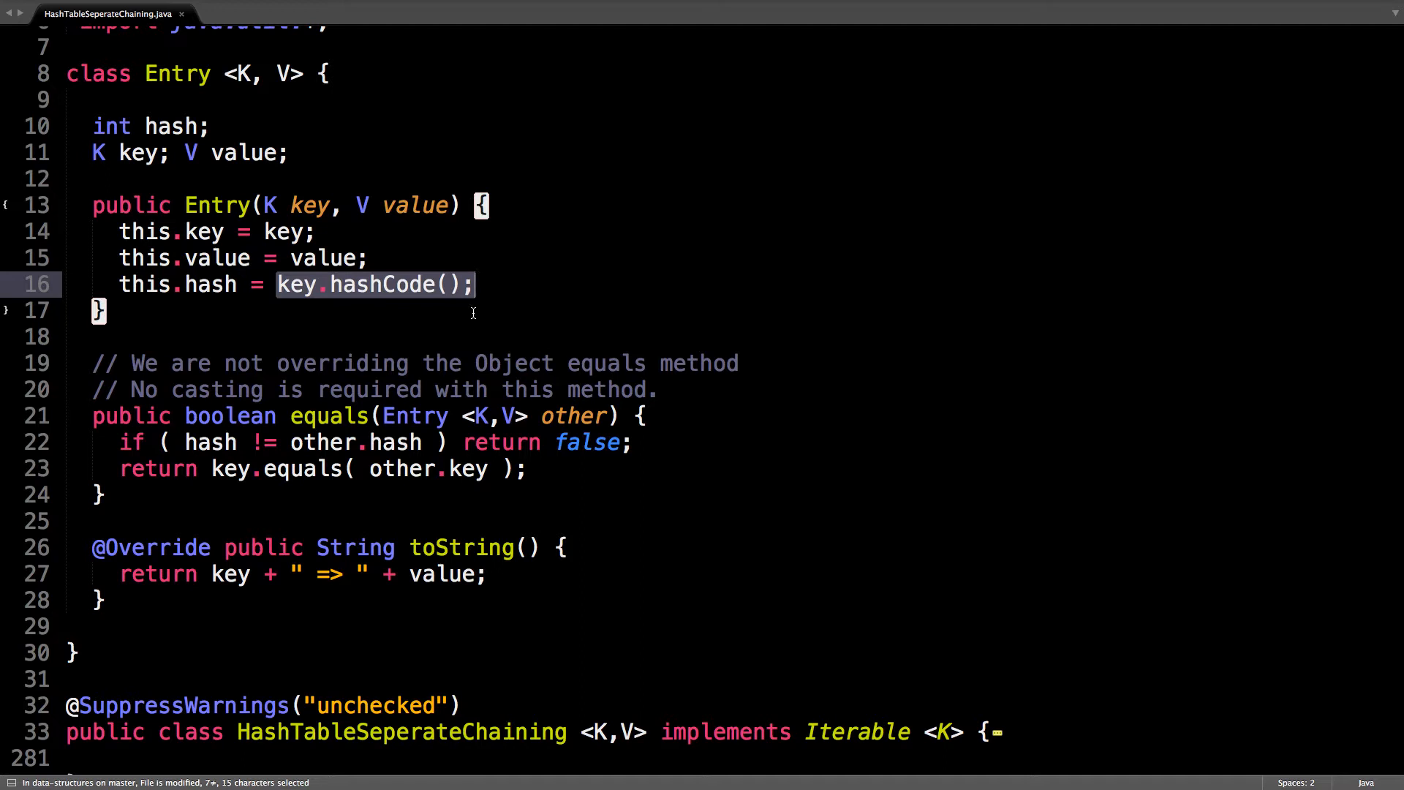
left_click(103, 311)
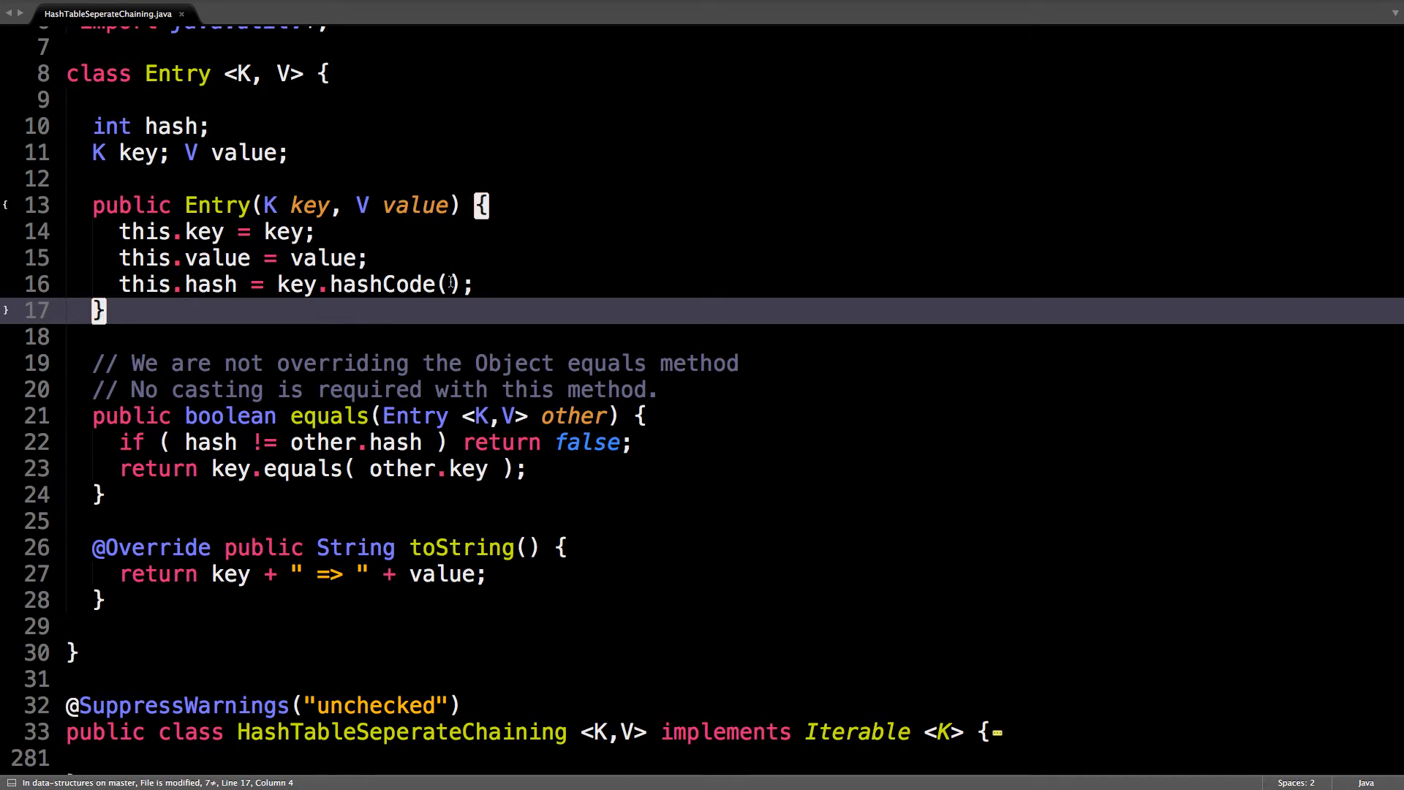
double_click(211, 284)
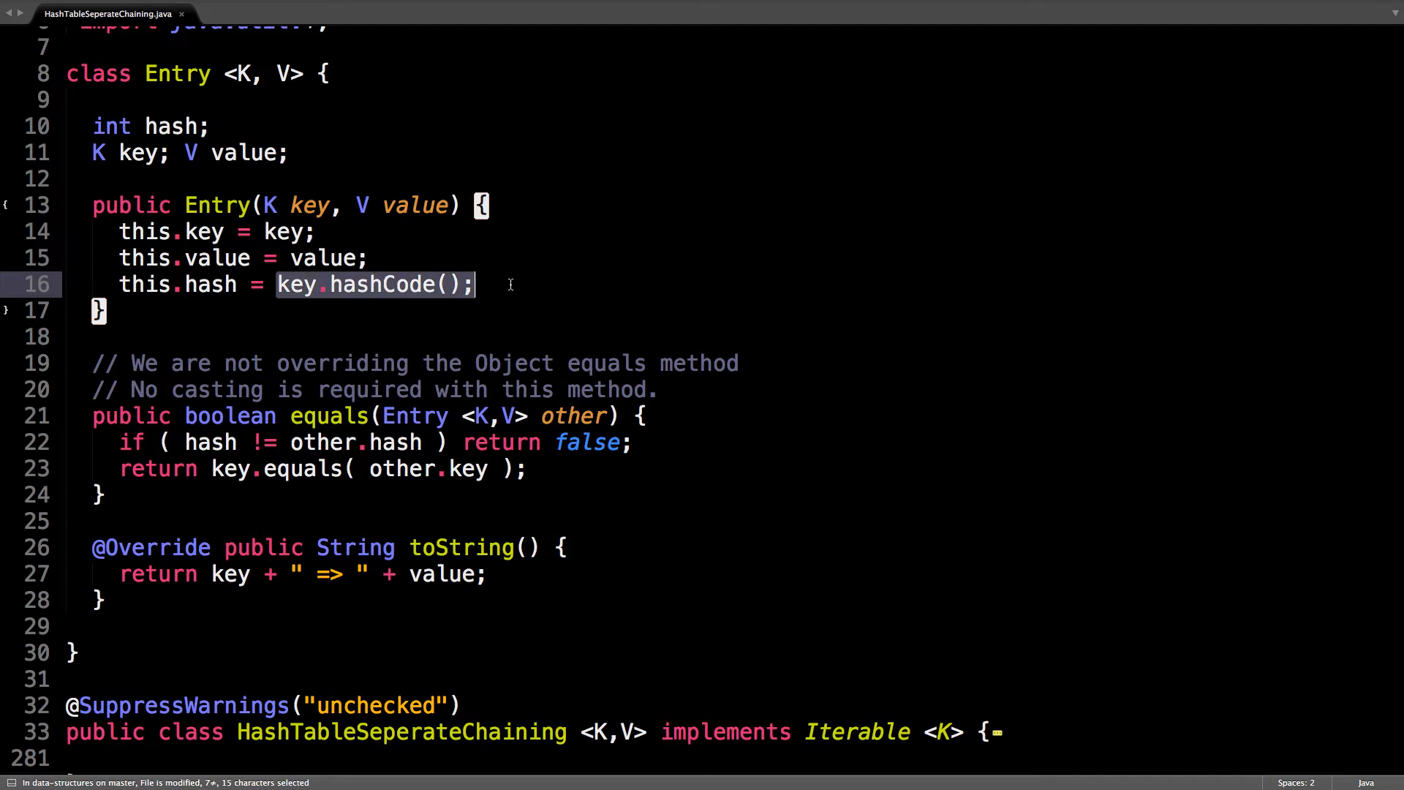
mouse_move(467, 331)
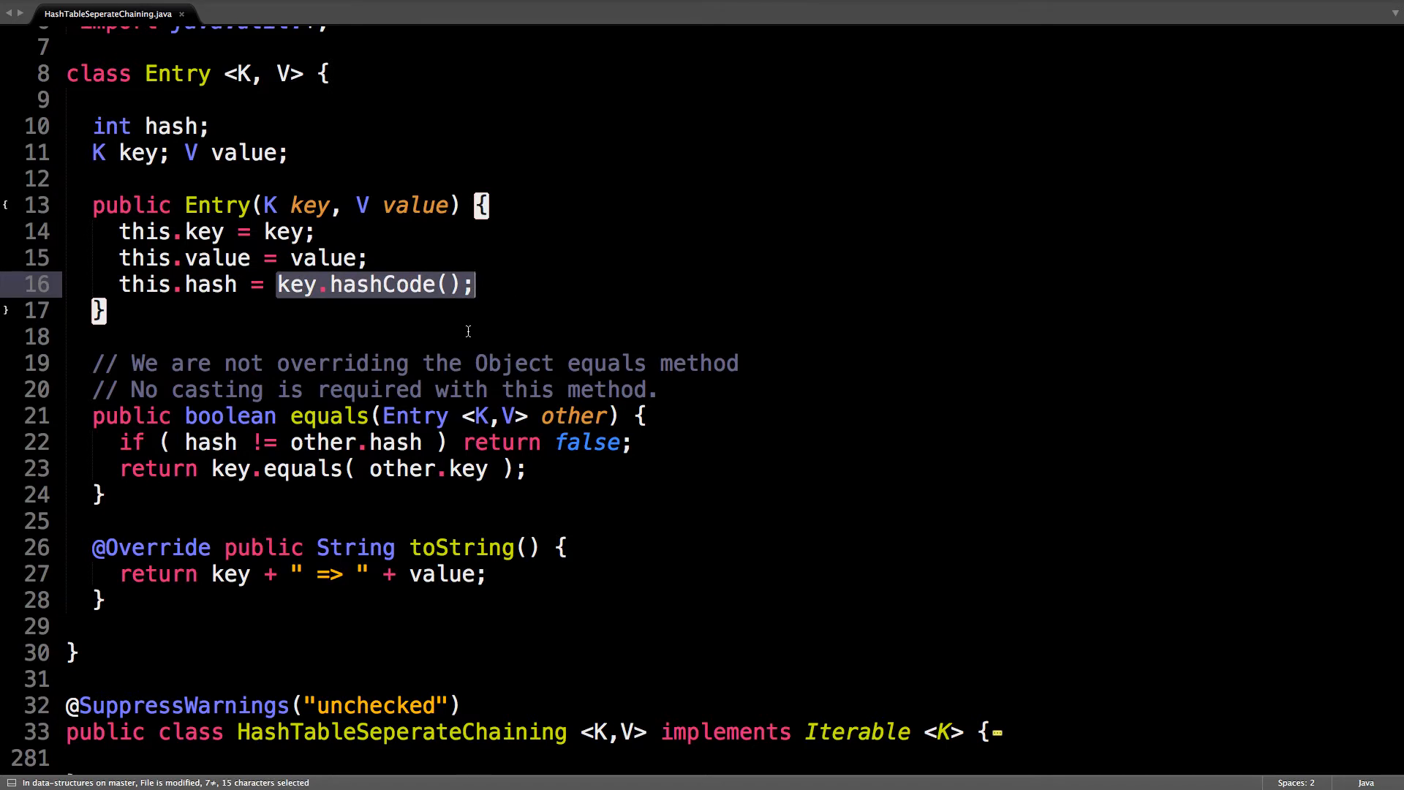
left_click(477, 284)
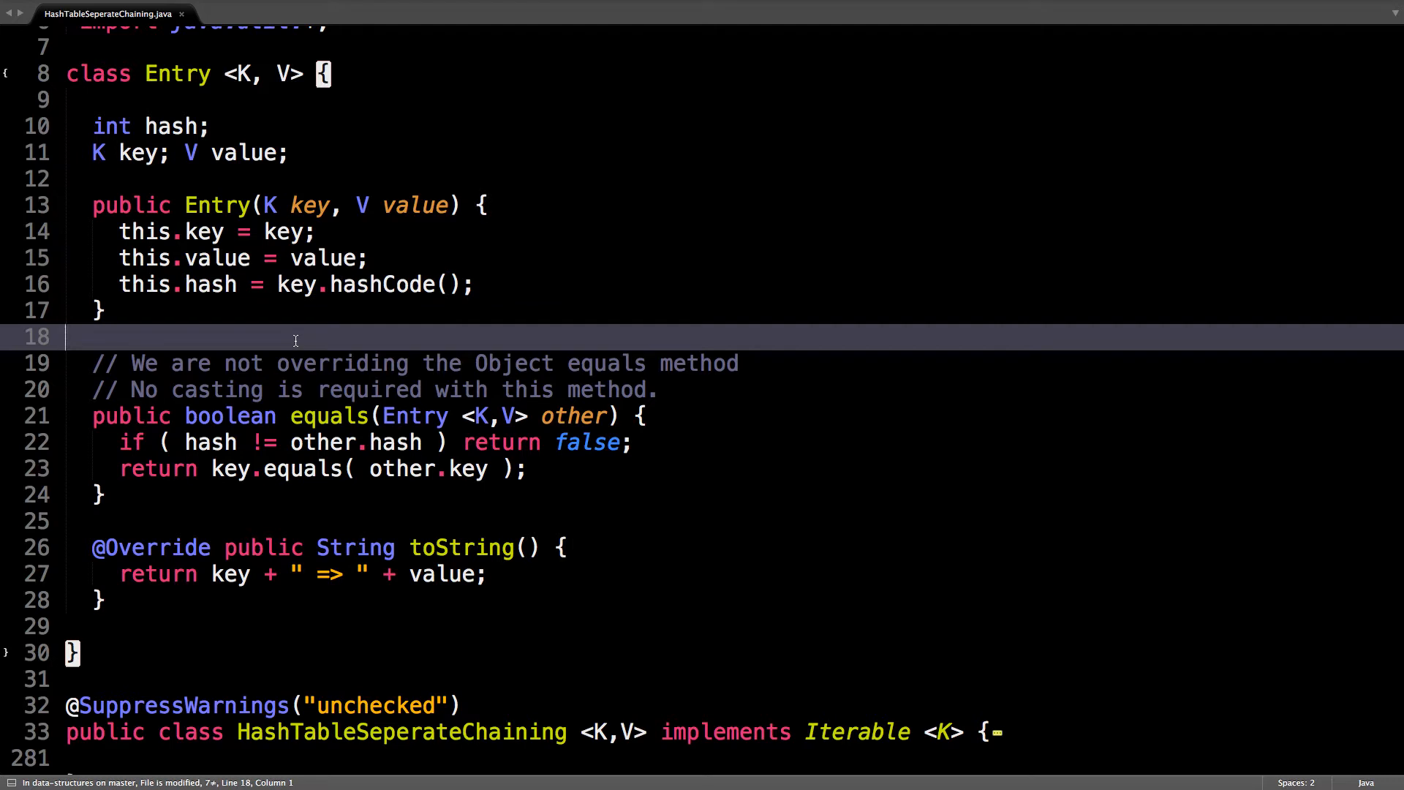
scroll("down", 3)
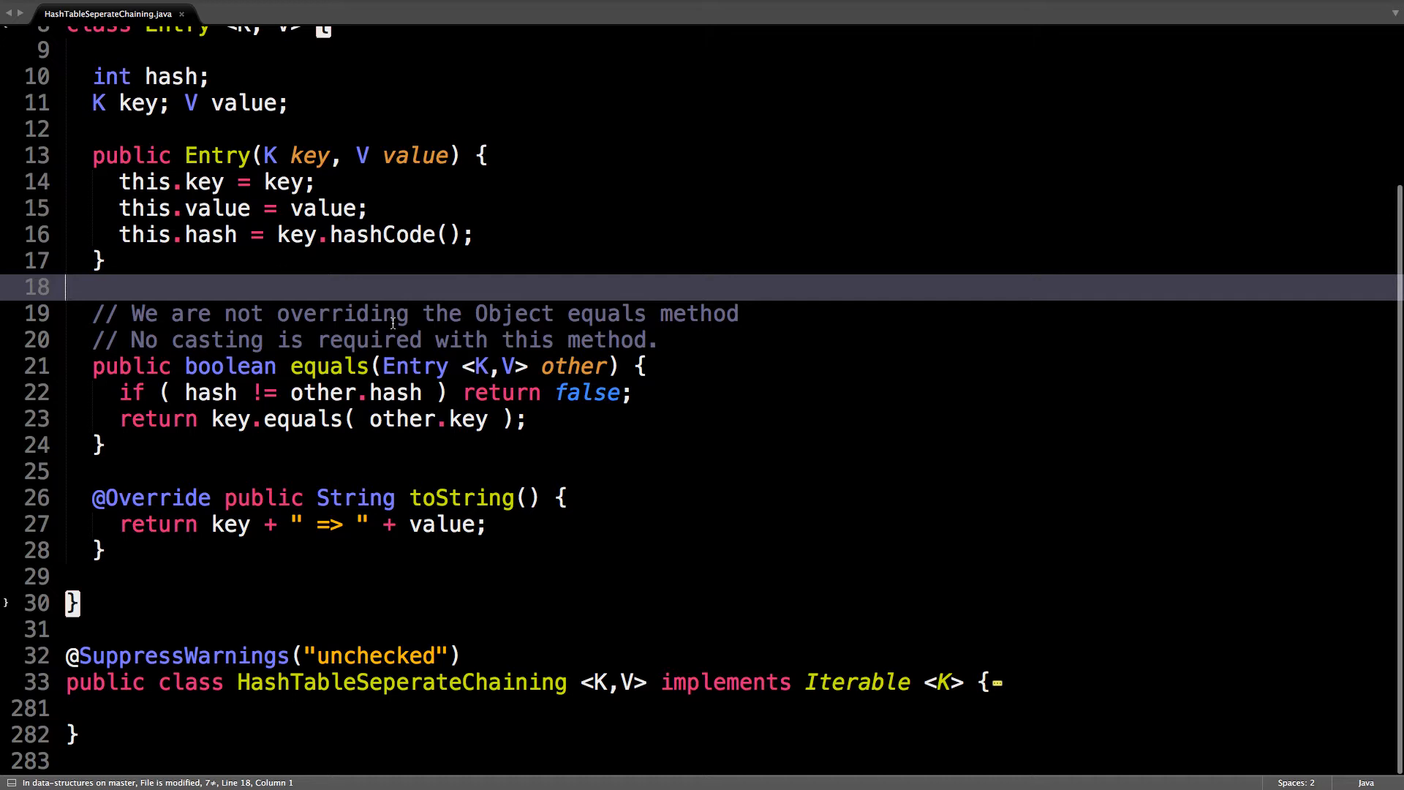
mouse_move(235, 392)
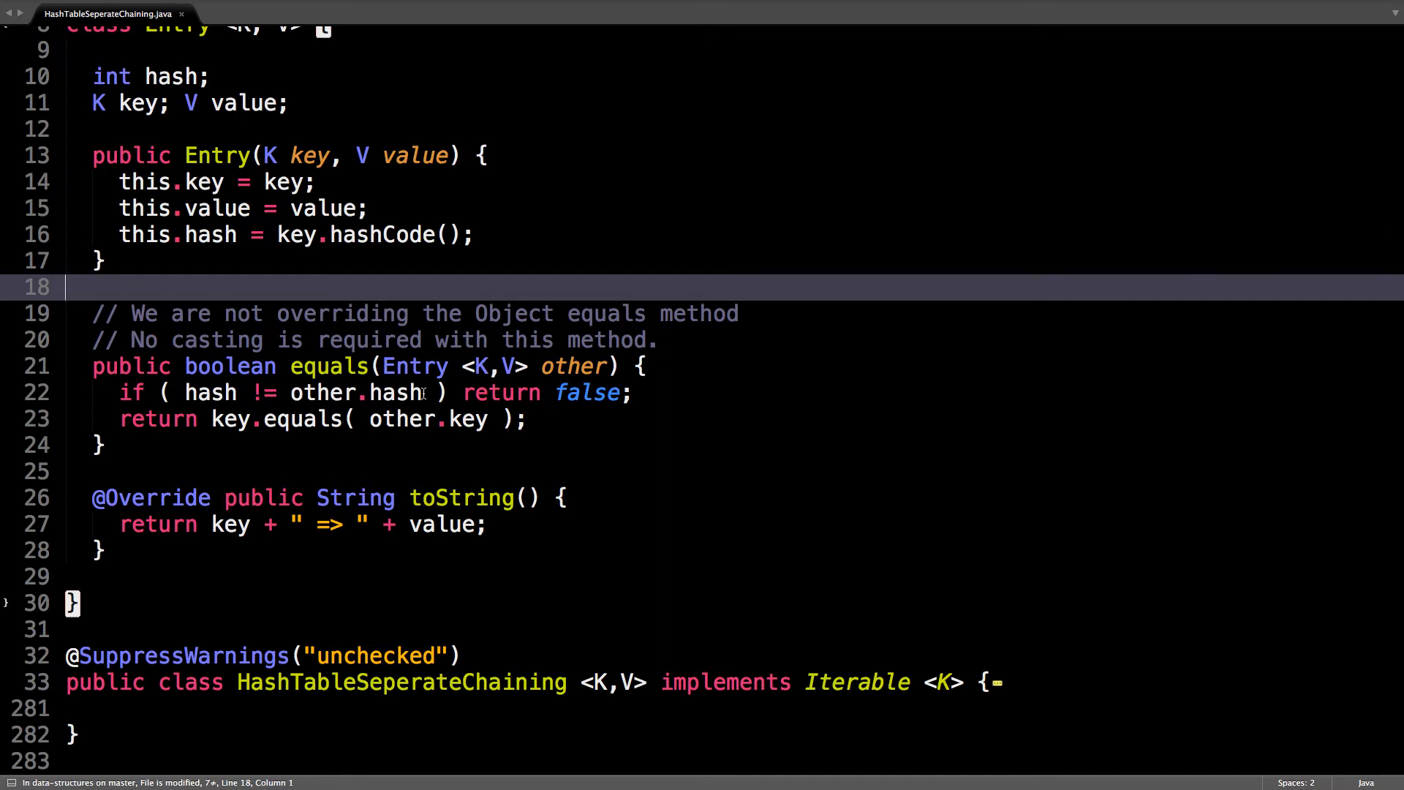
mouse_move(467, 392)
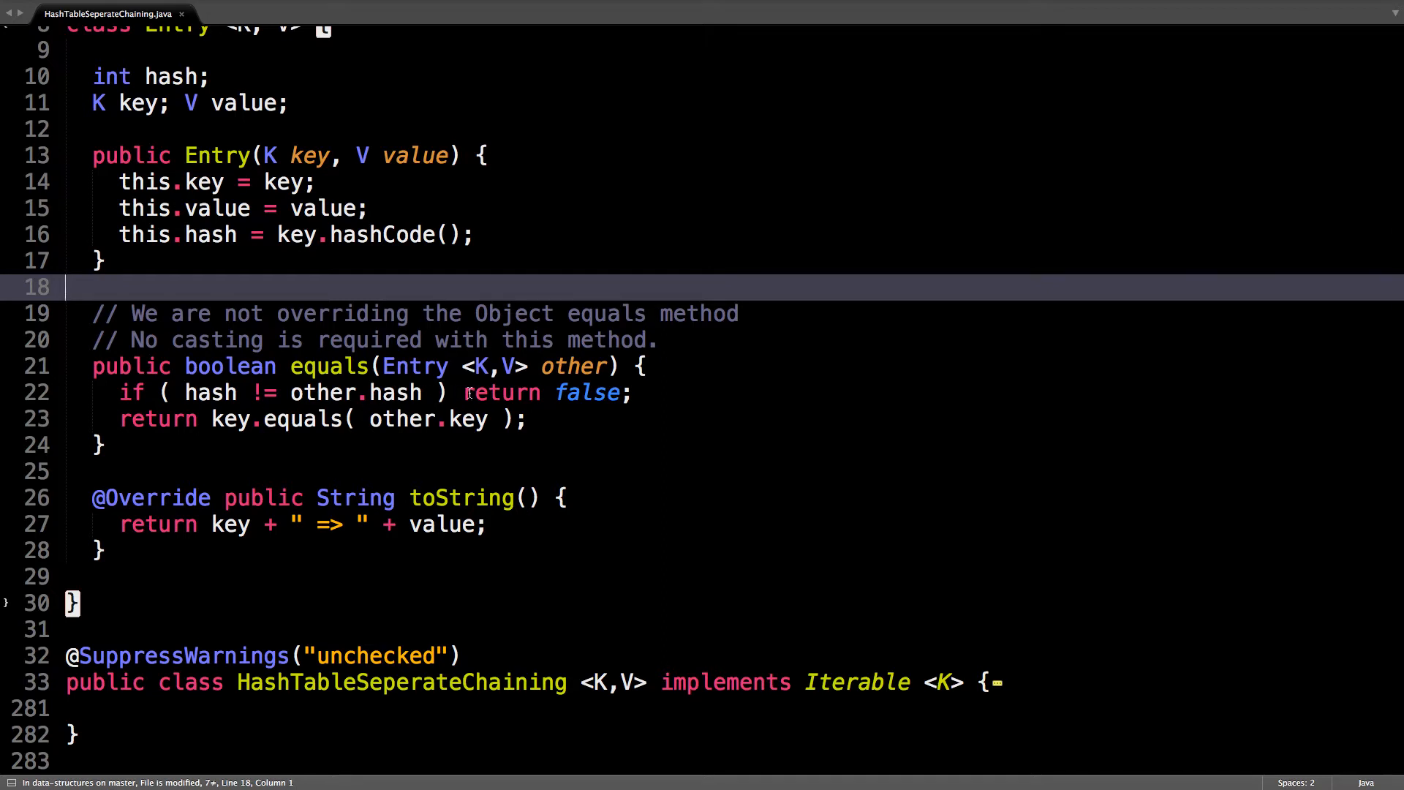
left_click_drag(466, 392, 631, 392)
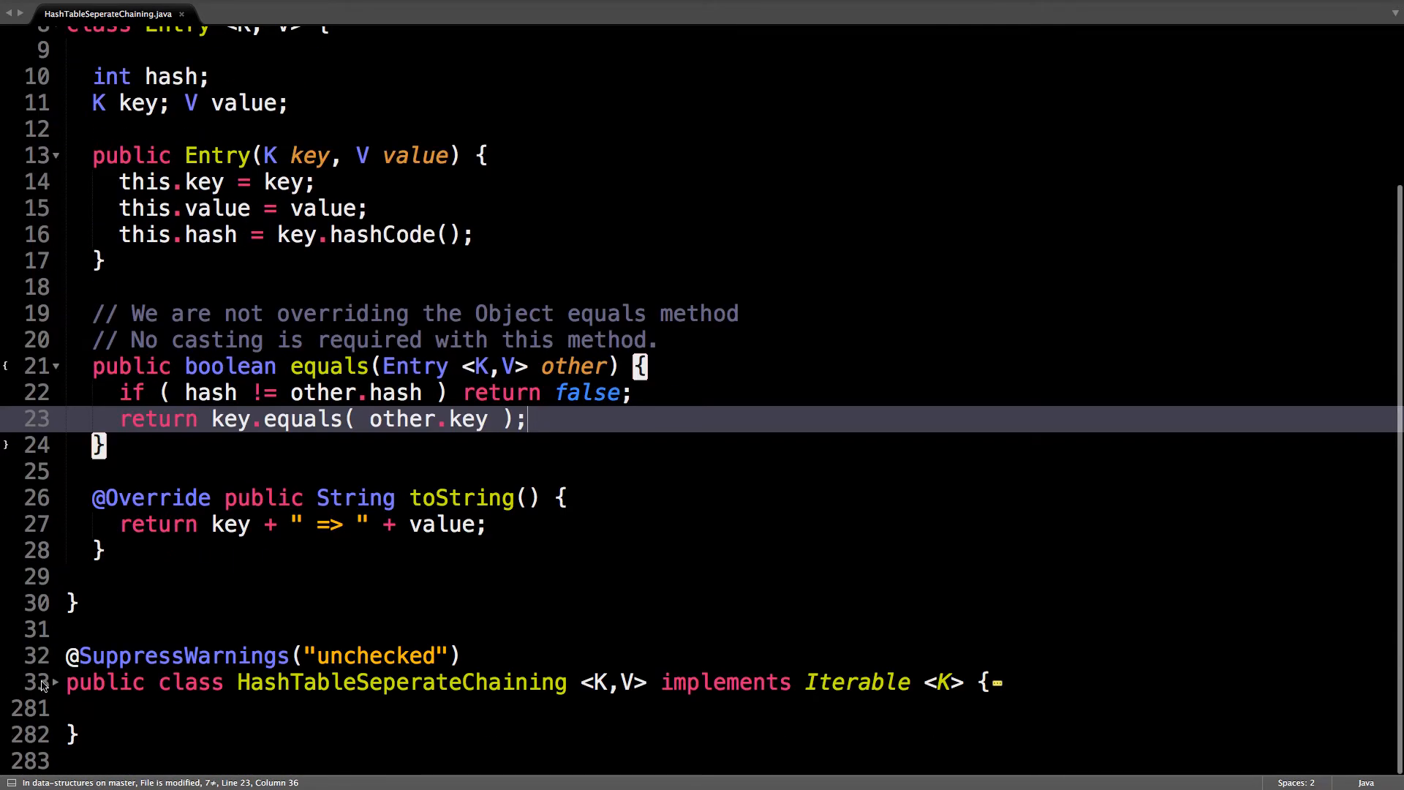
scroll("down", 3)
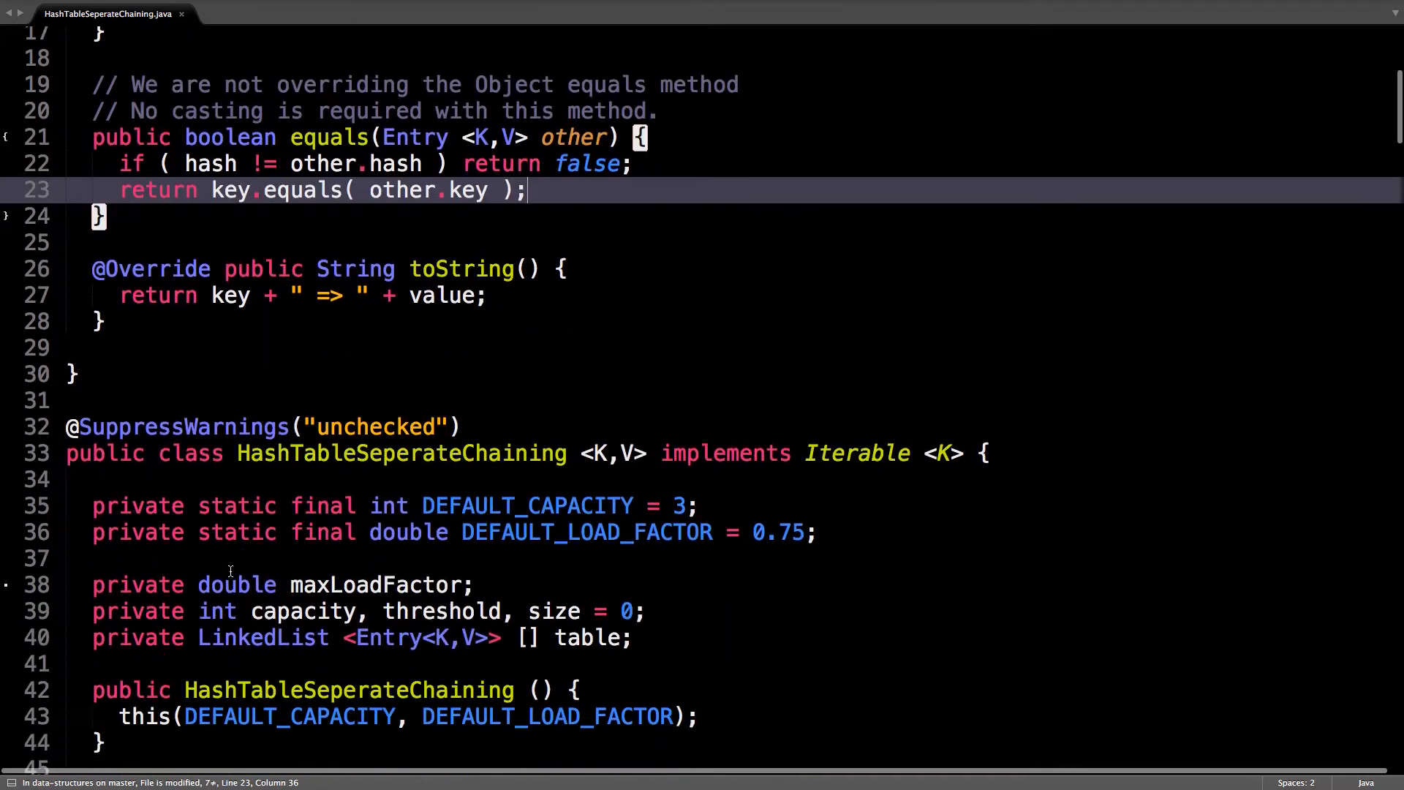
scroll("down", 3)
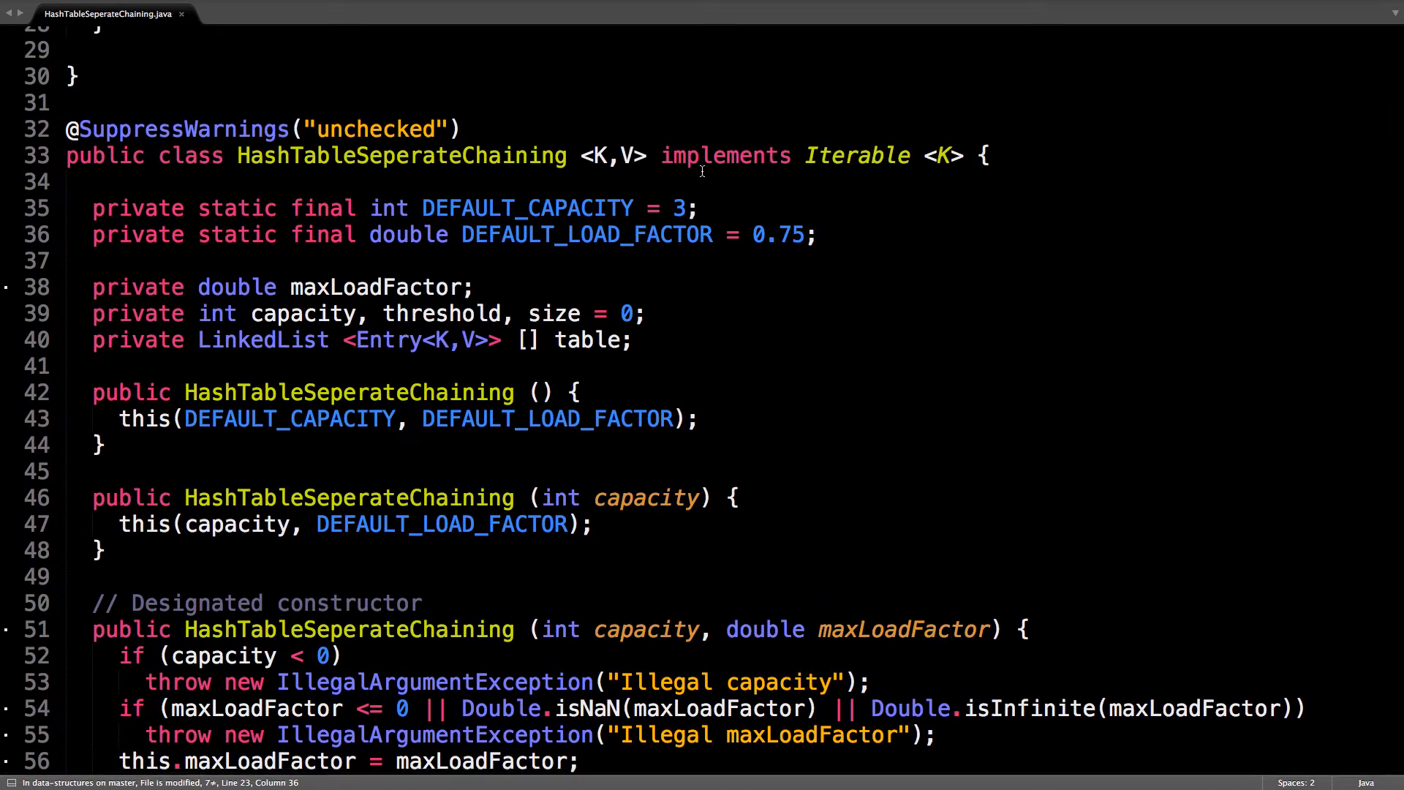
double_click(680, 208)
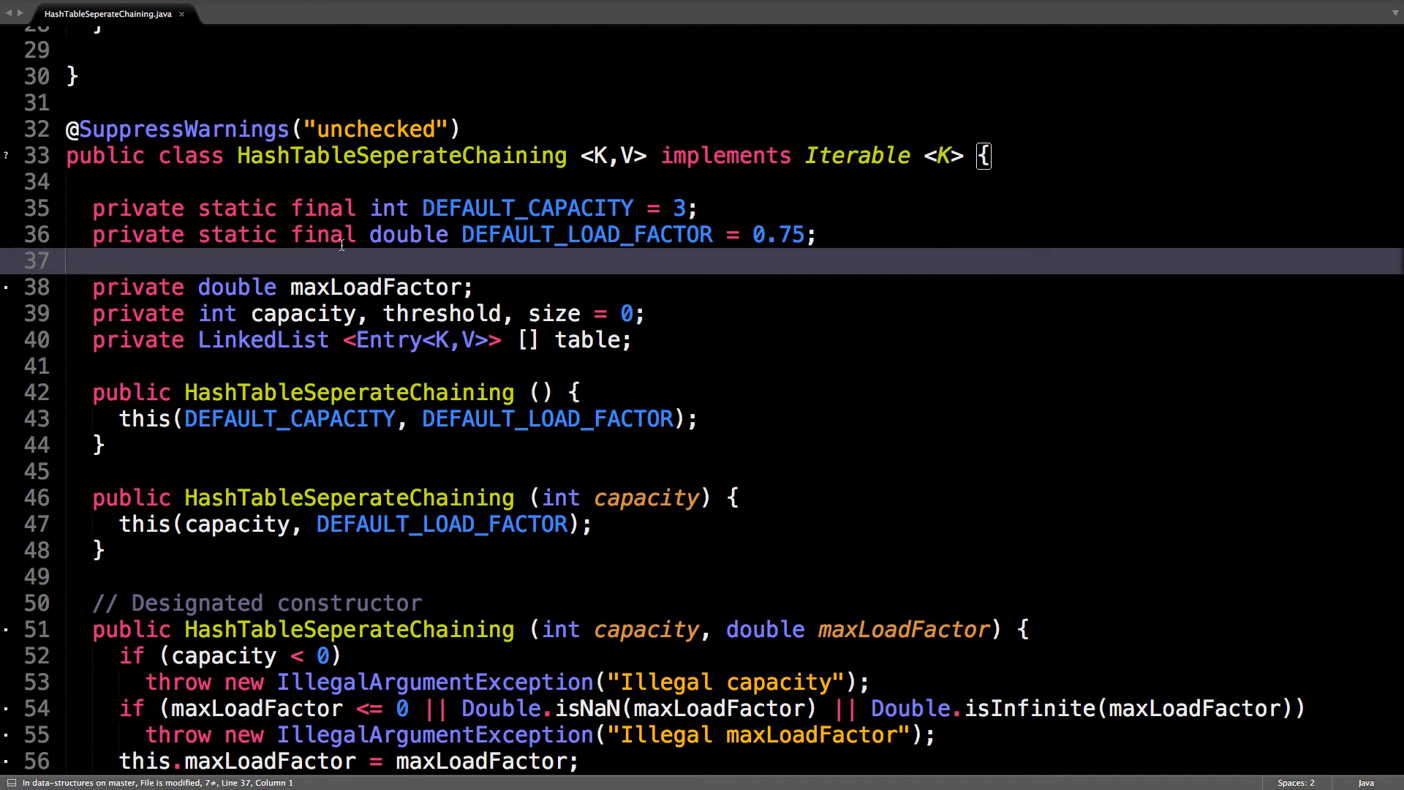
scroll("down", 3)
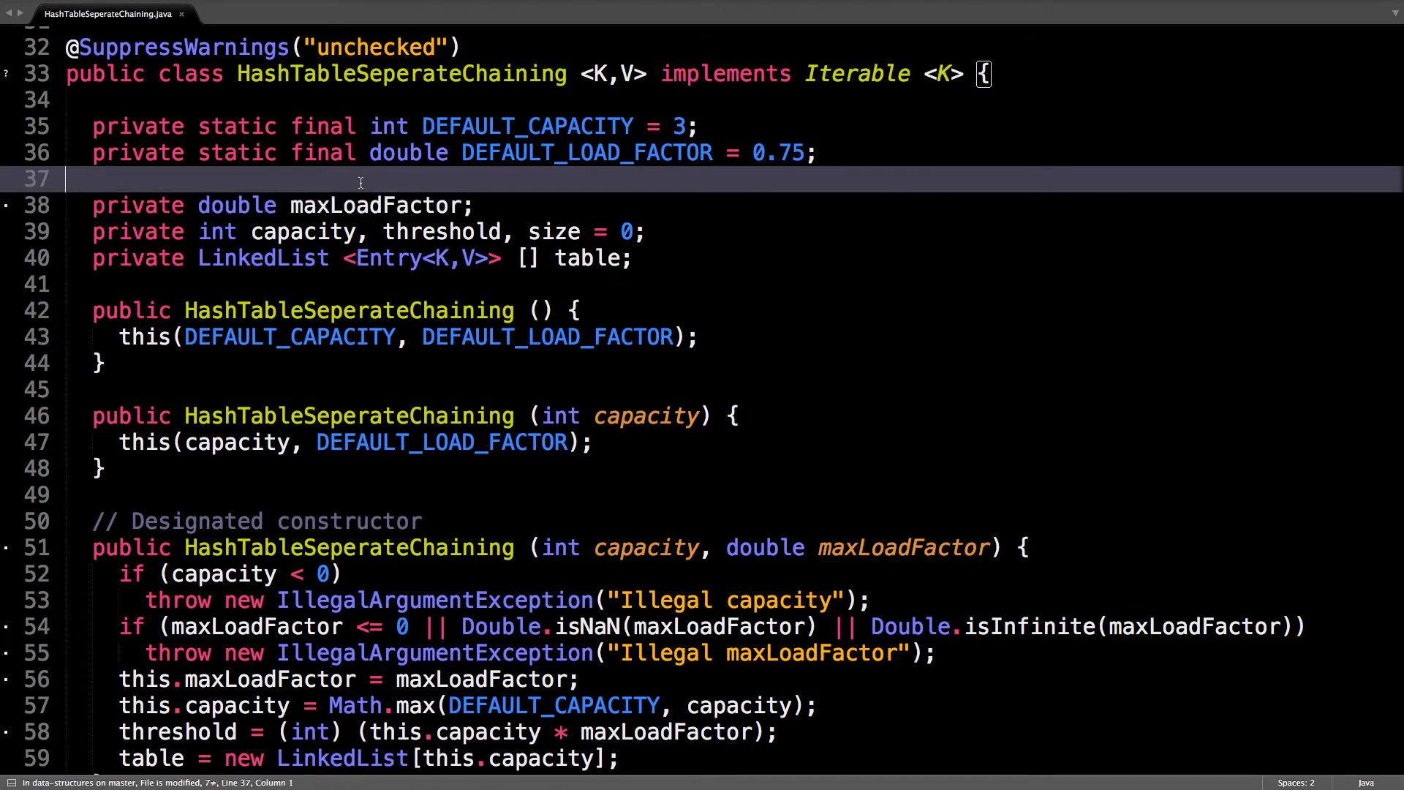
mouse_move(372, 197)
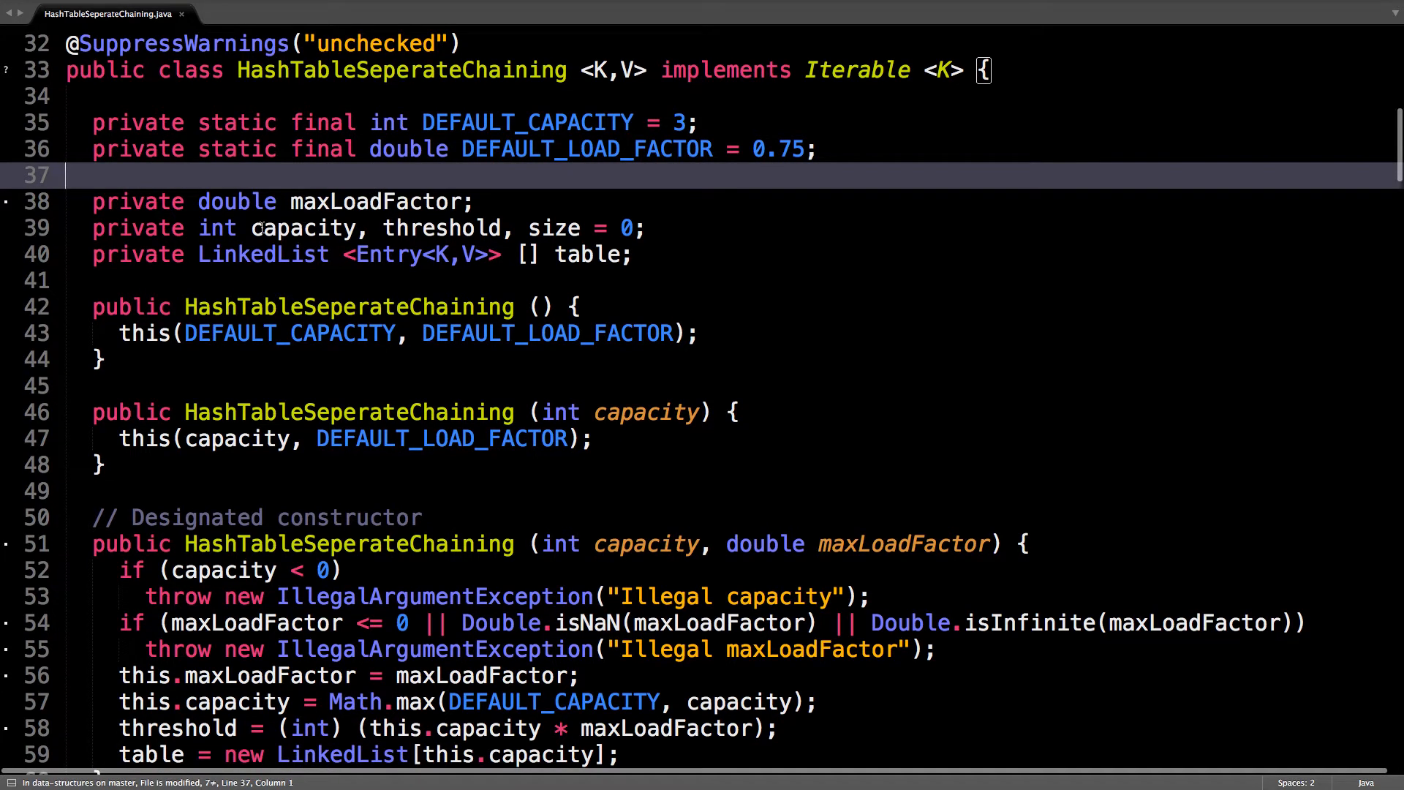
double_click(304, 228)
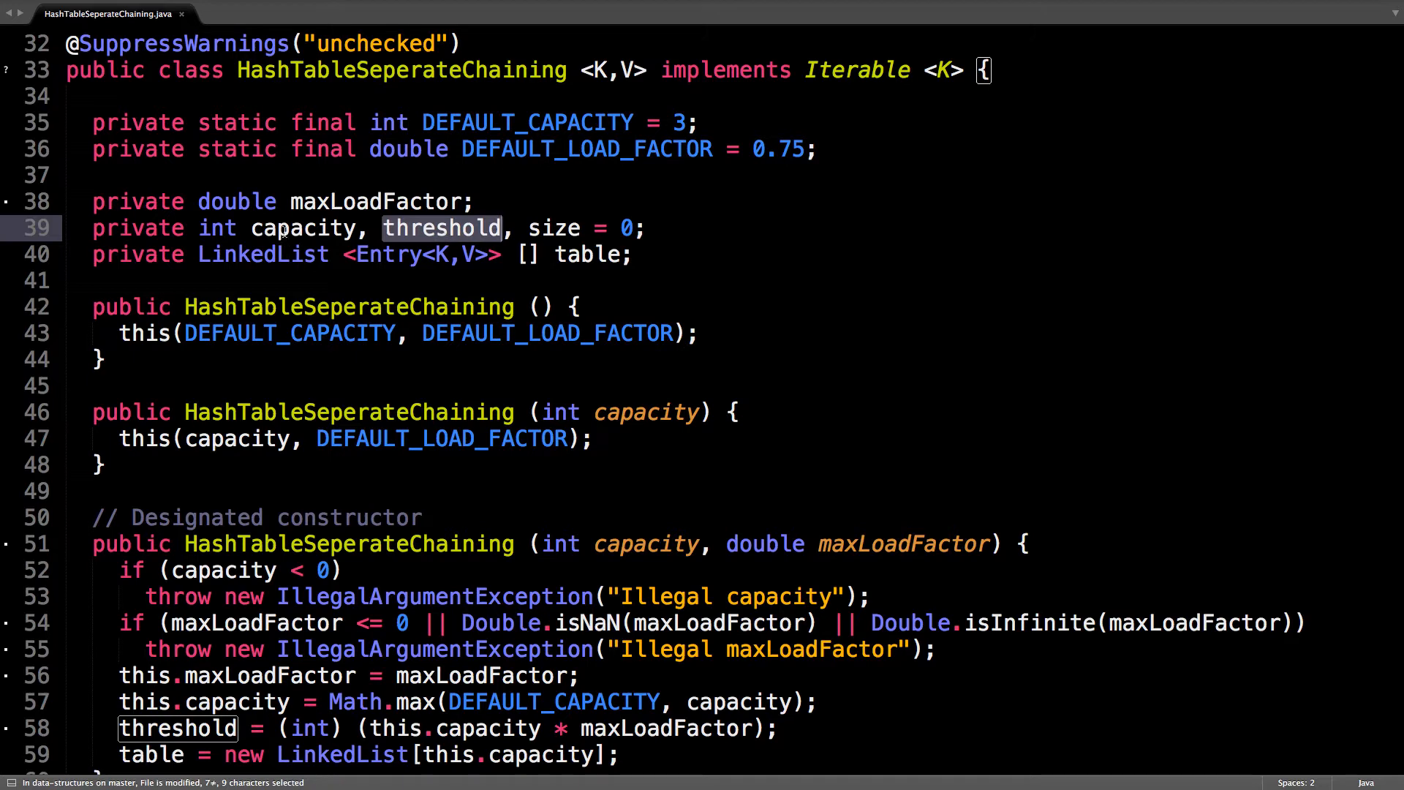
double_click(375, 202)
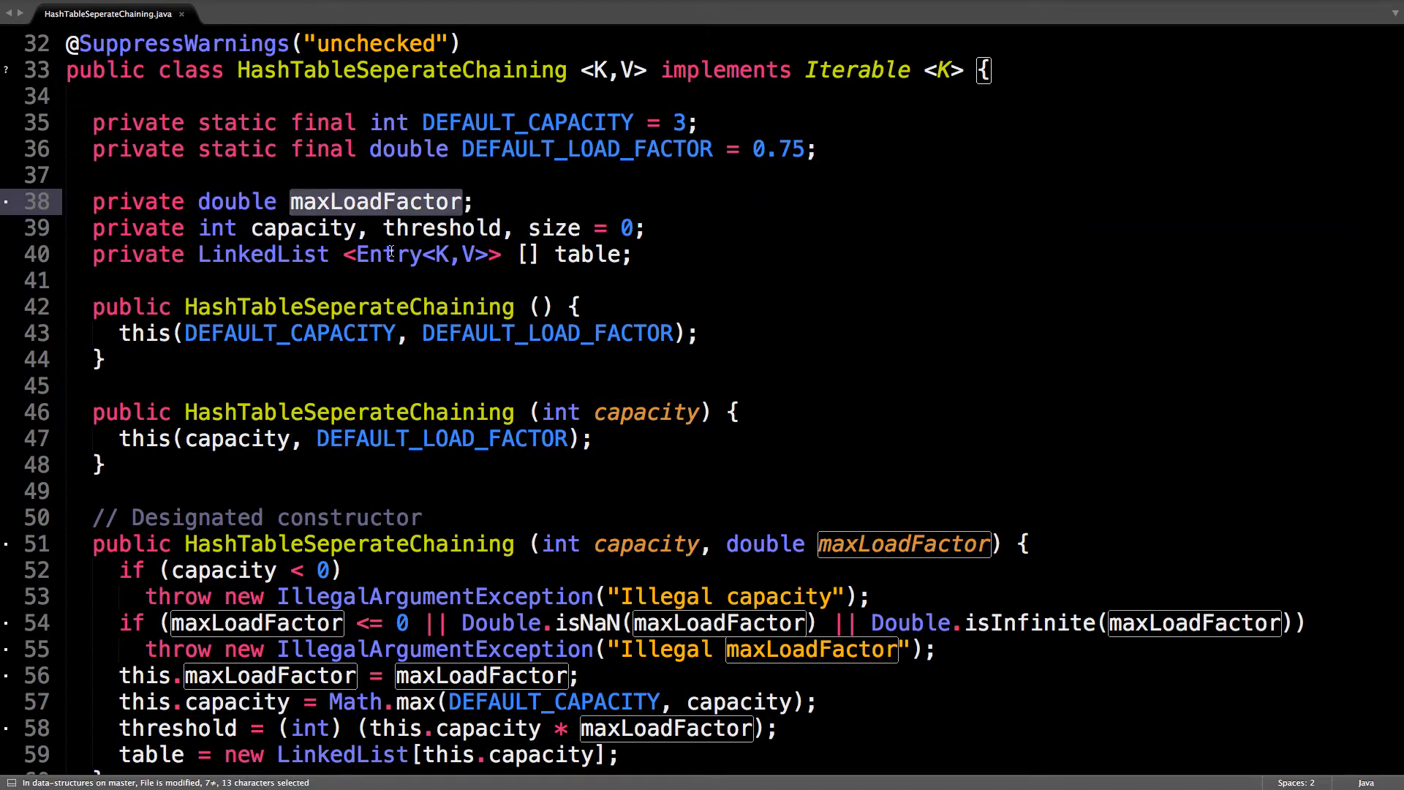
left_click(403, 227)
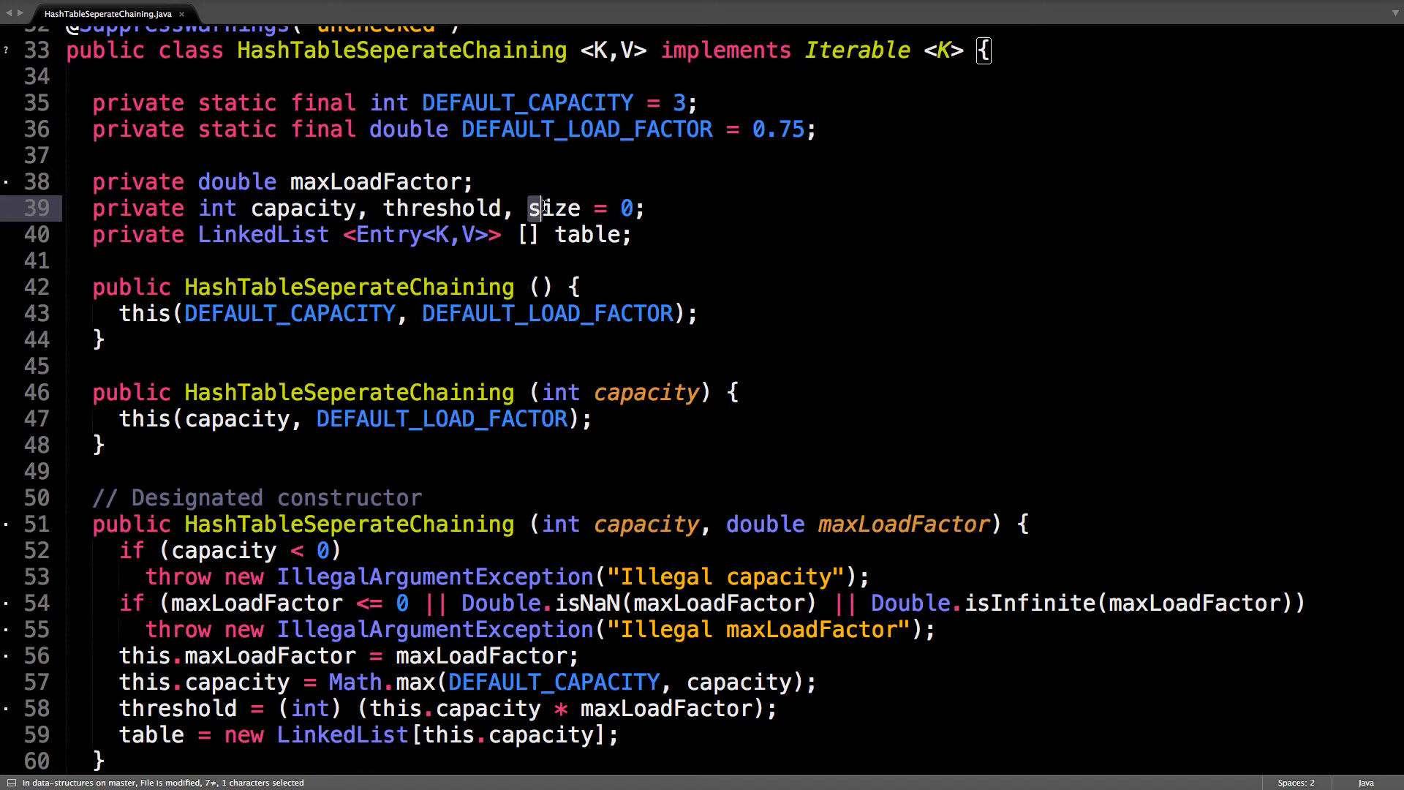
double_click(553, 207)
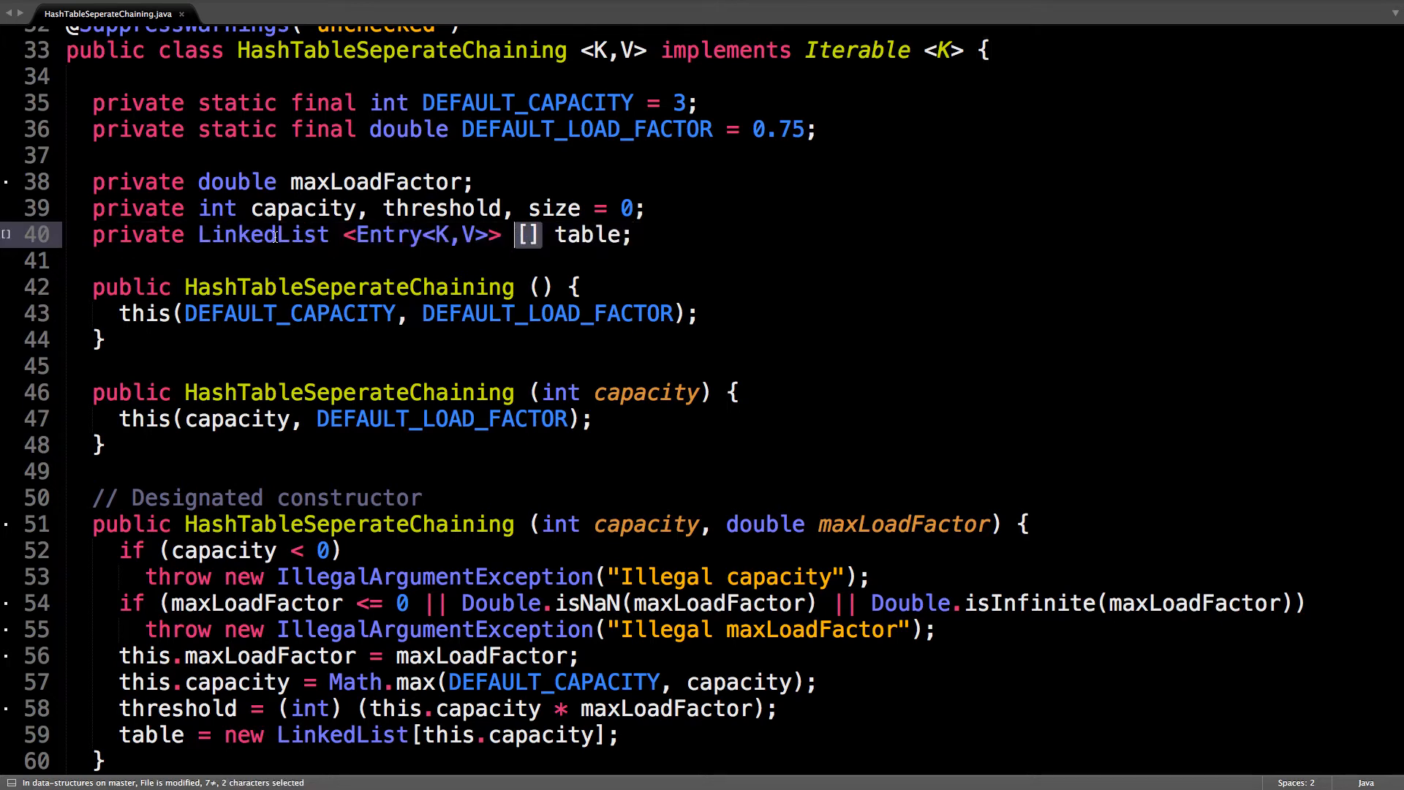
double_click(263, 234)
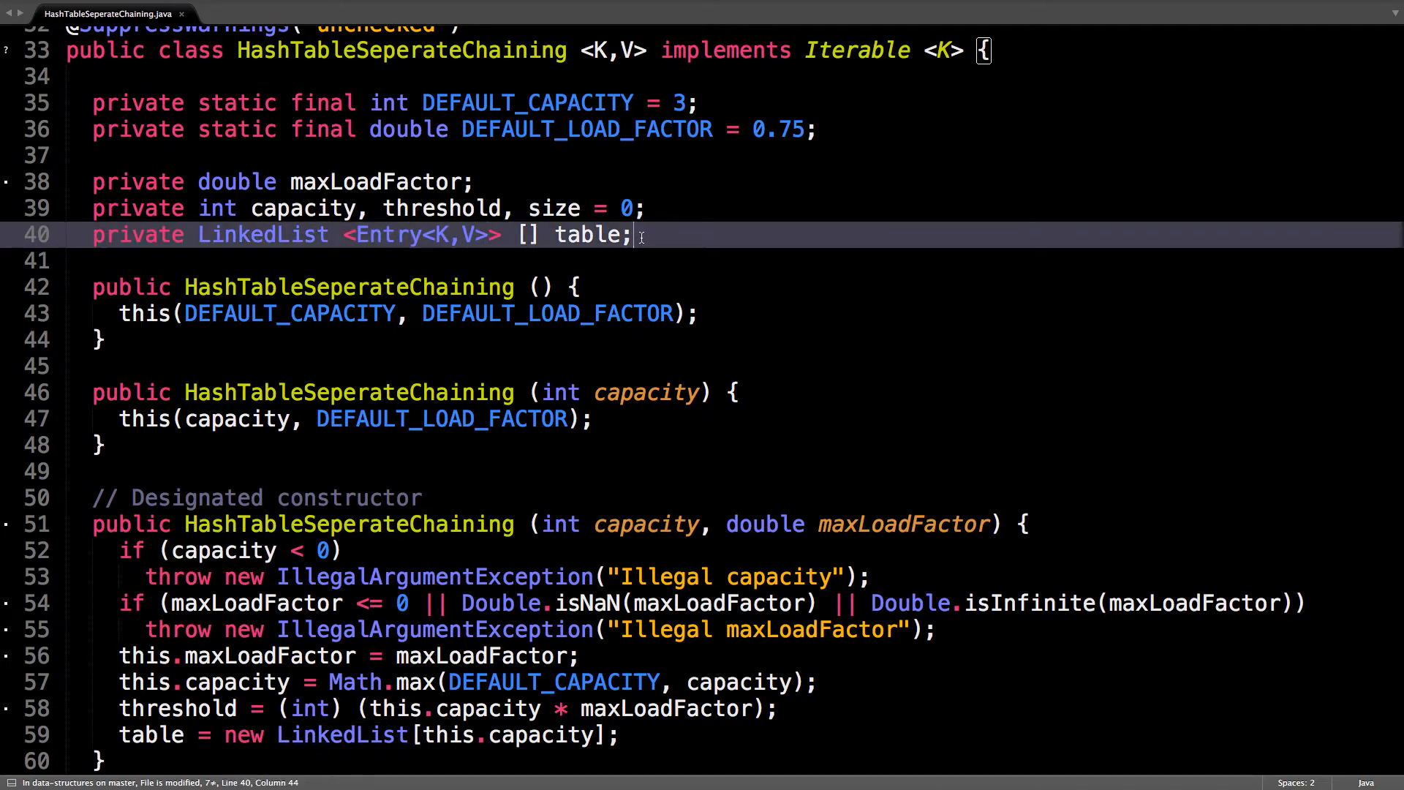
scroll("down", 3)
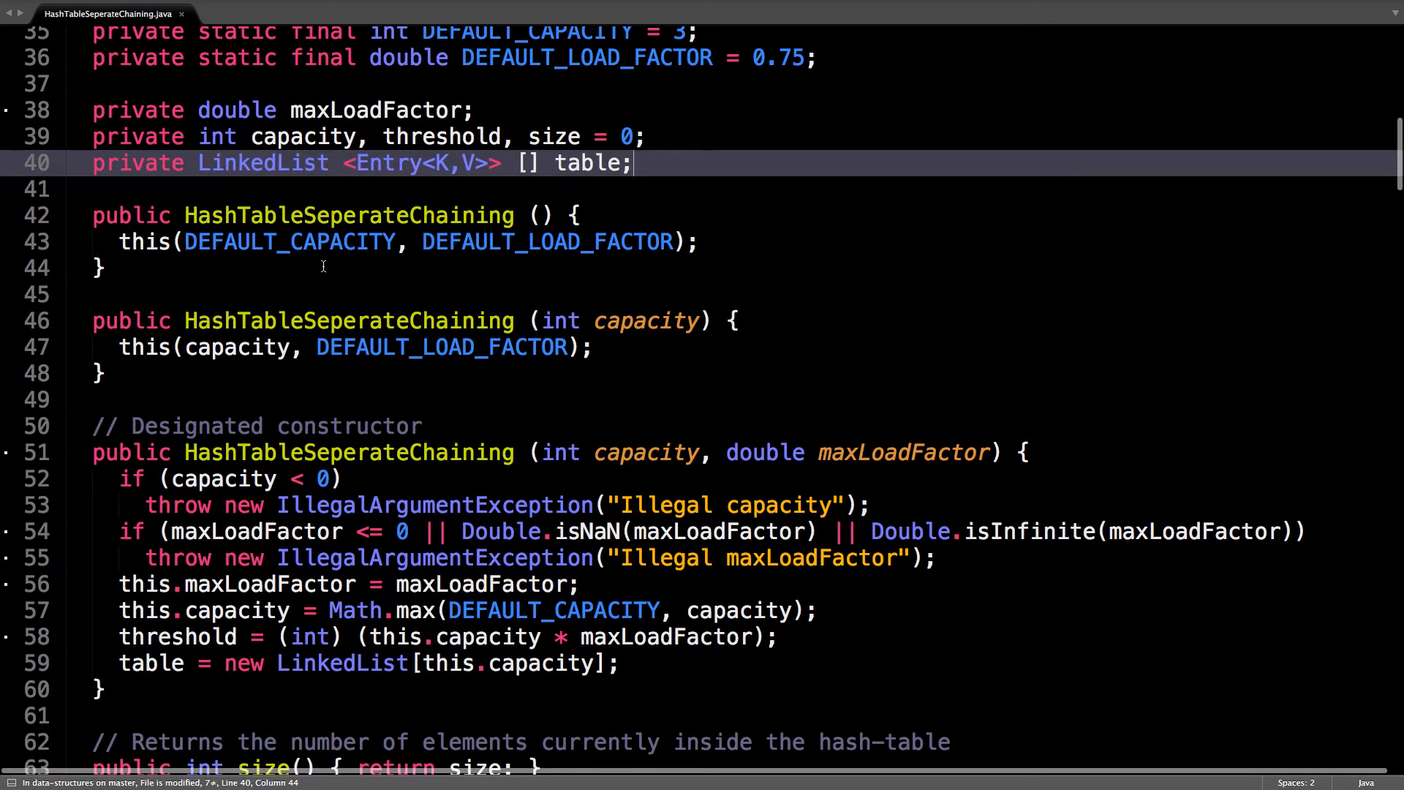
mouse_move(198, 379)
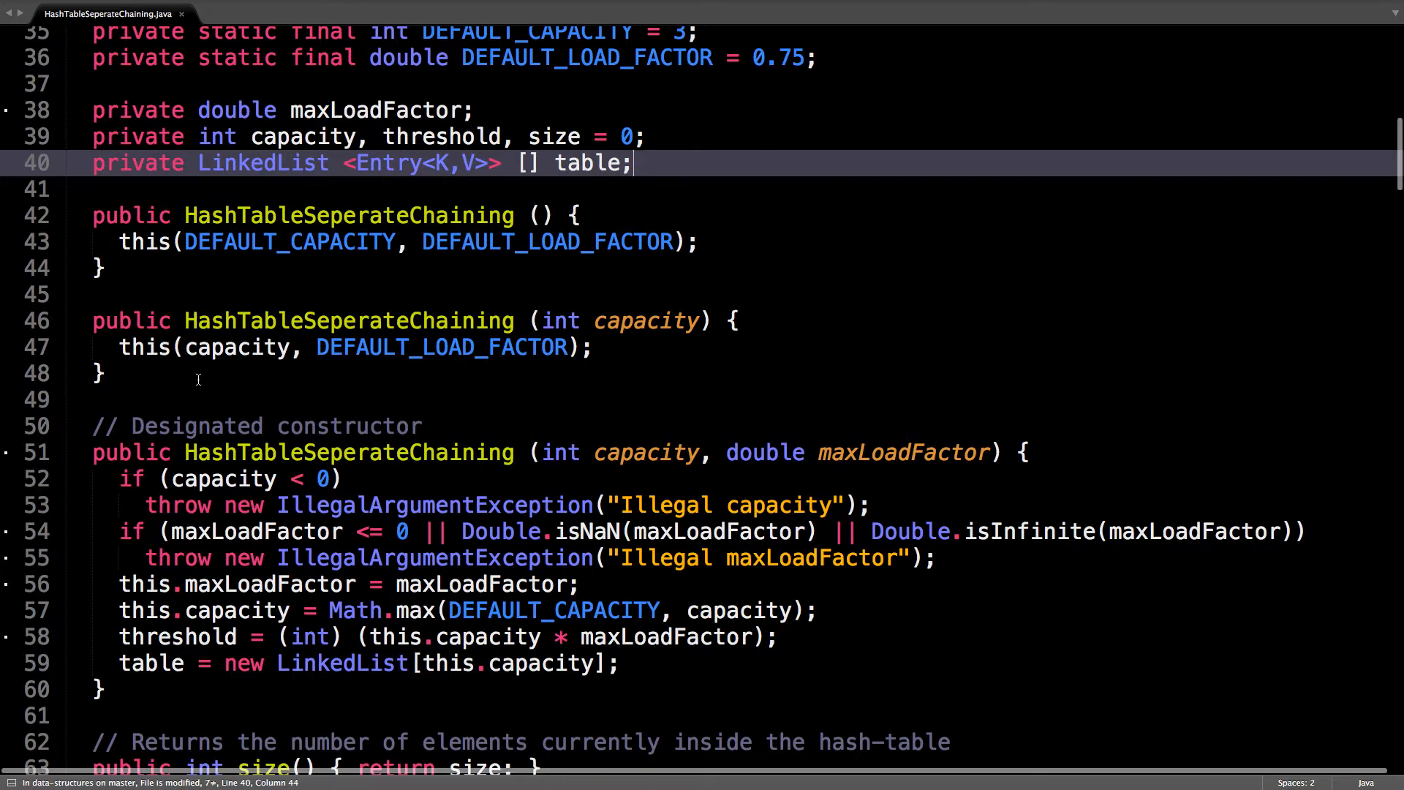
scroll("down", 3)
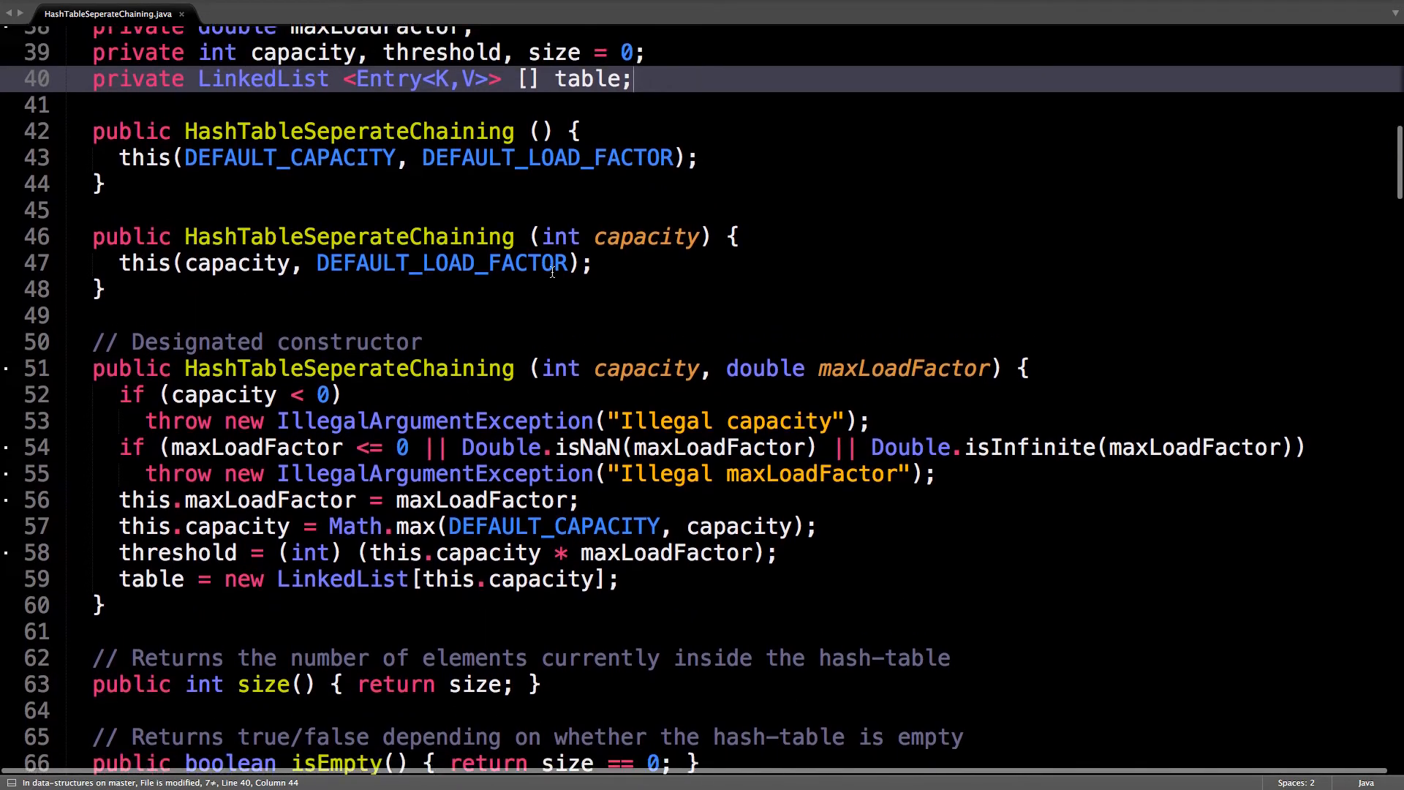
scroll("down", 3)
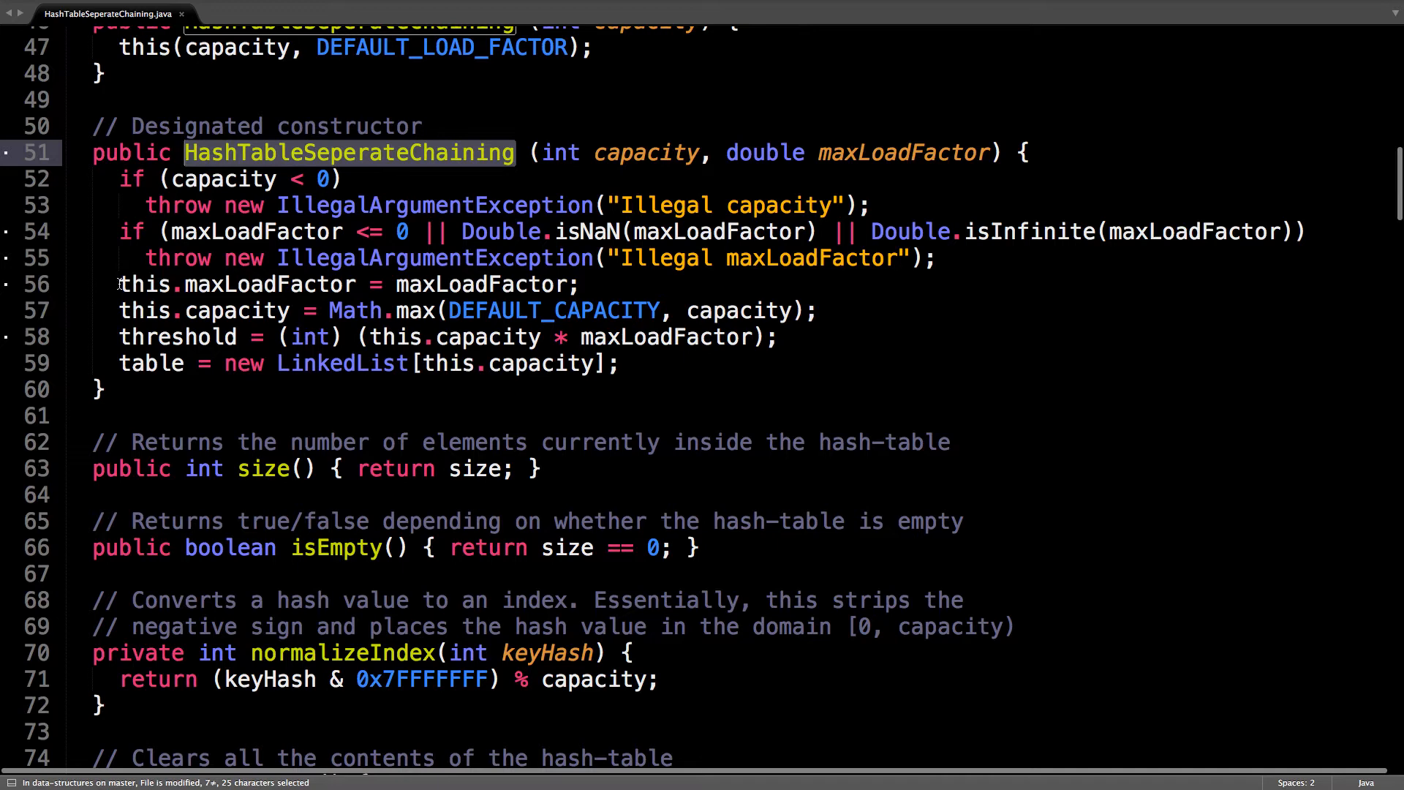
double_click(268, 284)
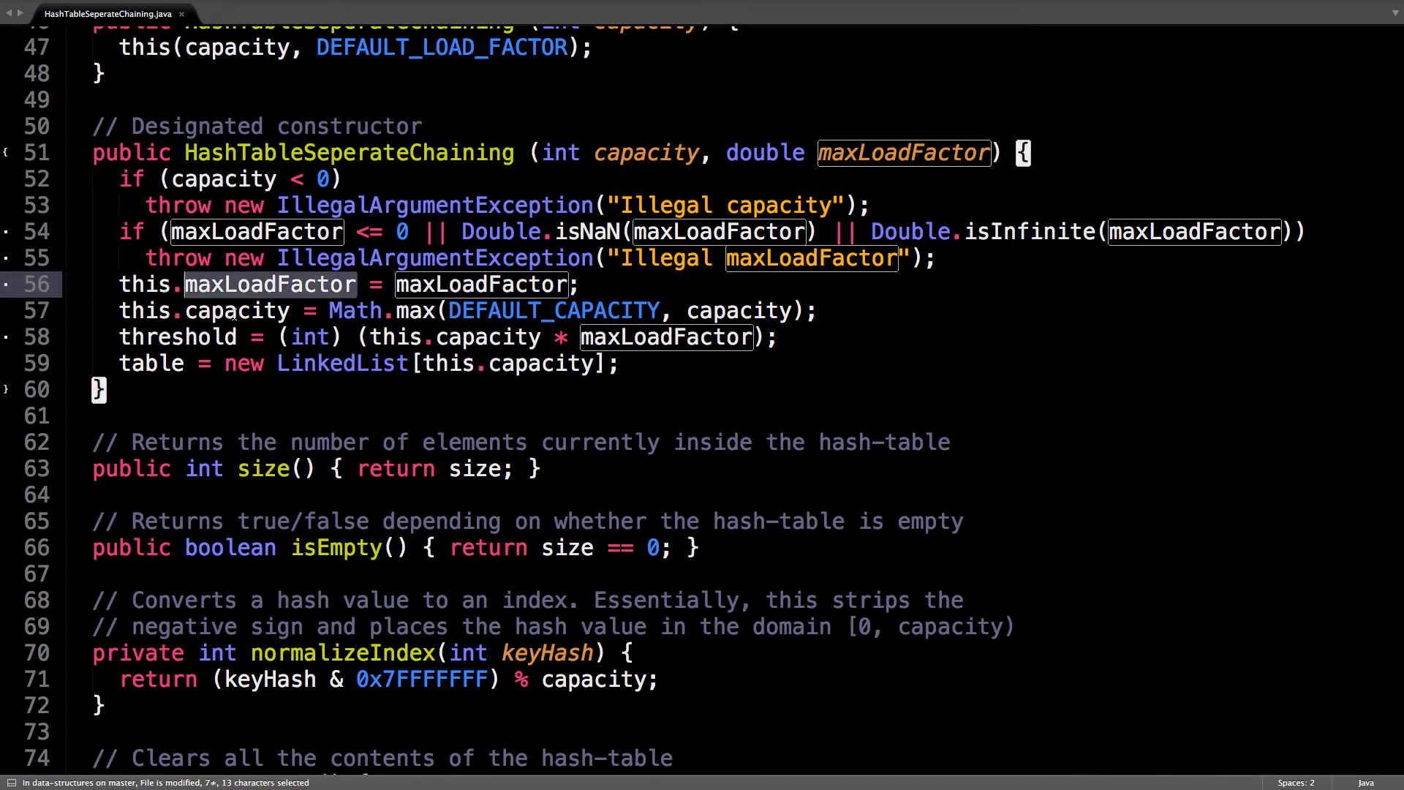
double_click(236, 311)
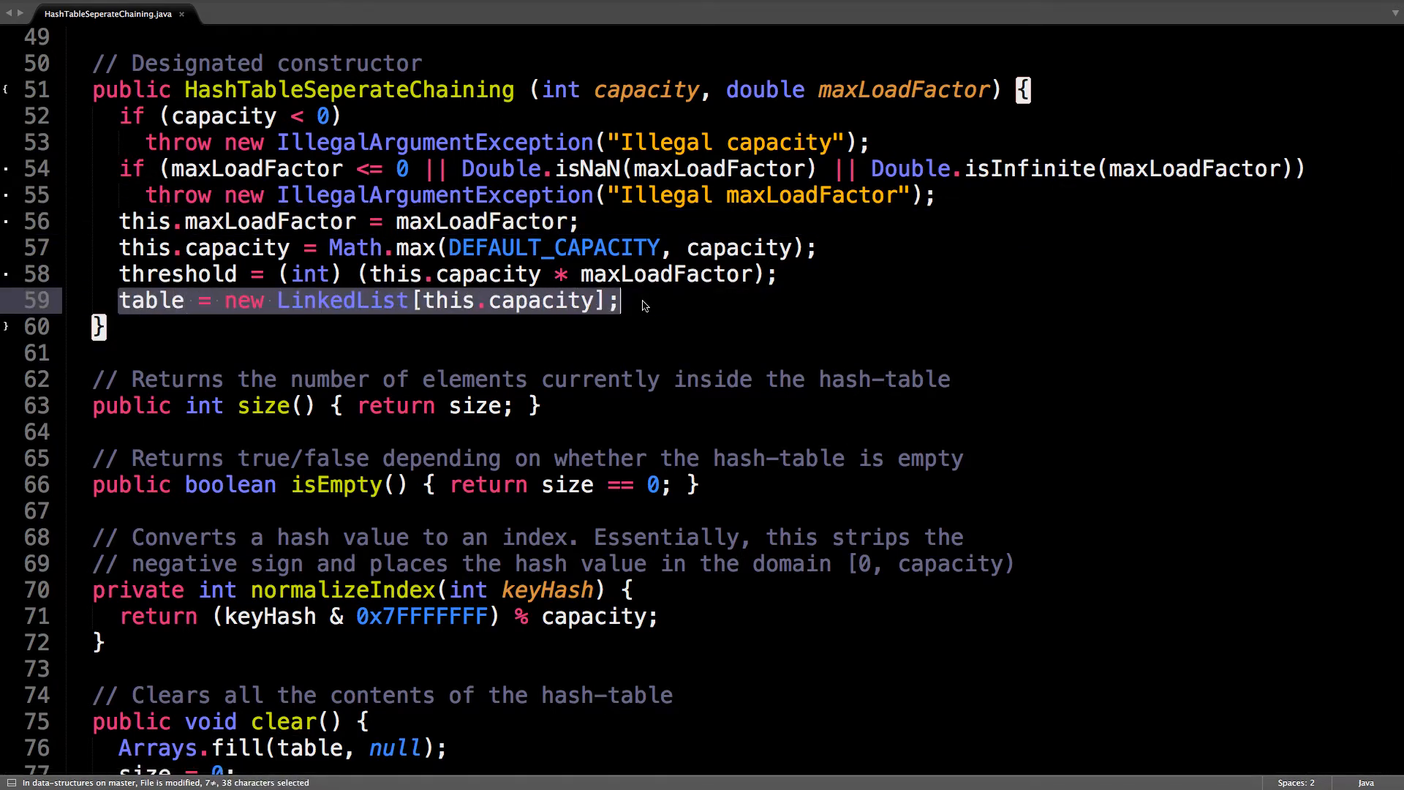
scroll("down", 3)
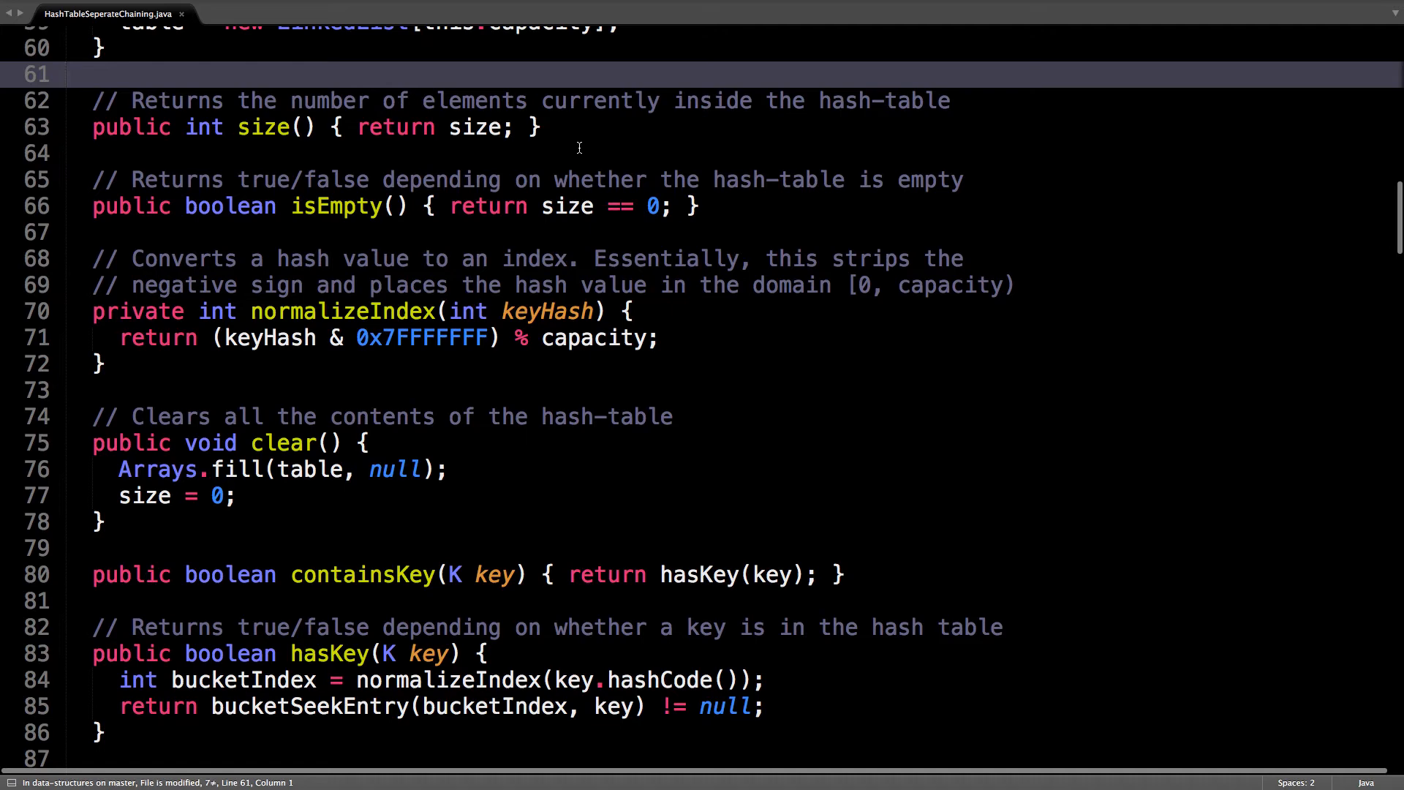
mouse_move(415, 231)
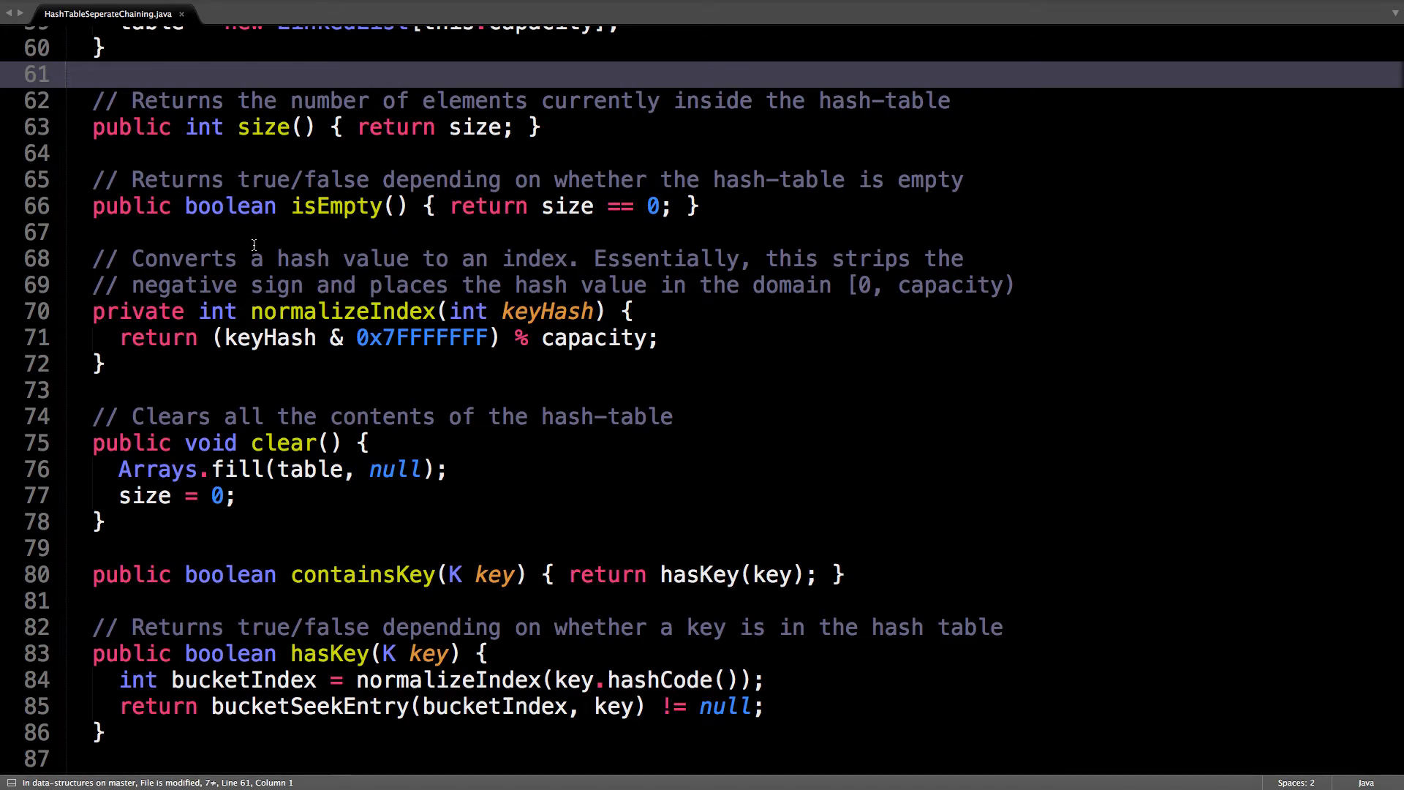
scroll("down", 3)
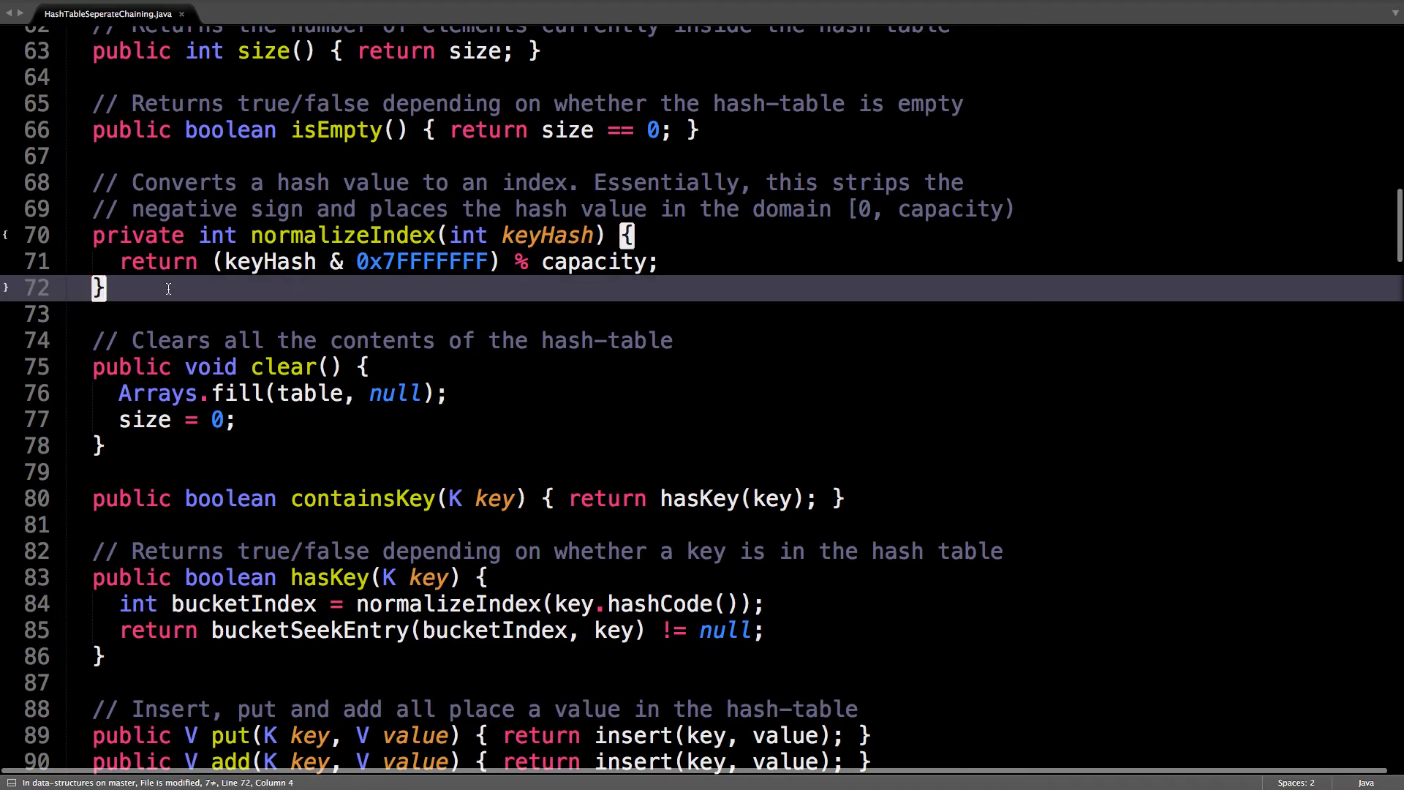
mouse_move(169, 317)
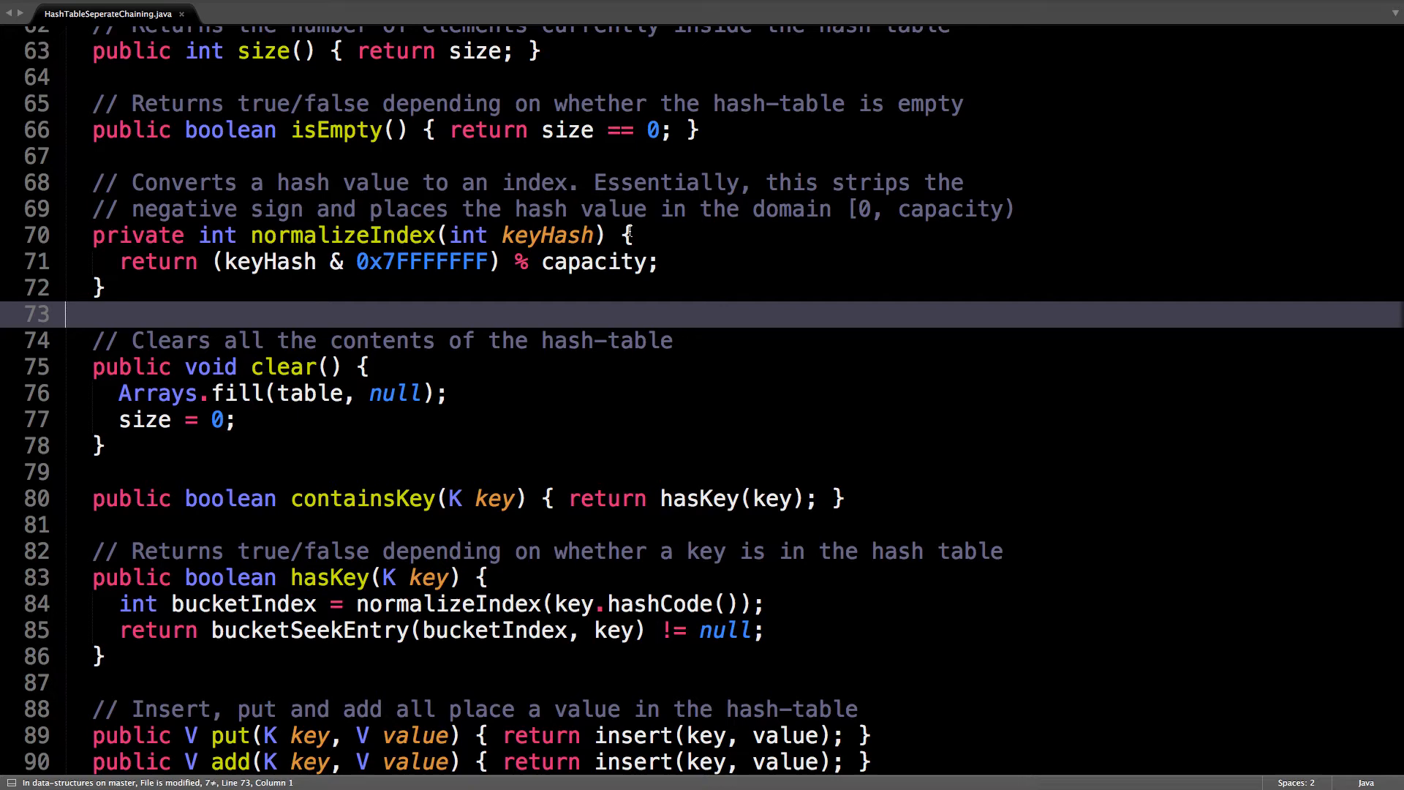
left_click_drag(596, 183, 931, 183)
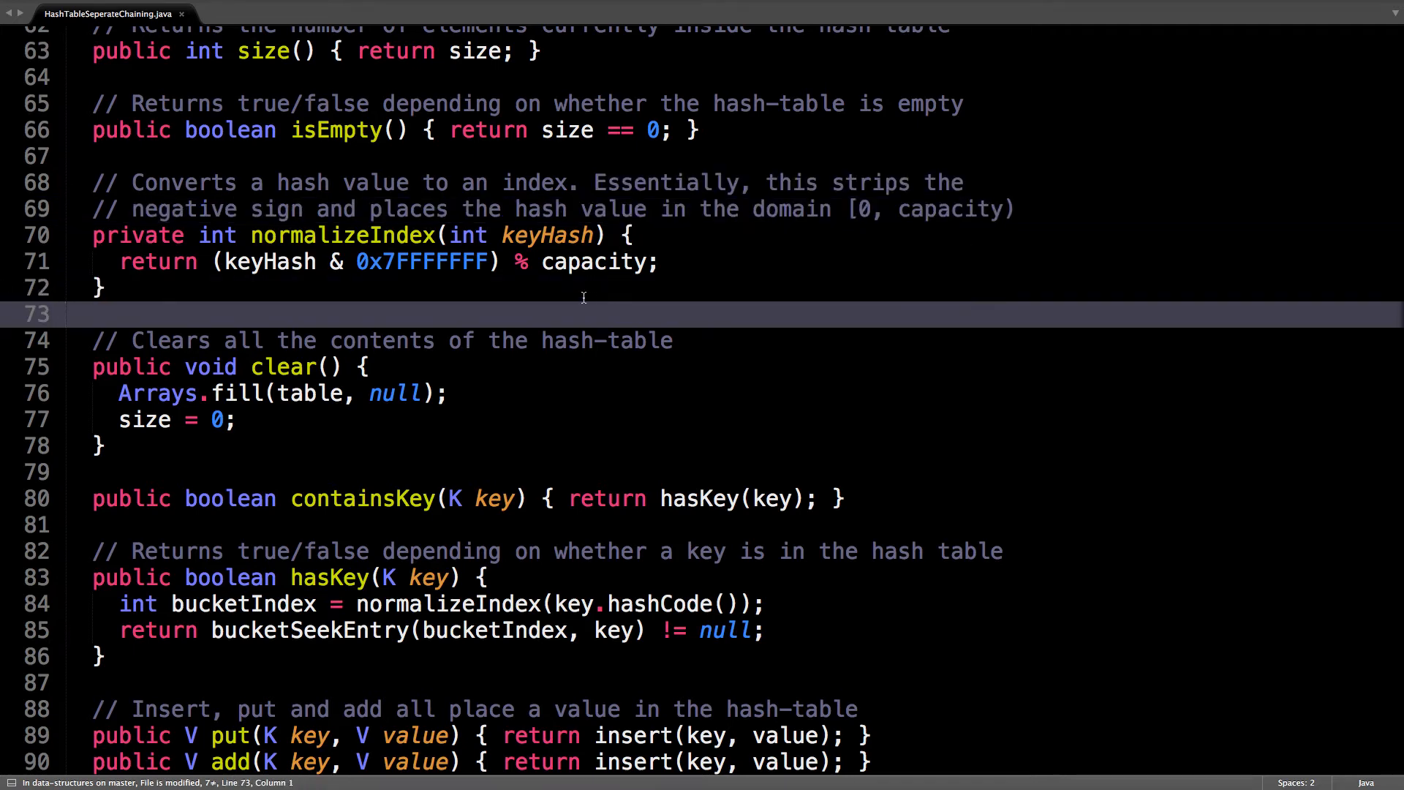
mouse_move(452, 235)
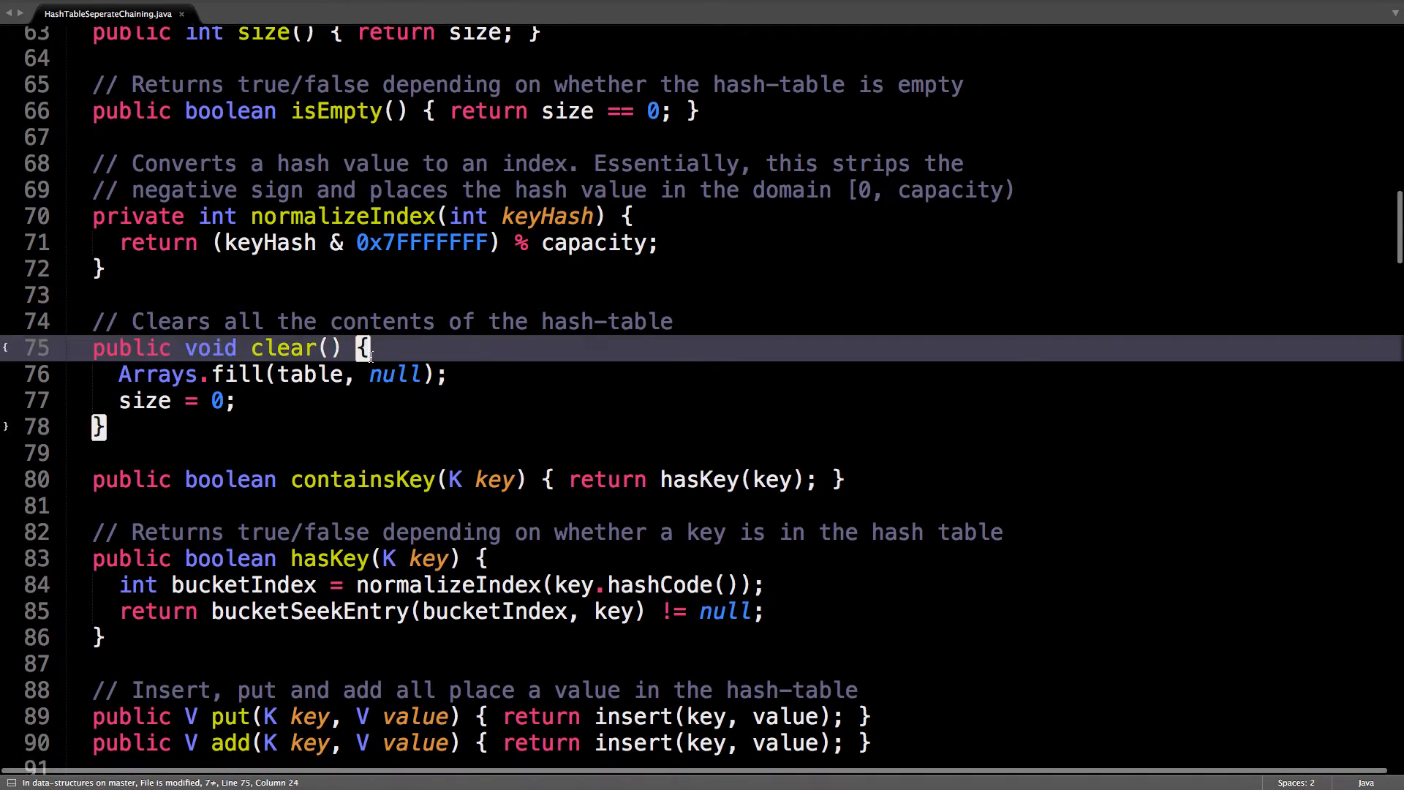
scroll("down", 3)
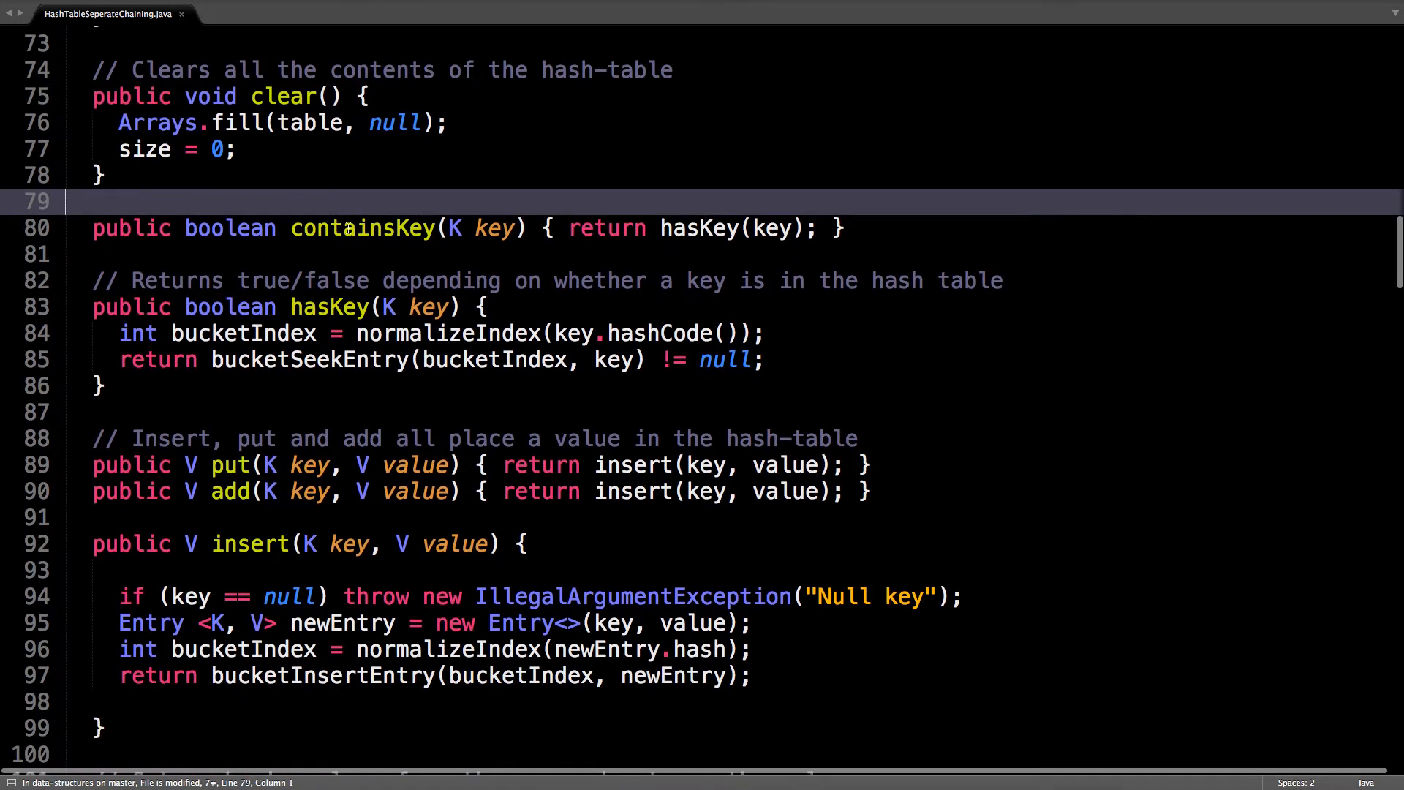
scroll("down", 3)
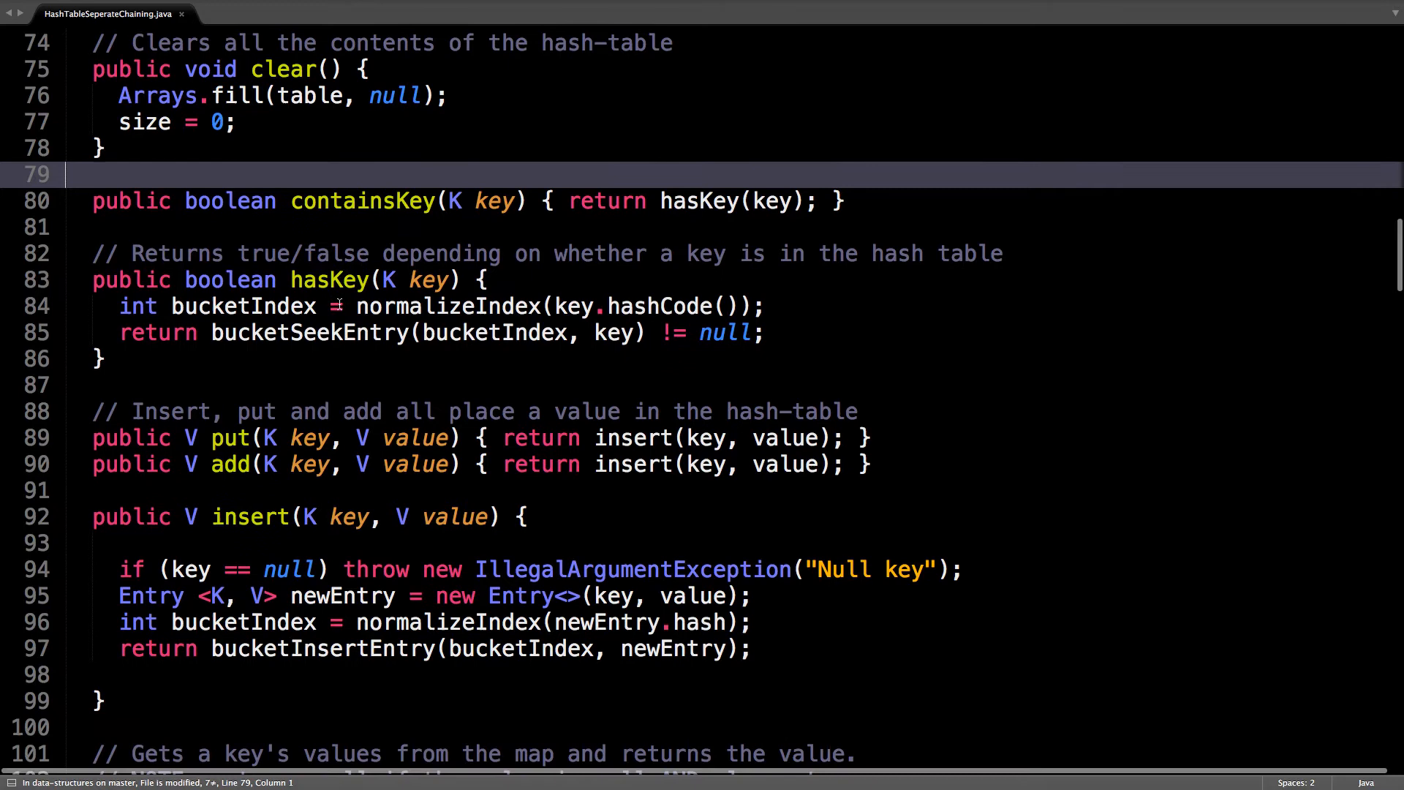
scroll("down", 3)
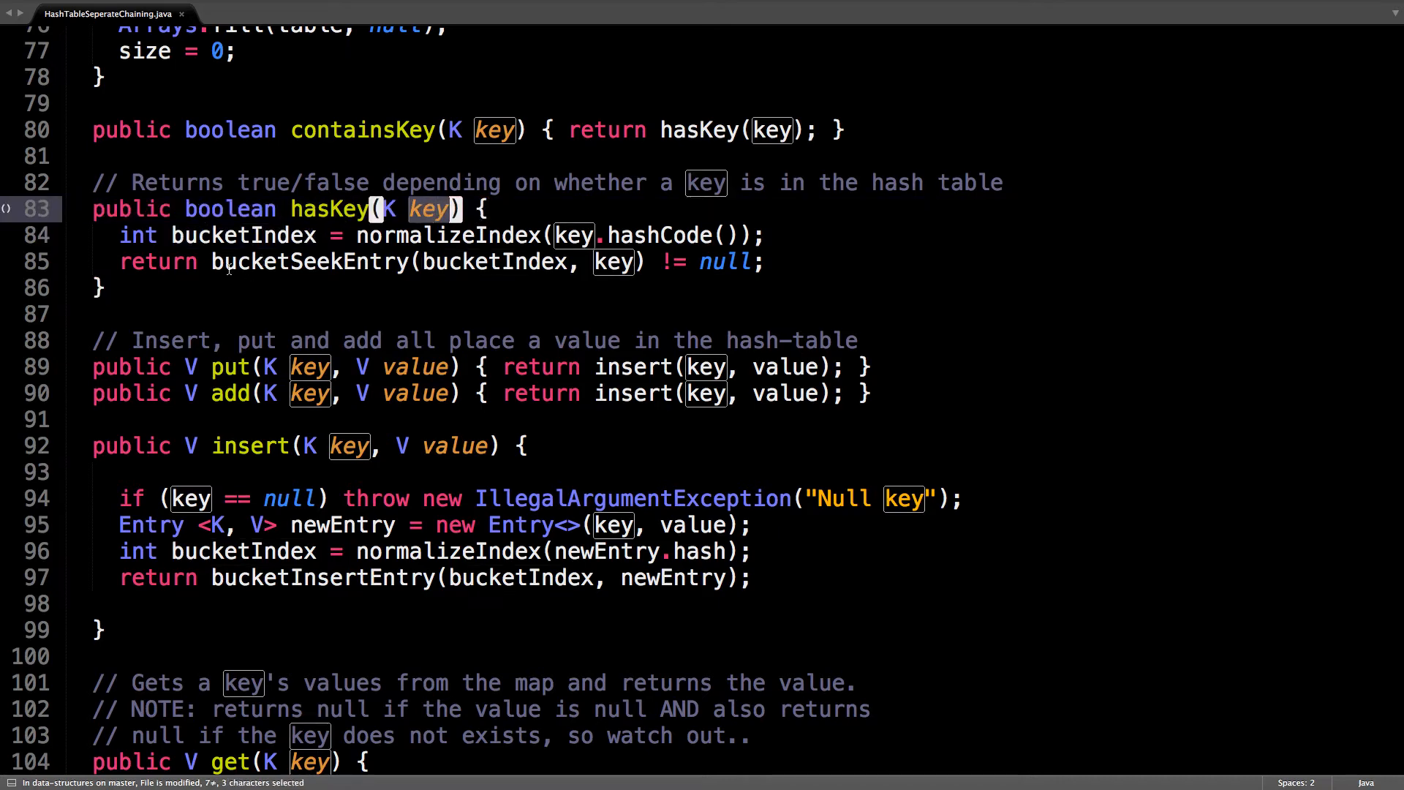
double_click(308, 261)
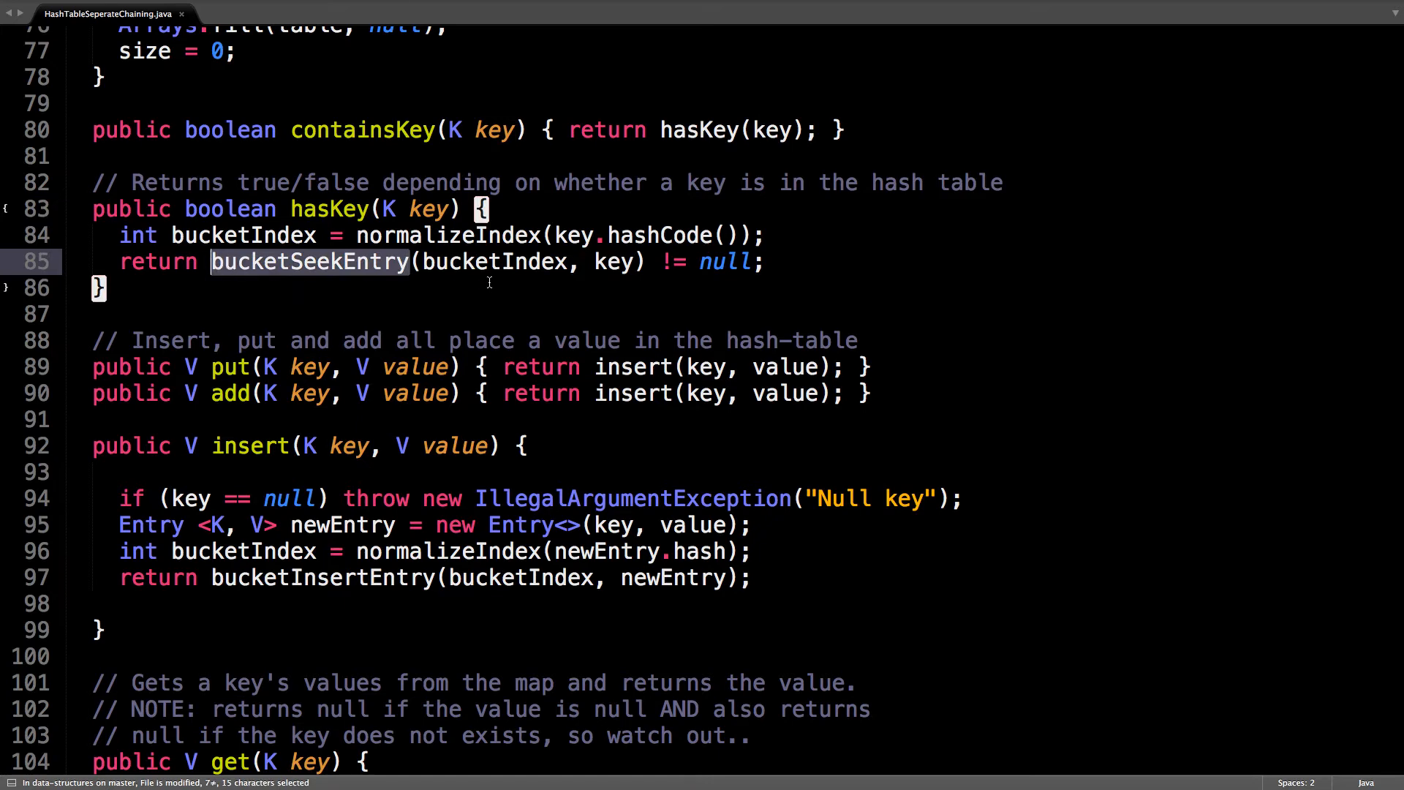
mouse_move(308, 262)
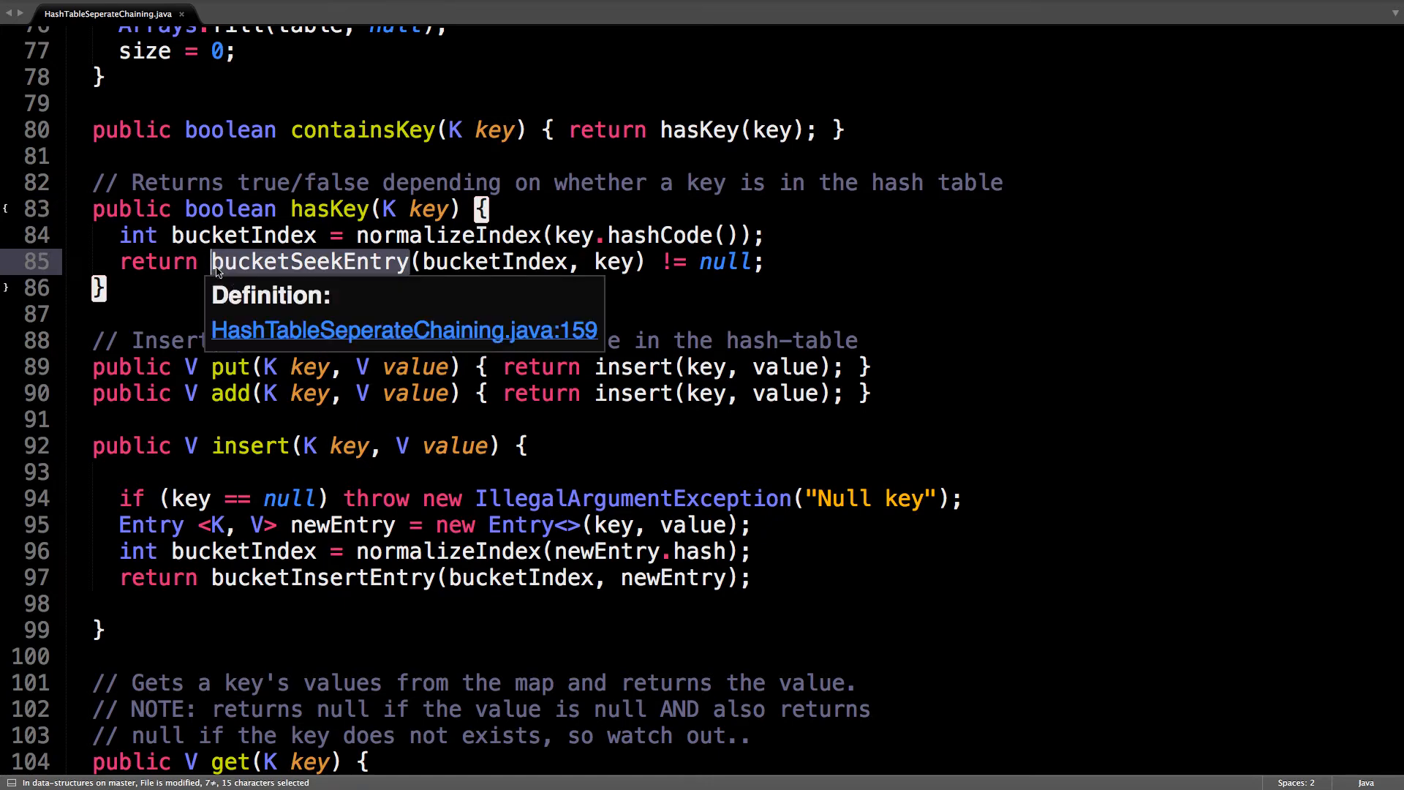
mouse_move(623, 316)
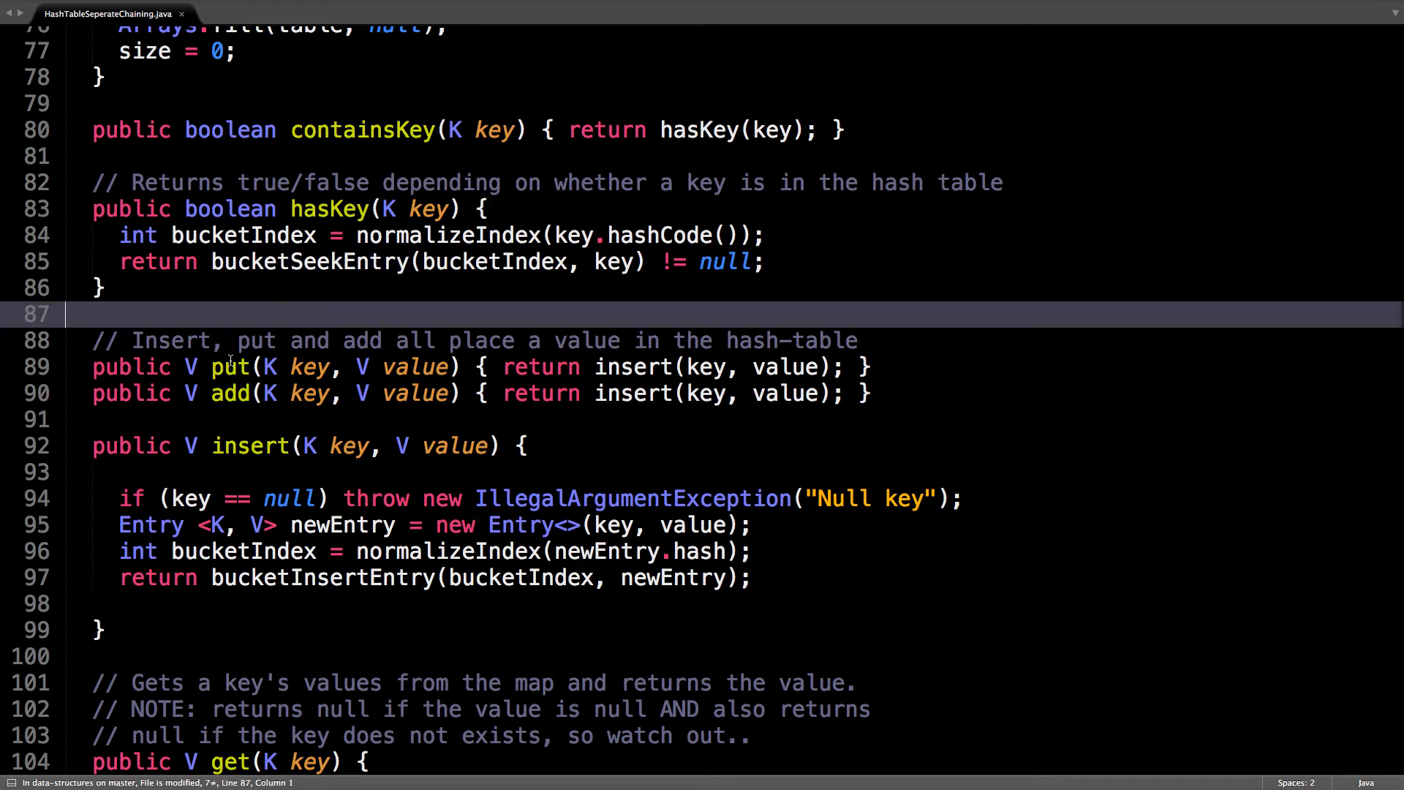
mouse_move(191, 426)
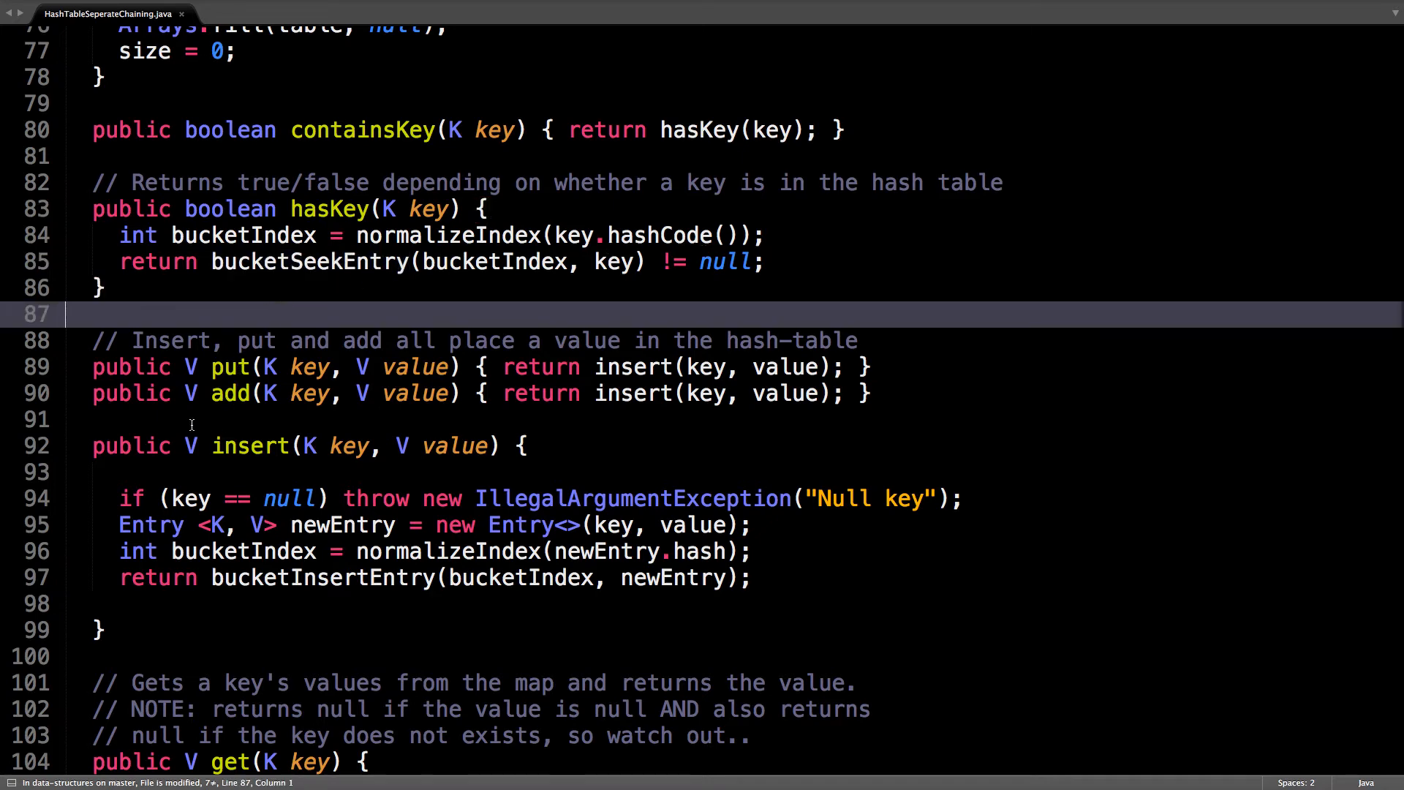
Step: Scroll to insert and highlight its bucketIndex and bucketInsertEntry calls
scroll("down", 3)
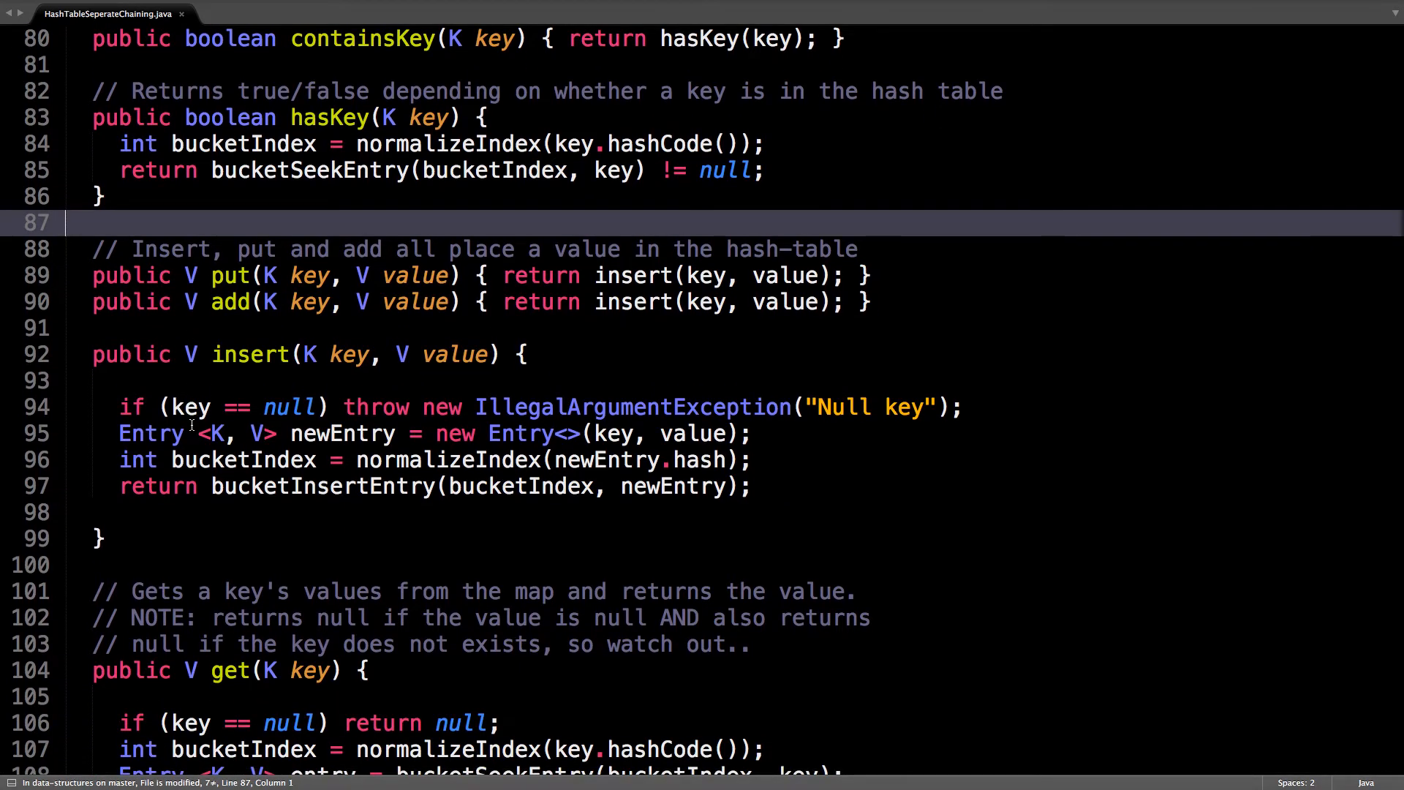
scroll("down", 3)
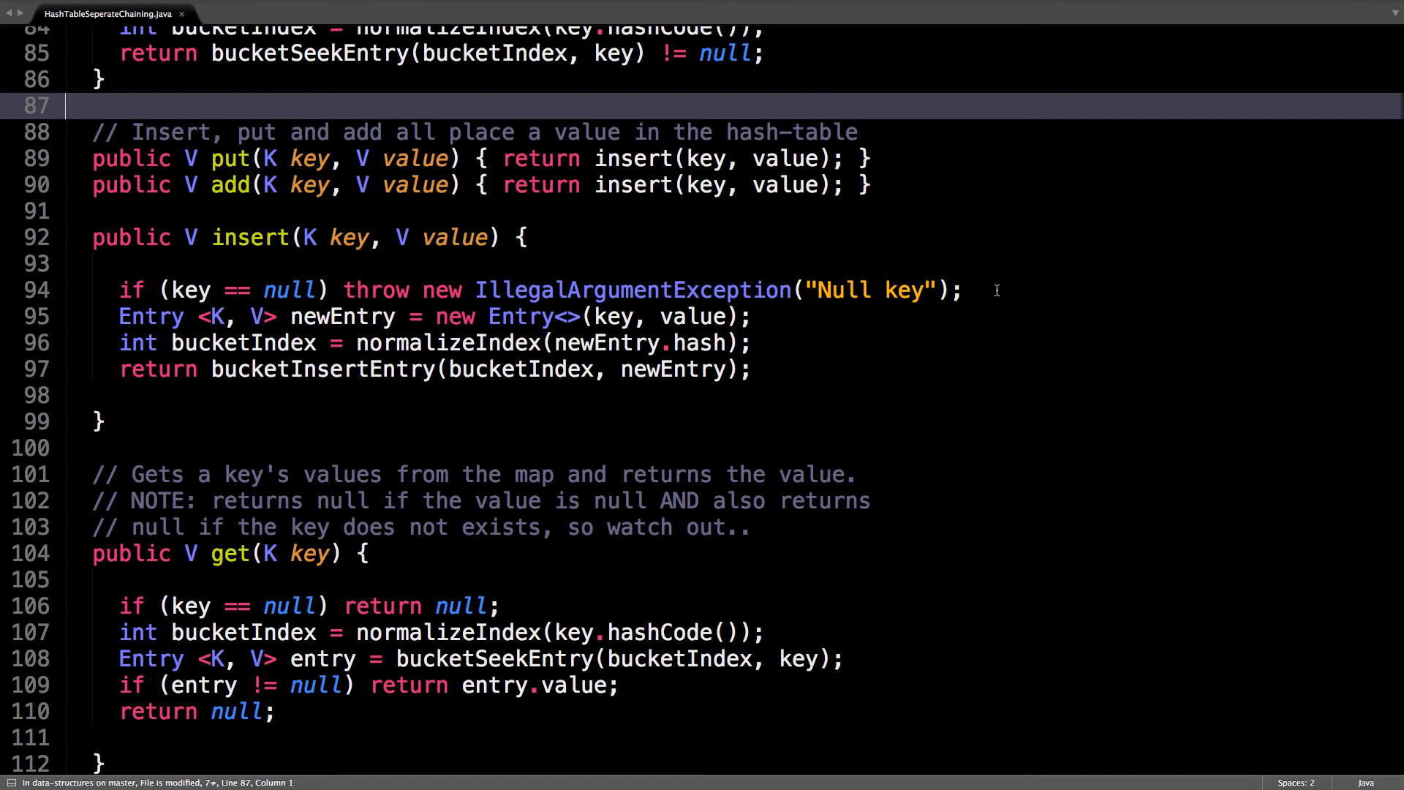
scroll("down", 3)
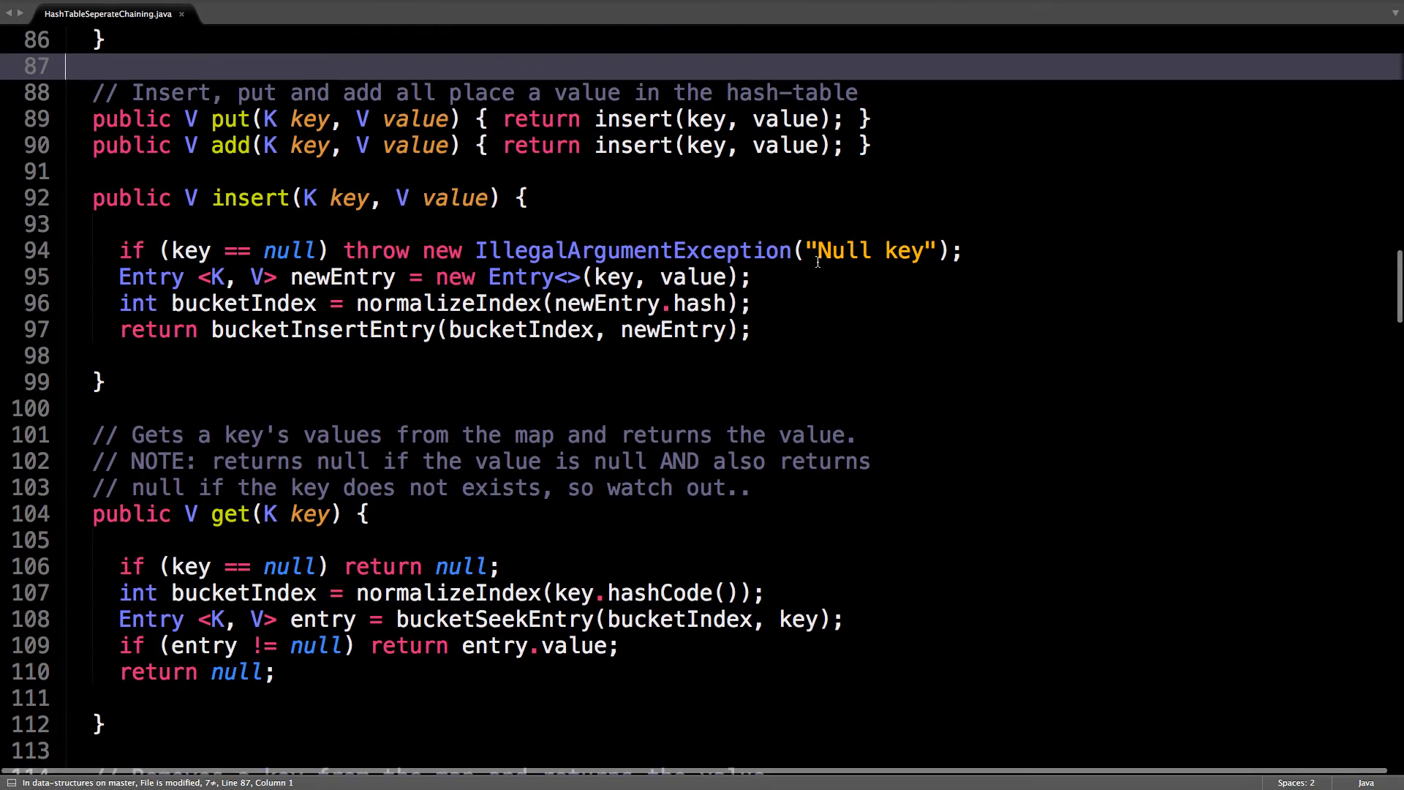
mouse_move(475, 276)
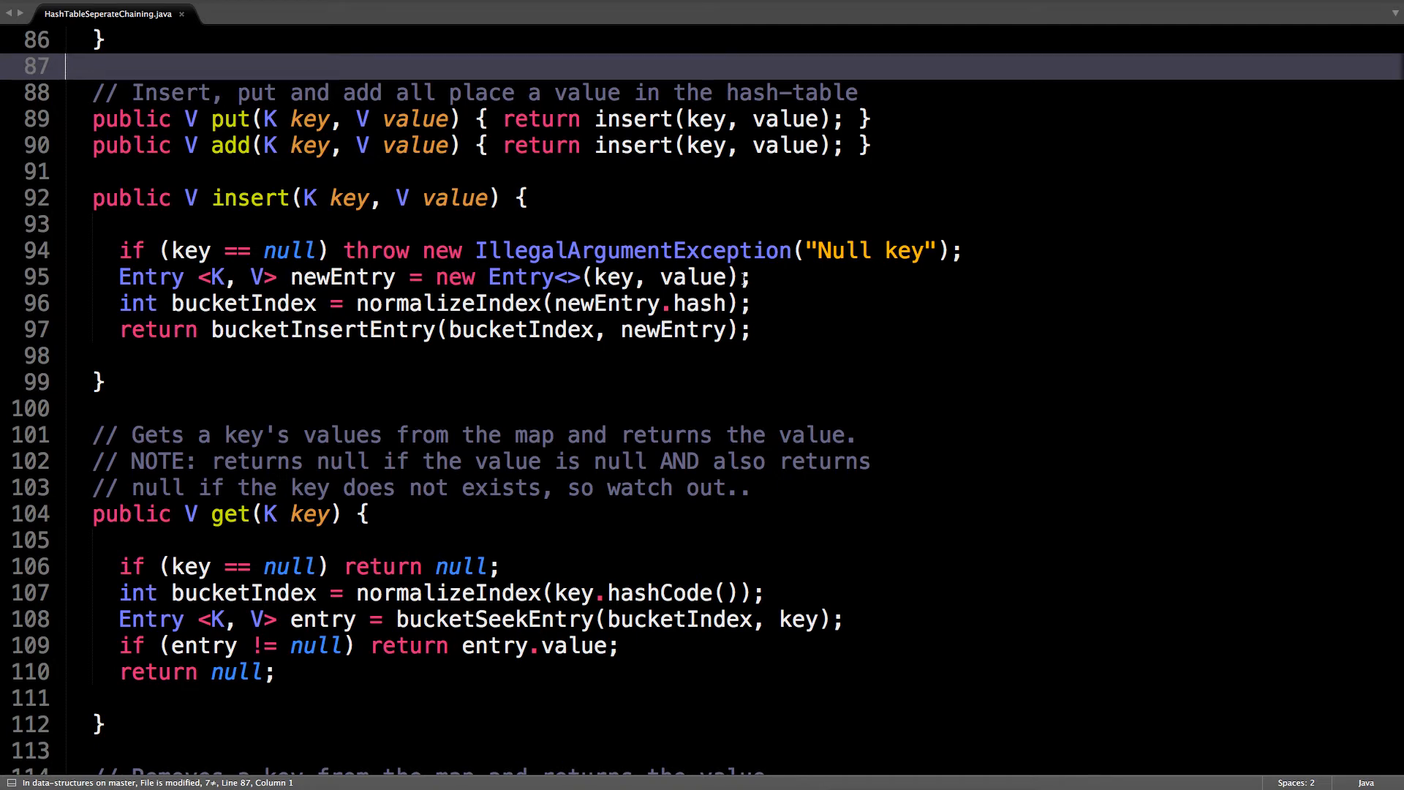
double_click(237, 302)
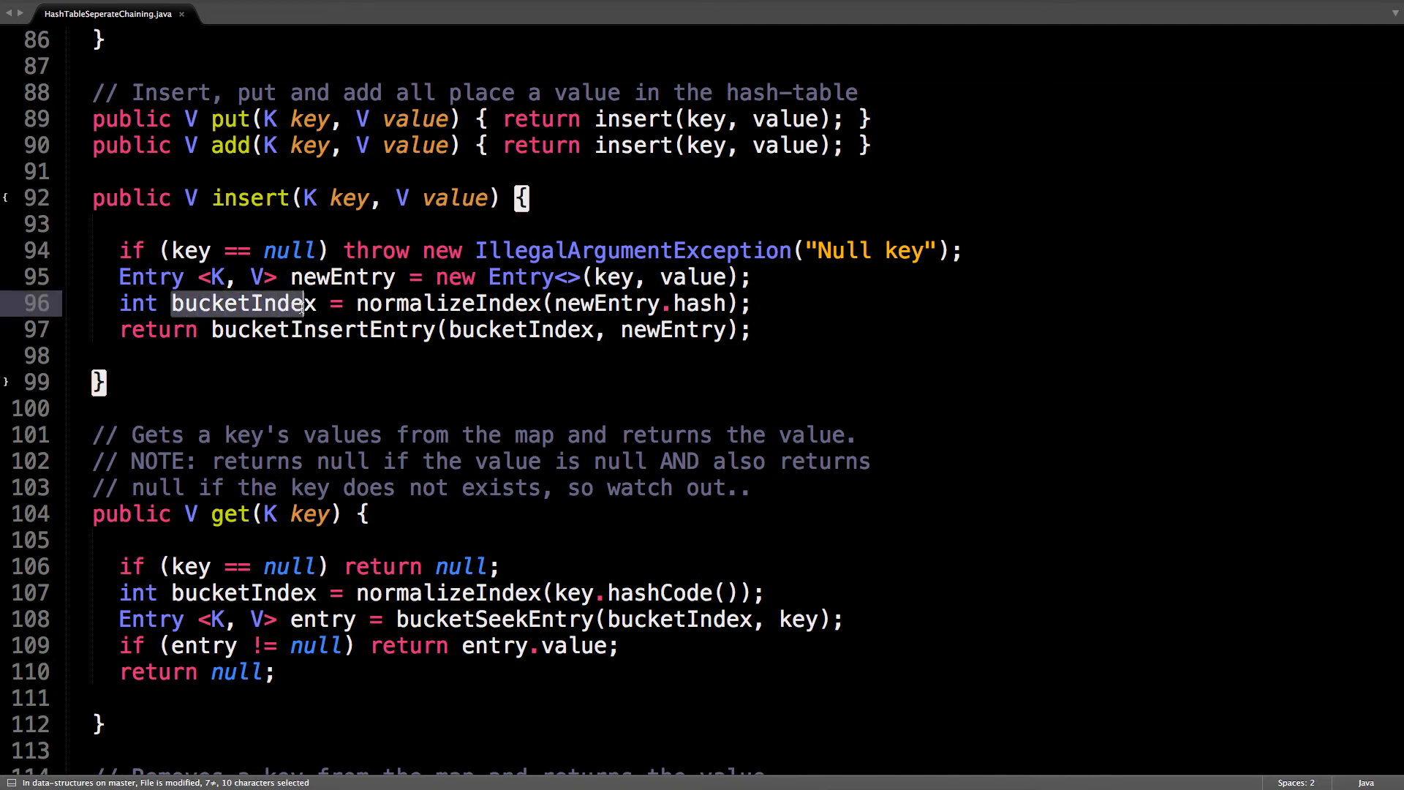
double_click(323, 330)
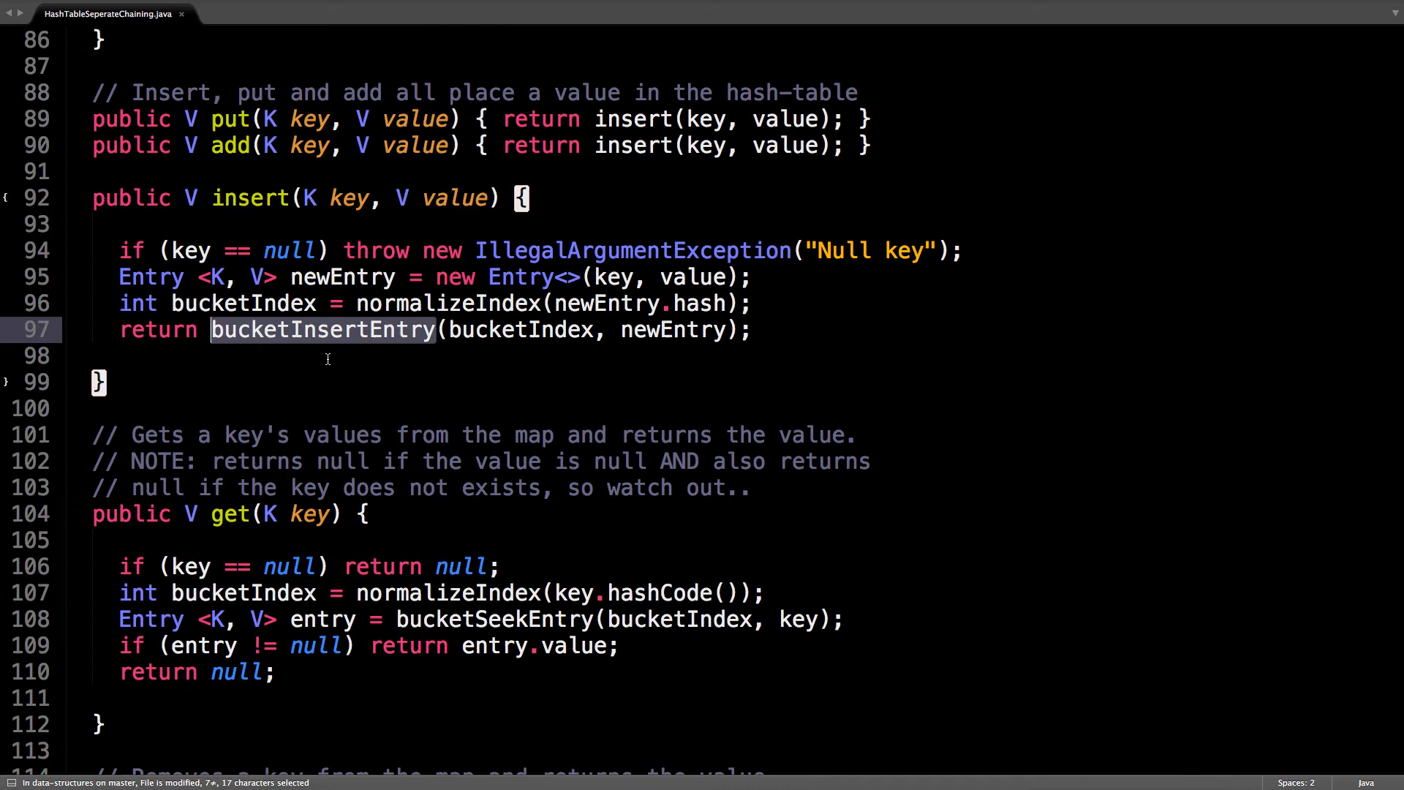
mouse_move(251, 349)
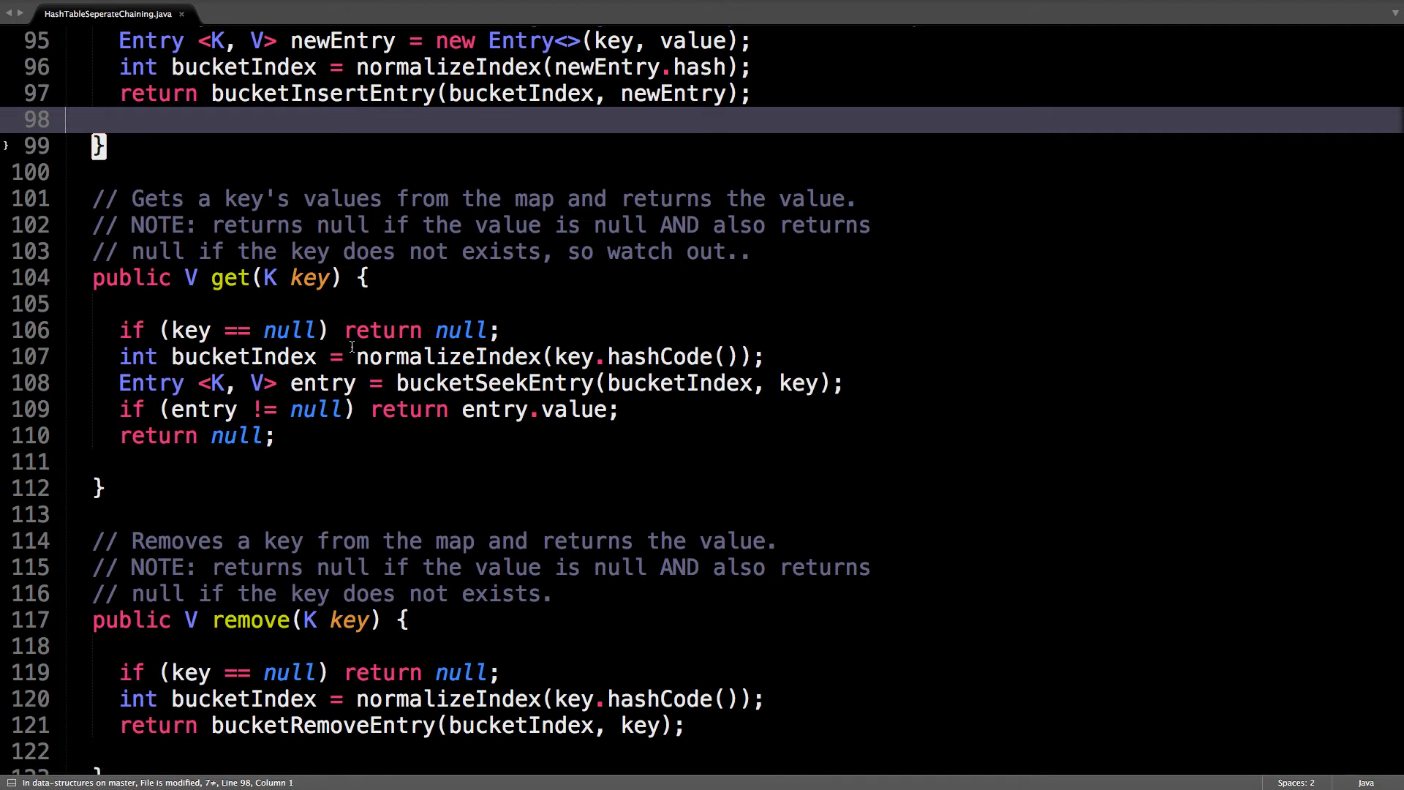
mouse_move(487, 329)
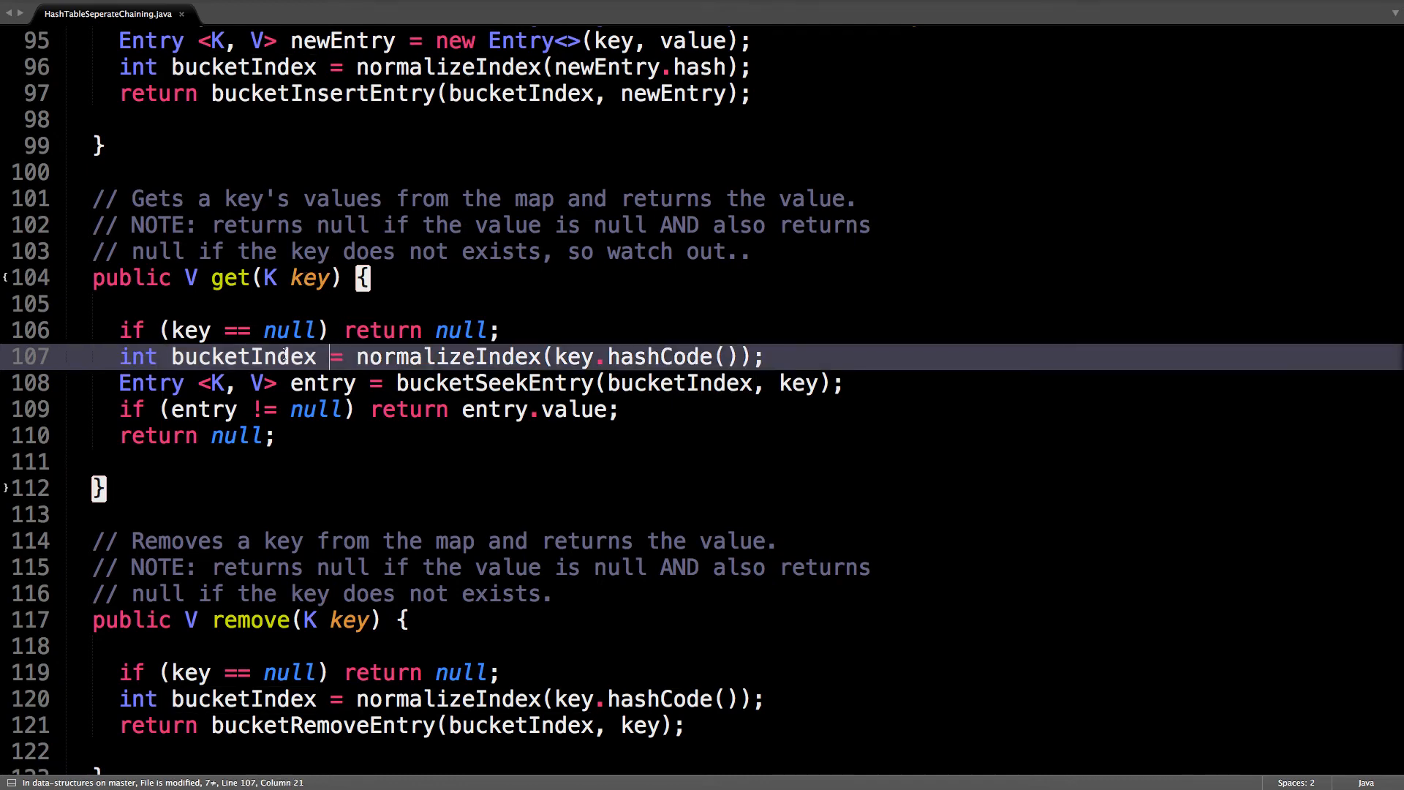
Step: Highlight bucketIndex in the get method to show all its uses
double_click(243, 356)
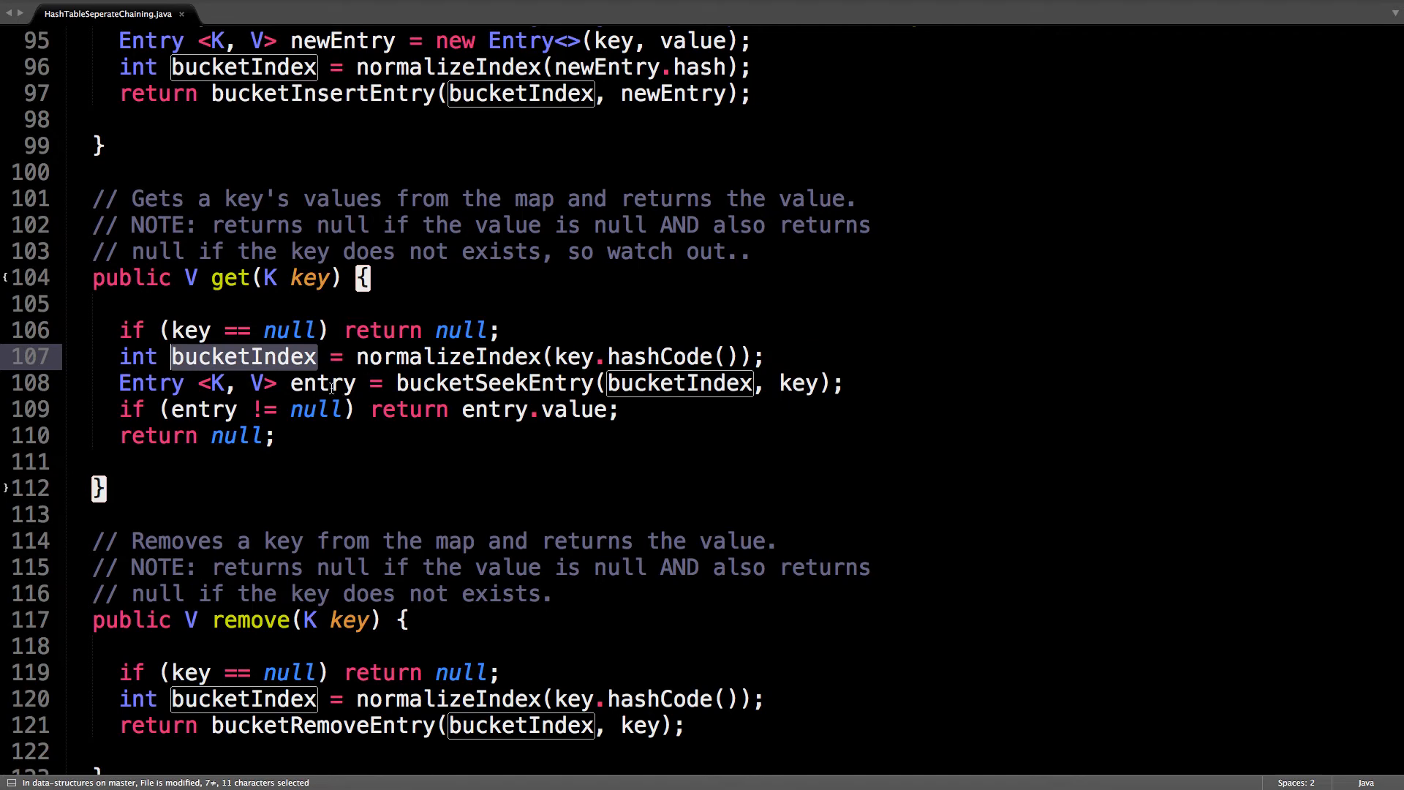
double_click(322, 382)
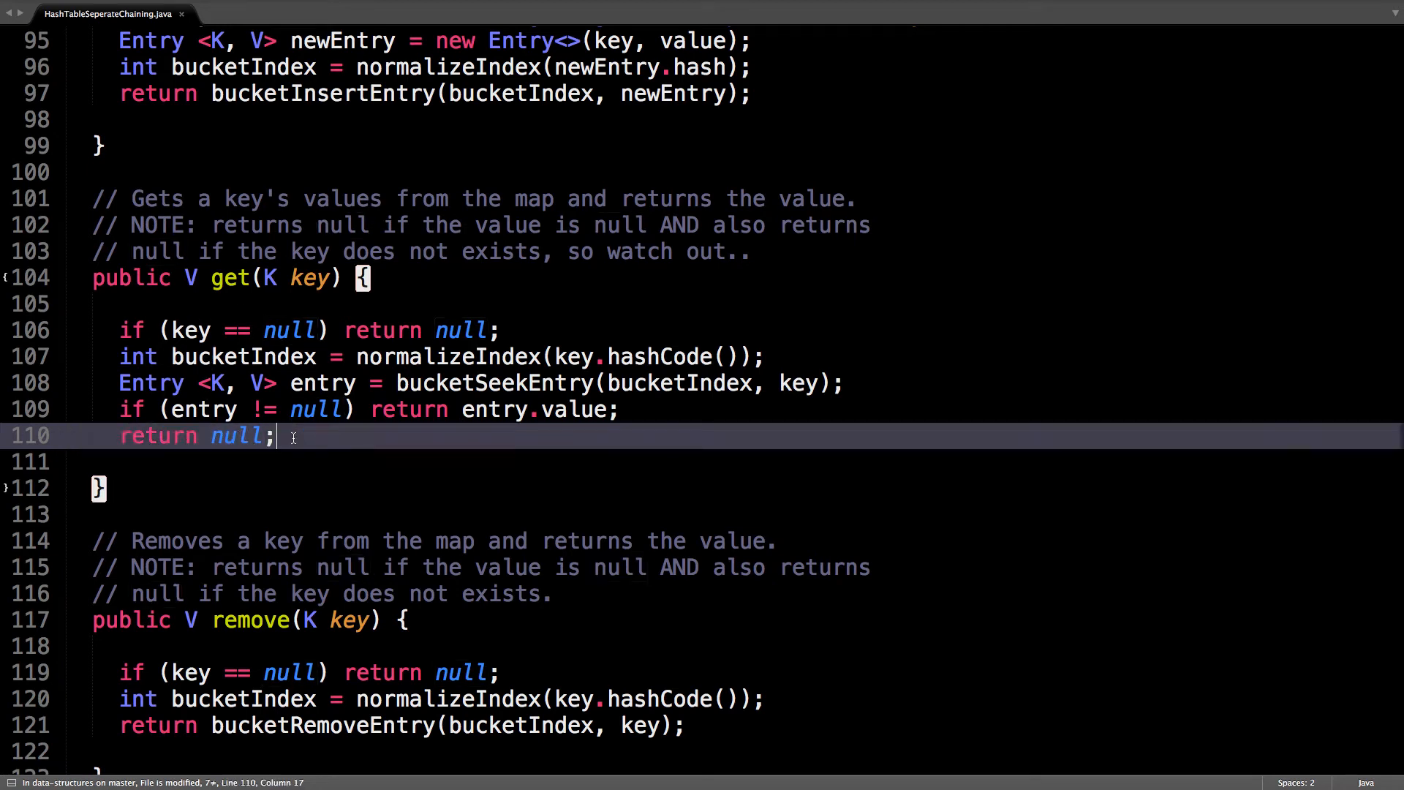
scroll("down", 3)
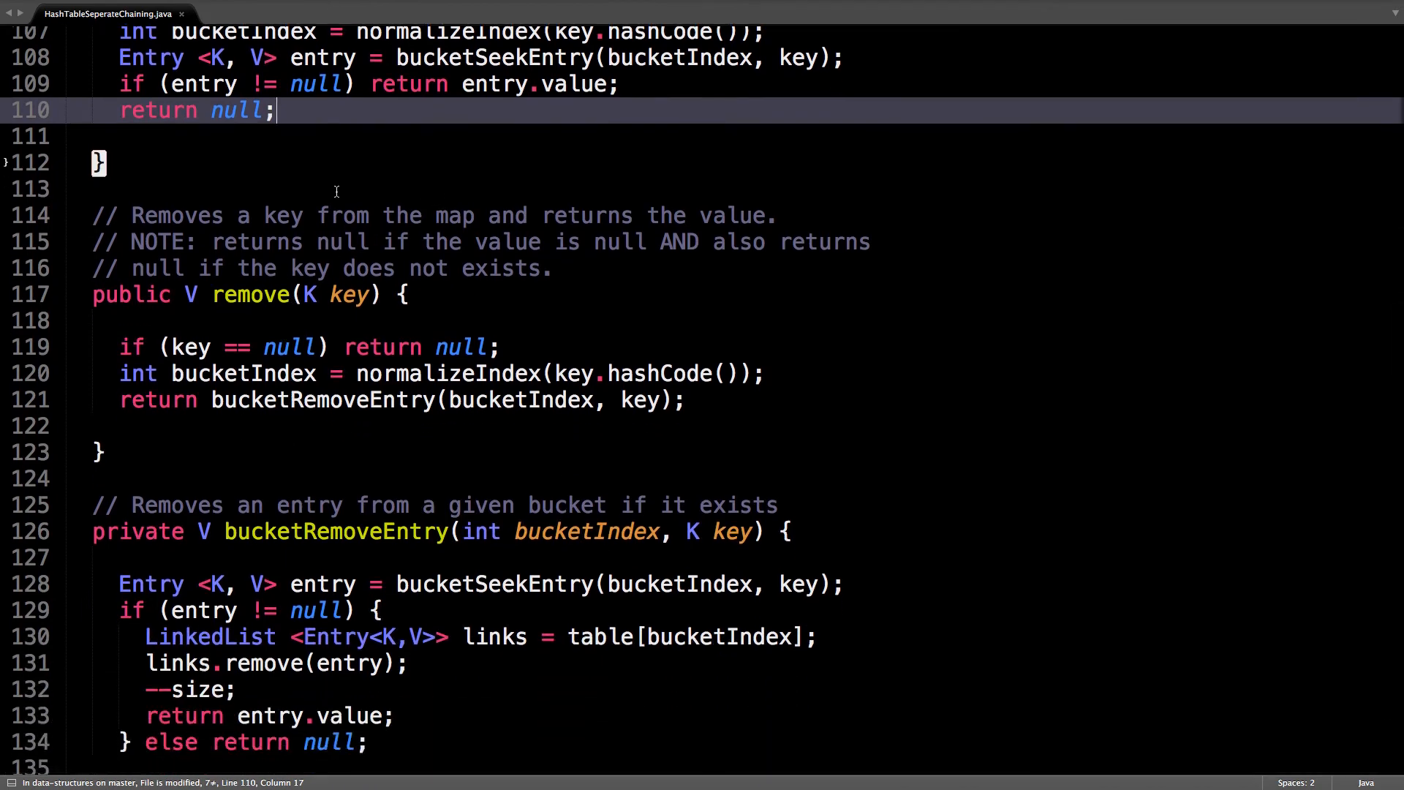
Step: Scroll down to remove() and its bucketRemoveEntry helper definition
scroll("down", 3)
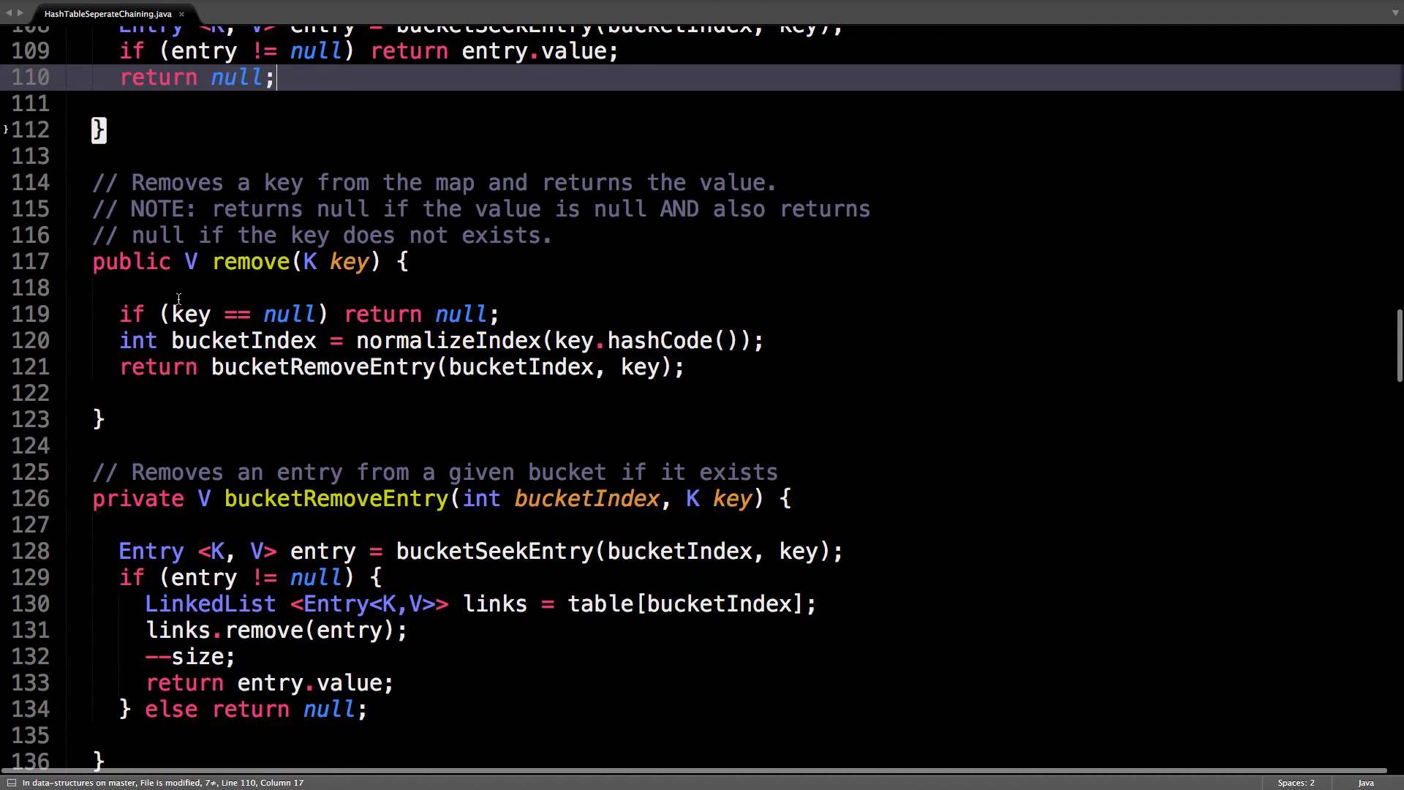
mouse_move(340, 341)
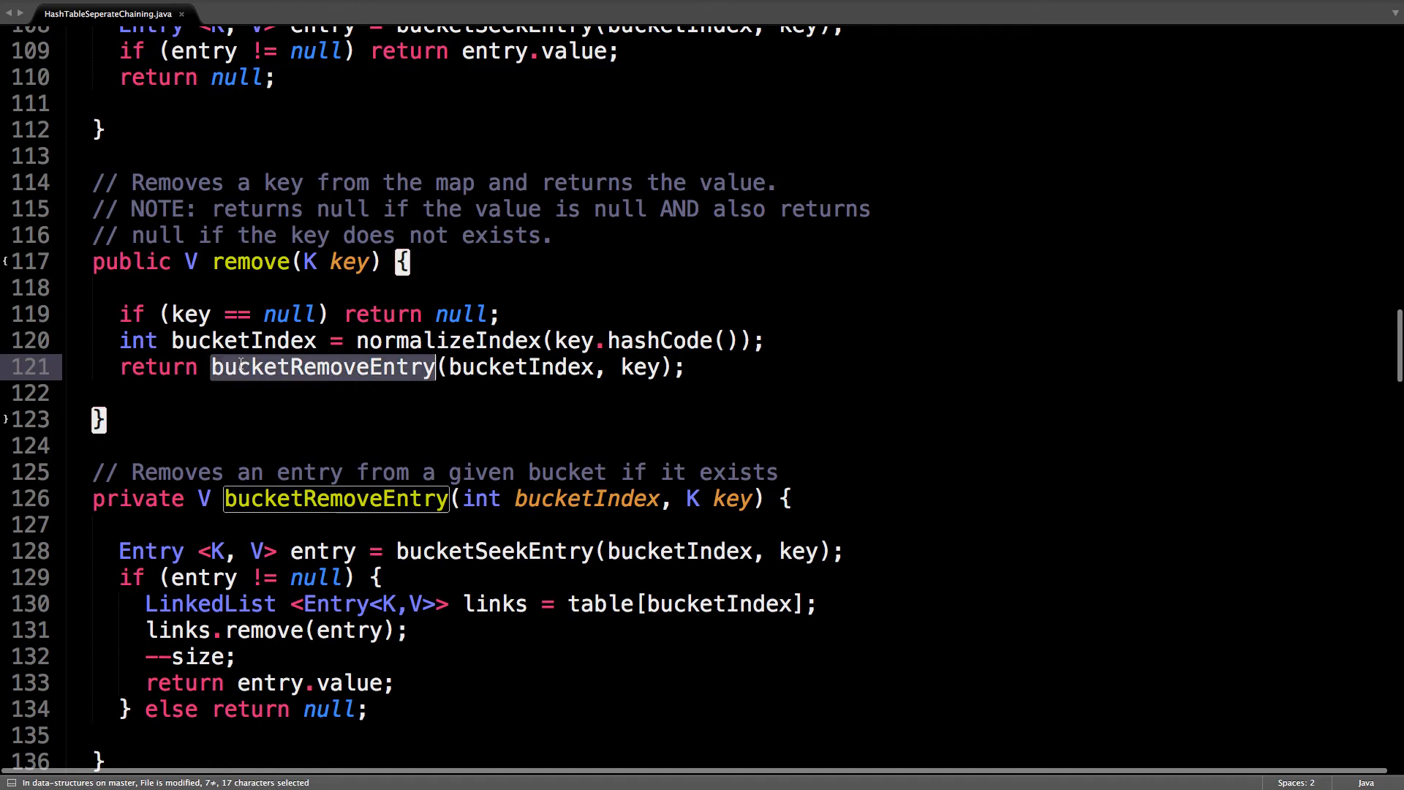
scroll("down", 3)
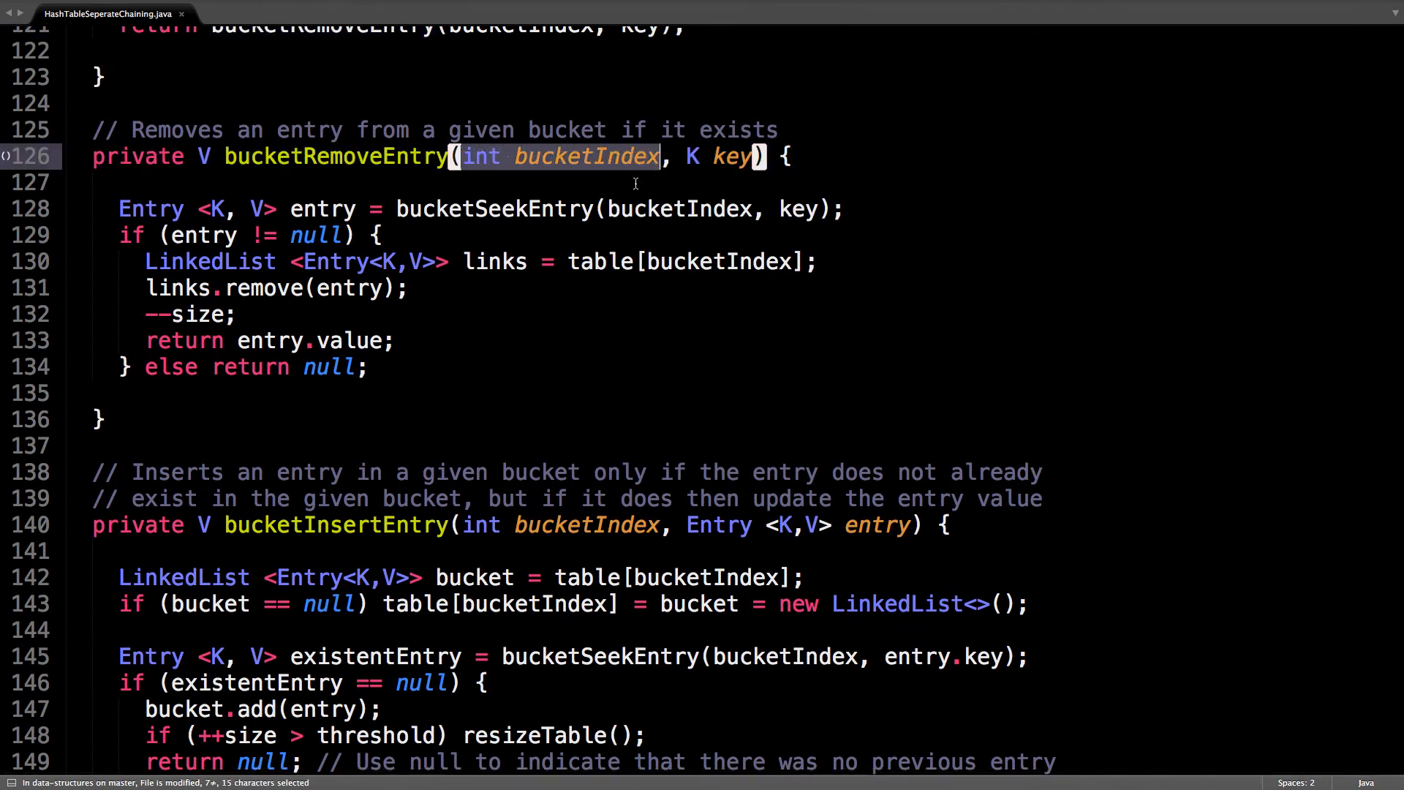
mouse_move(630, 185)
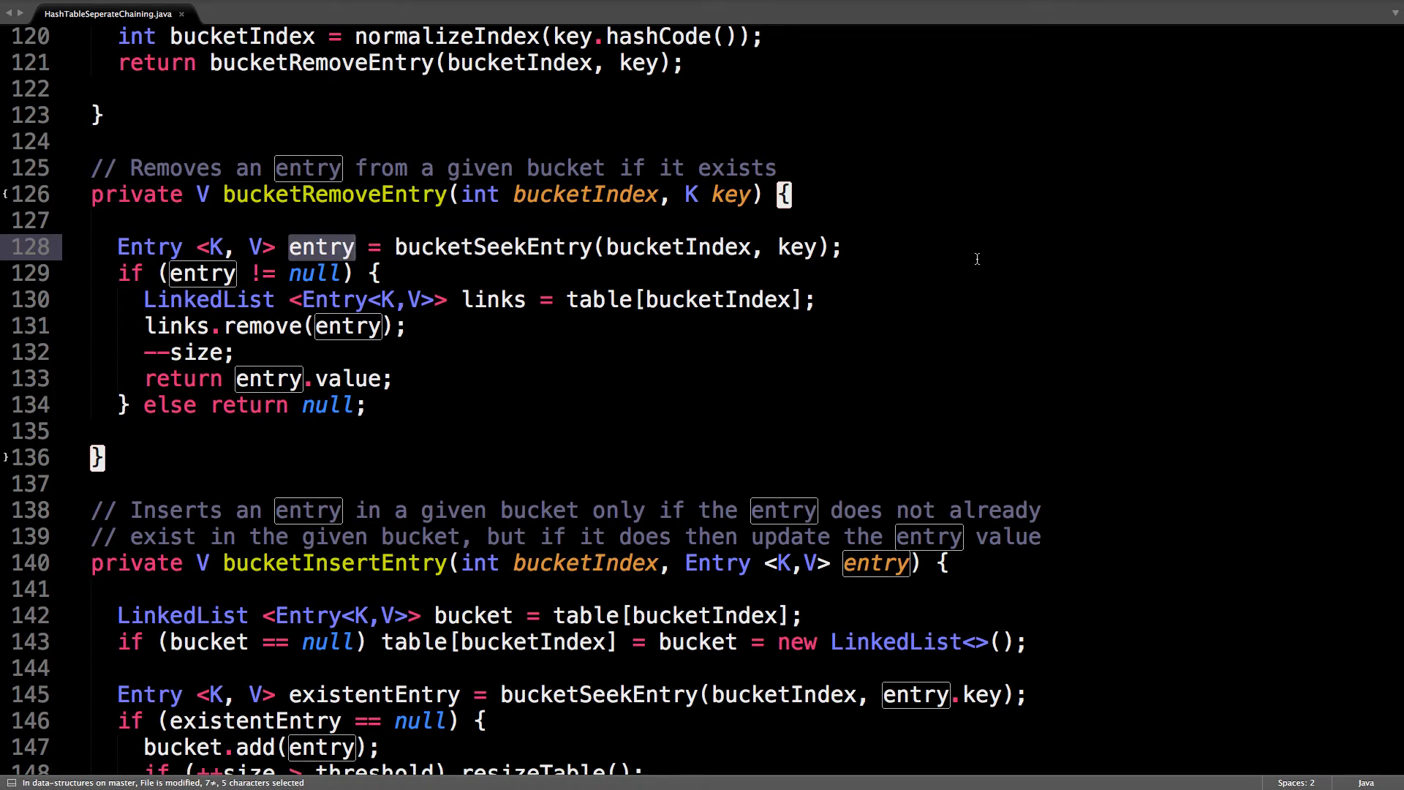
mouse_move(196, 292)
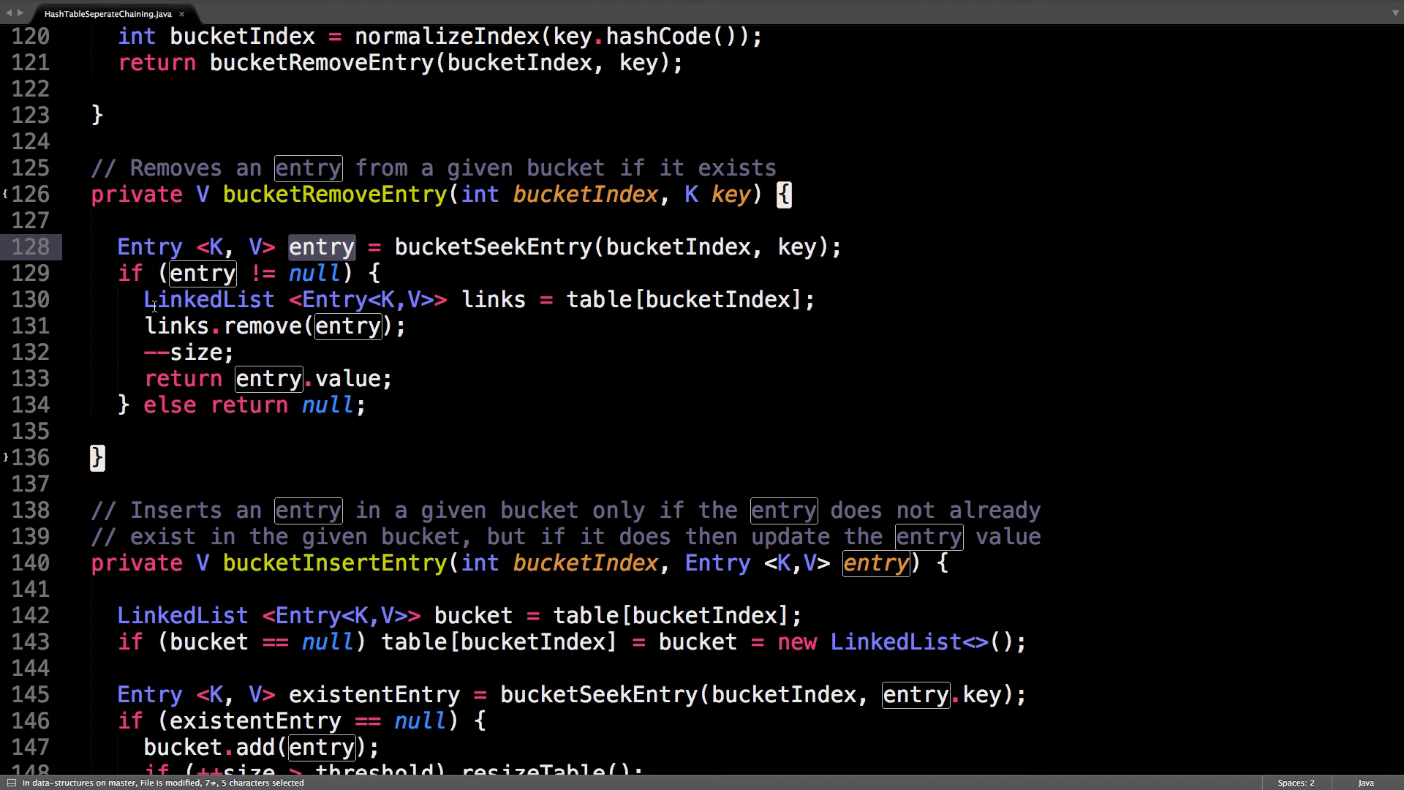
mouse_move(521, 309)
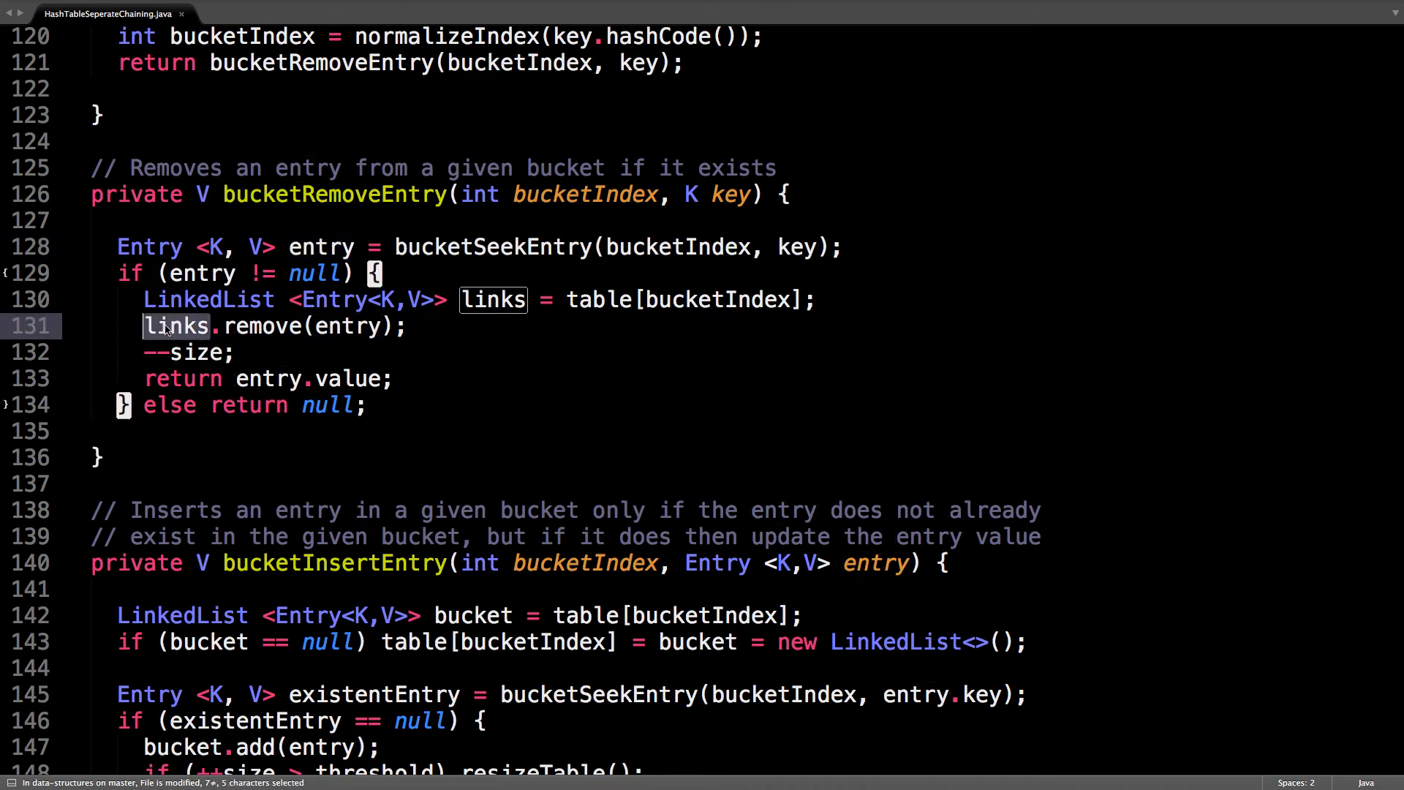
Step: Highlight the links variable while walking through bucketRemoveEntry's body
double_click(208, 300)
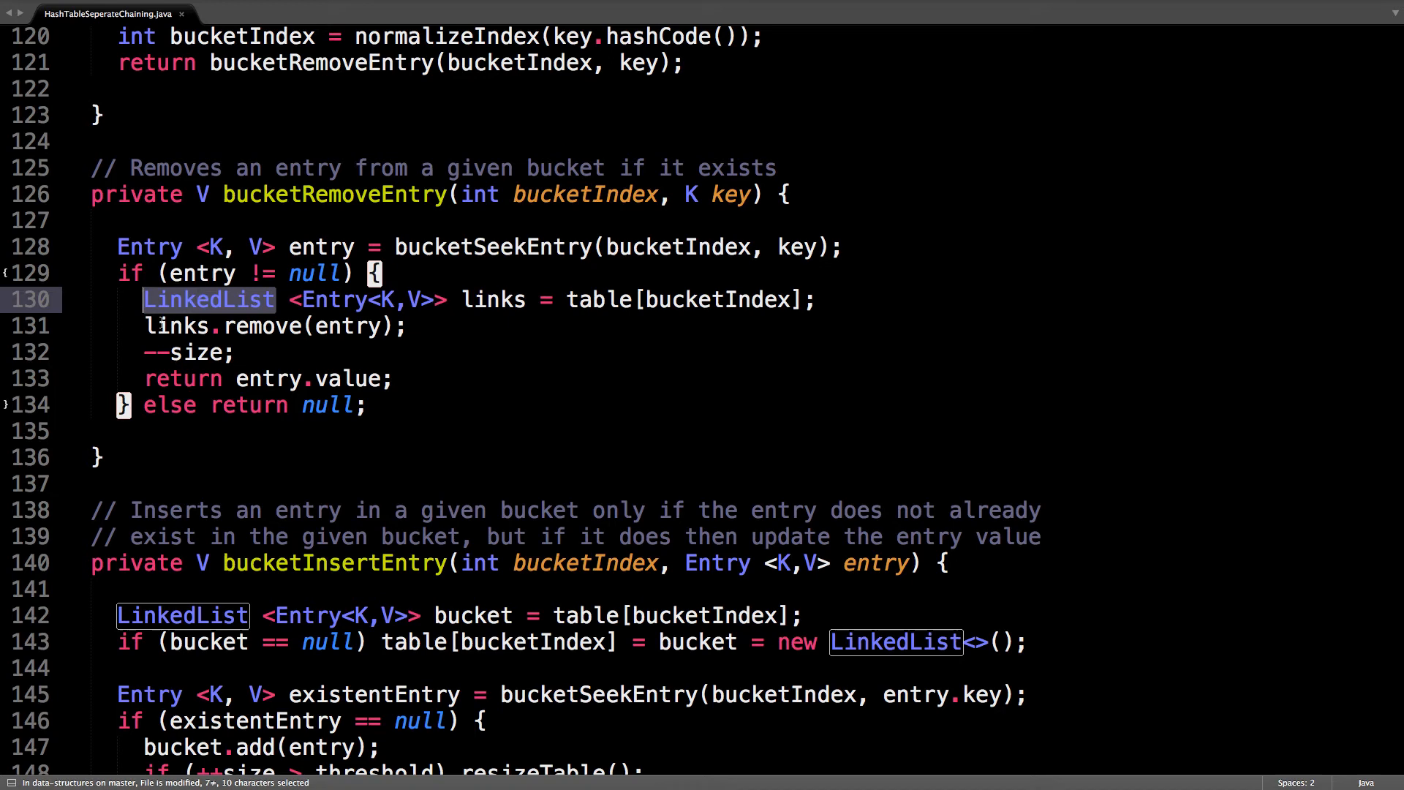
mouse_move(392, 327)
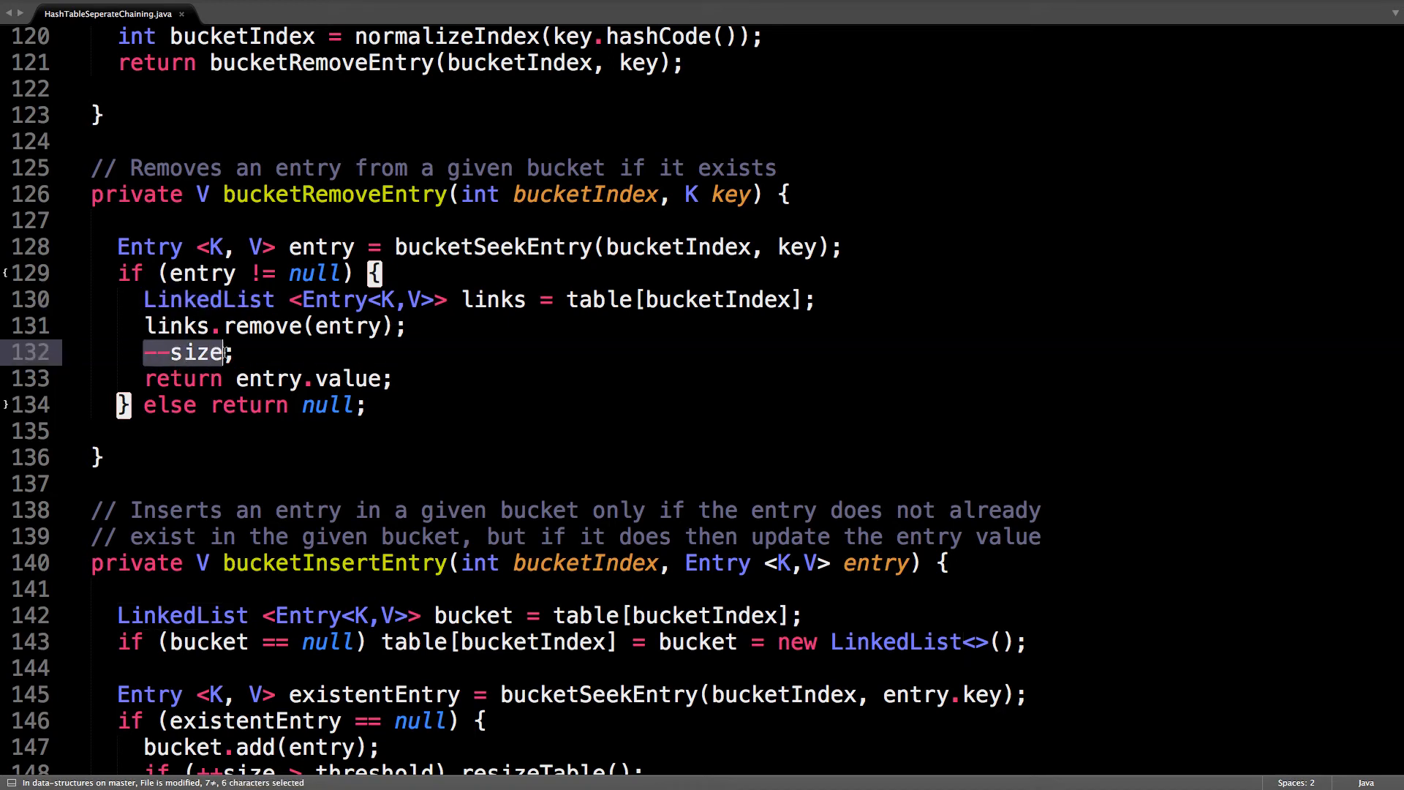
left_click(307, 352)
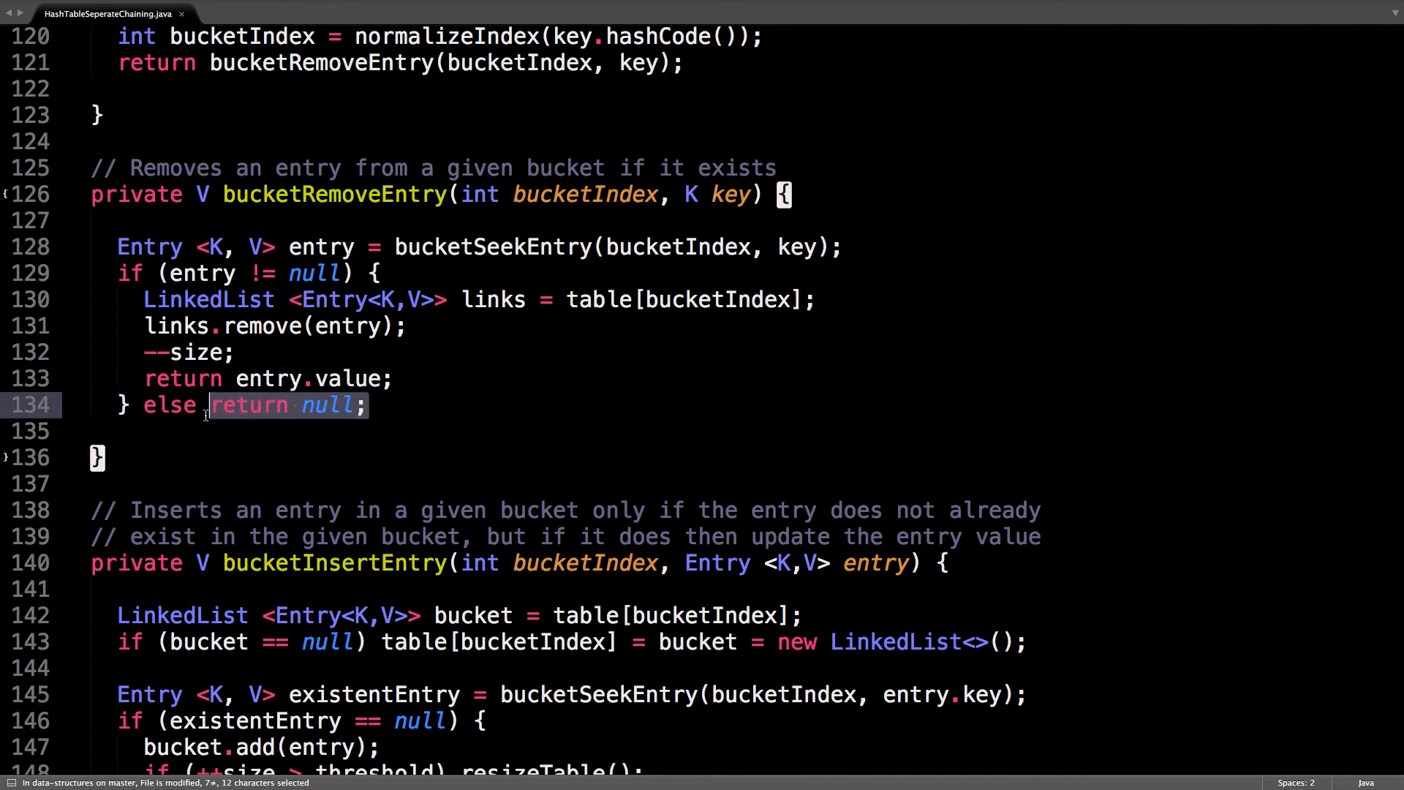
scroll("down", 3)
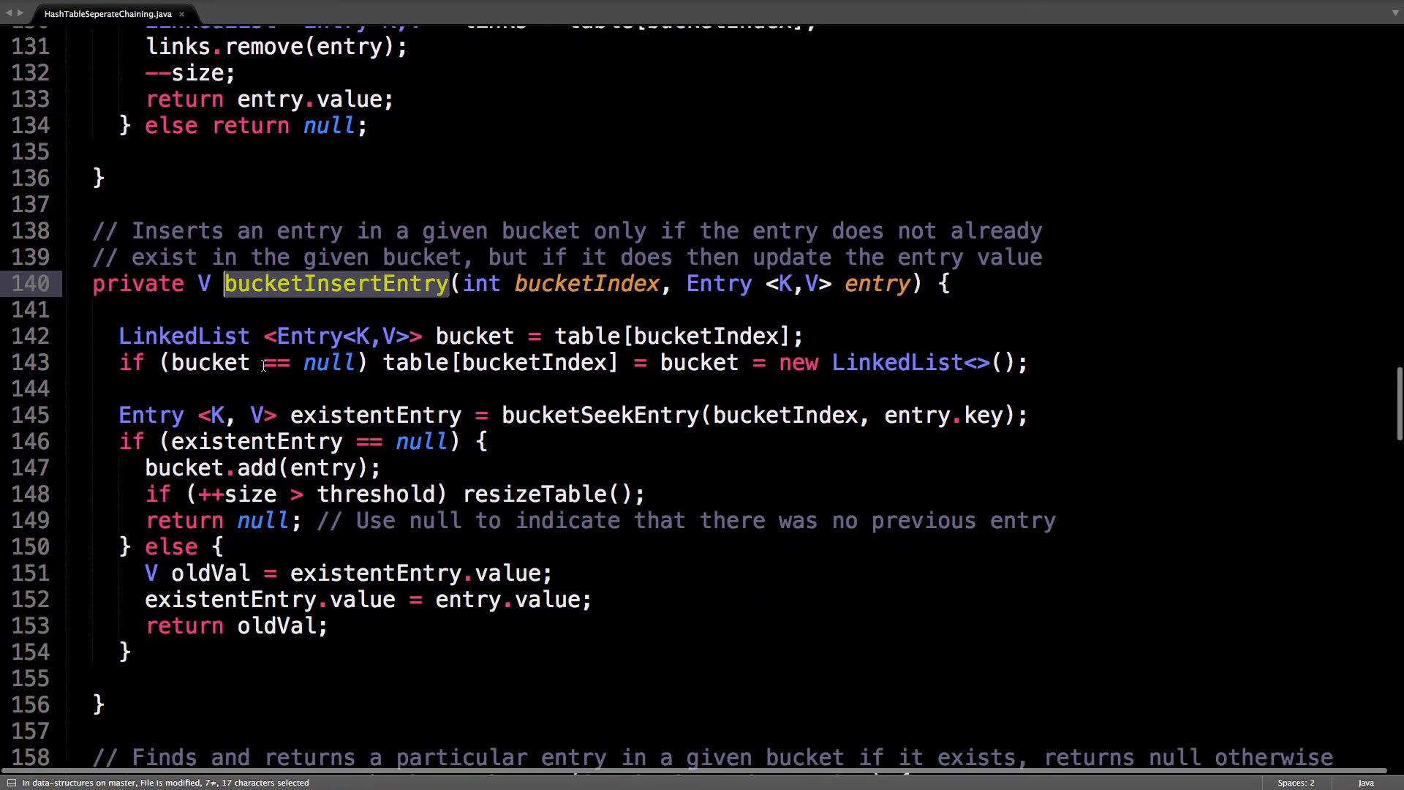
mouse_move(296, 319)
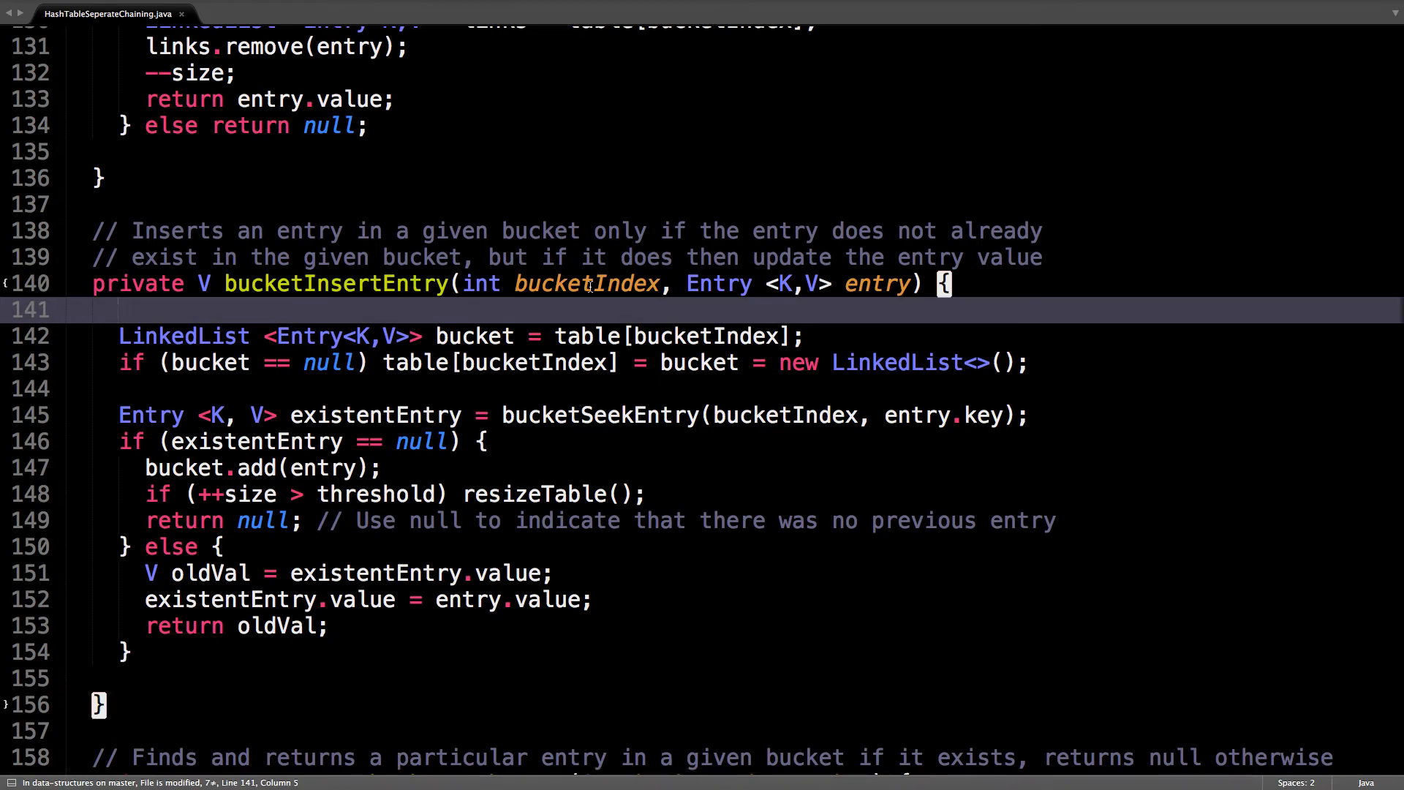
Step: Walk through bucketInsertEntry, highlighting the entry parameter and existentEntry's uses
double_click(879, 284)
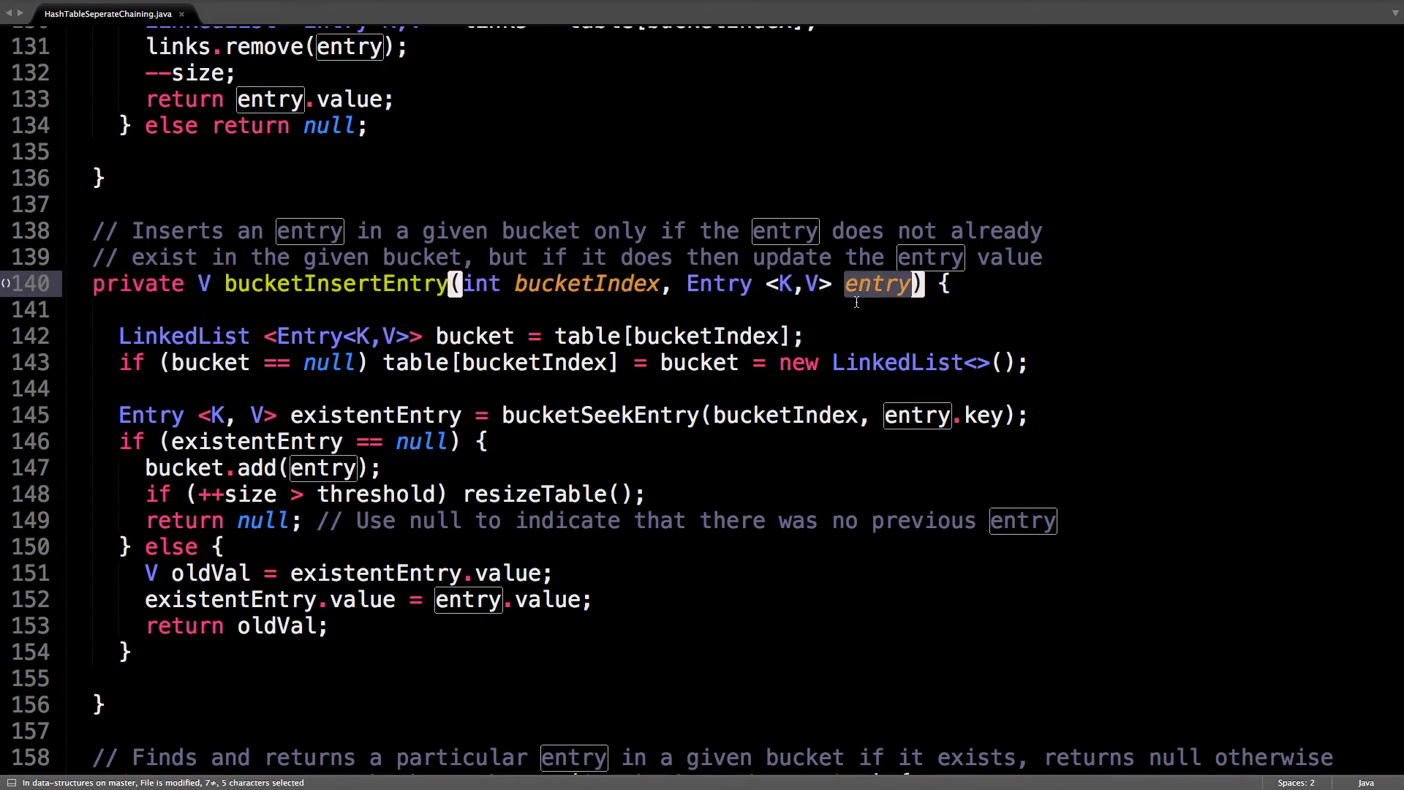
mouse_move(711, 314)
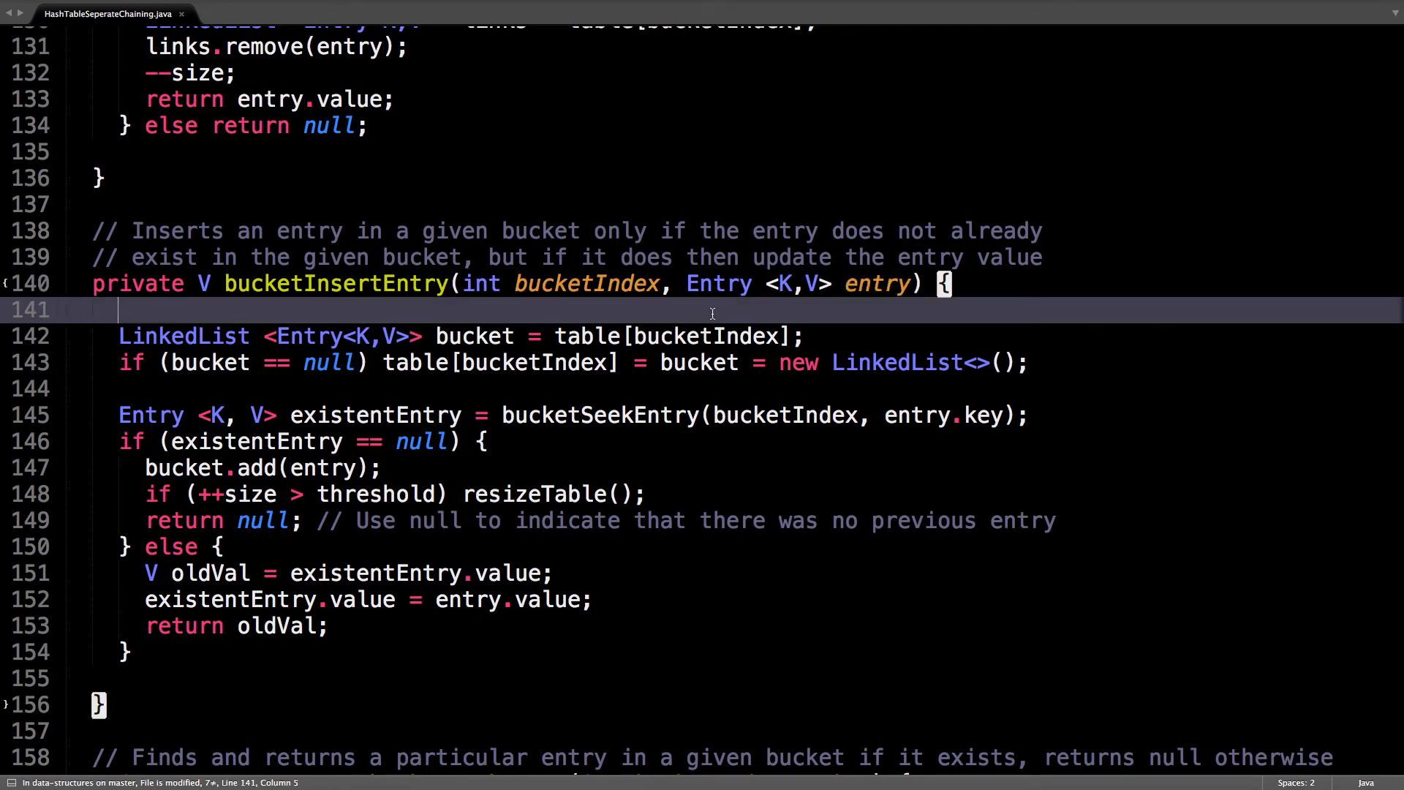
scroll("down", 3)
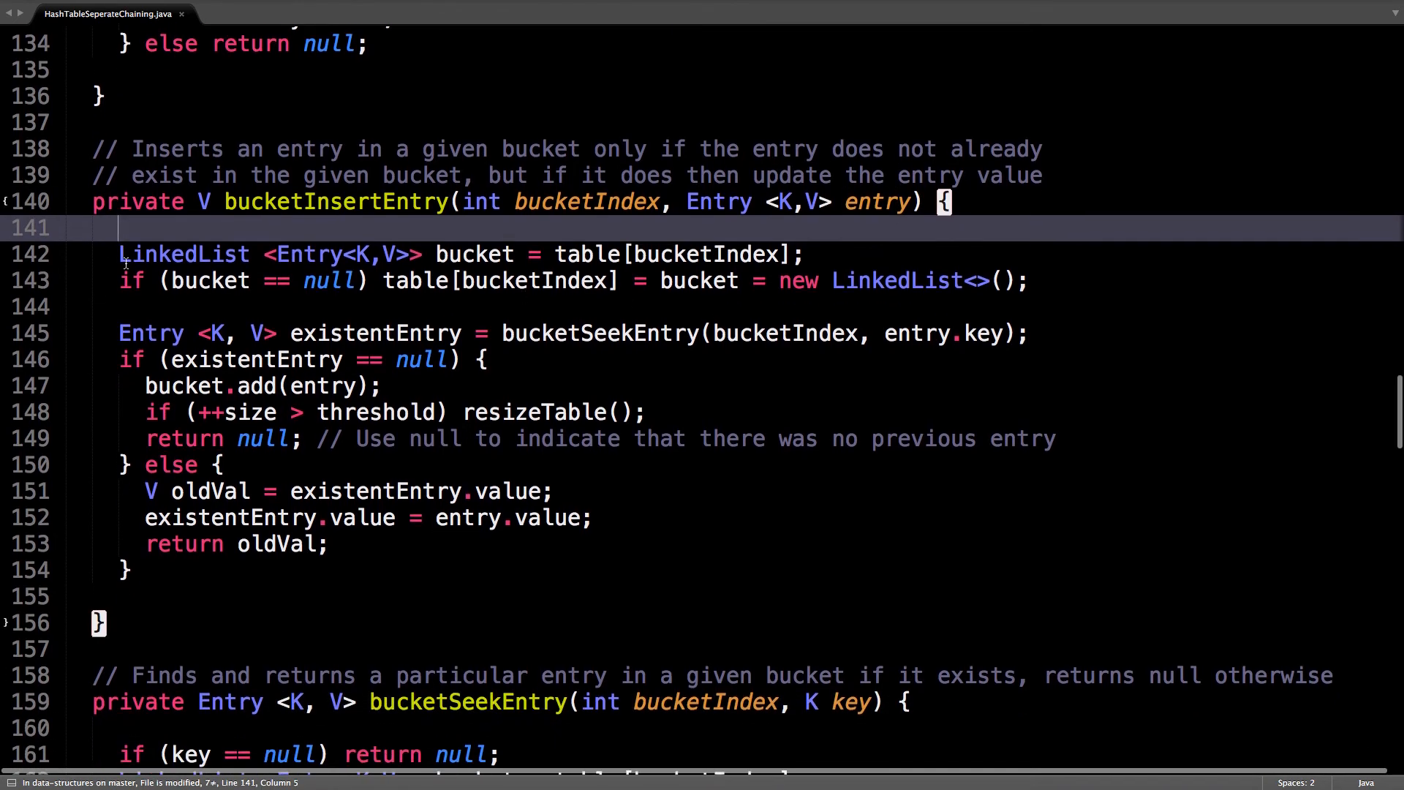
double_click(586, 202)
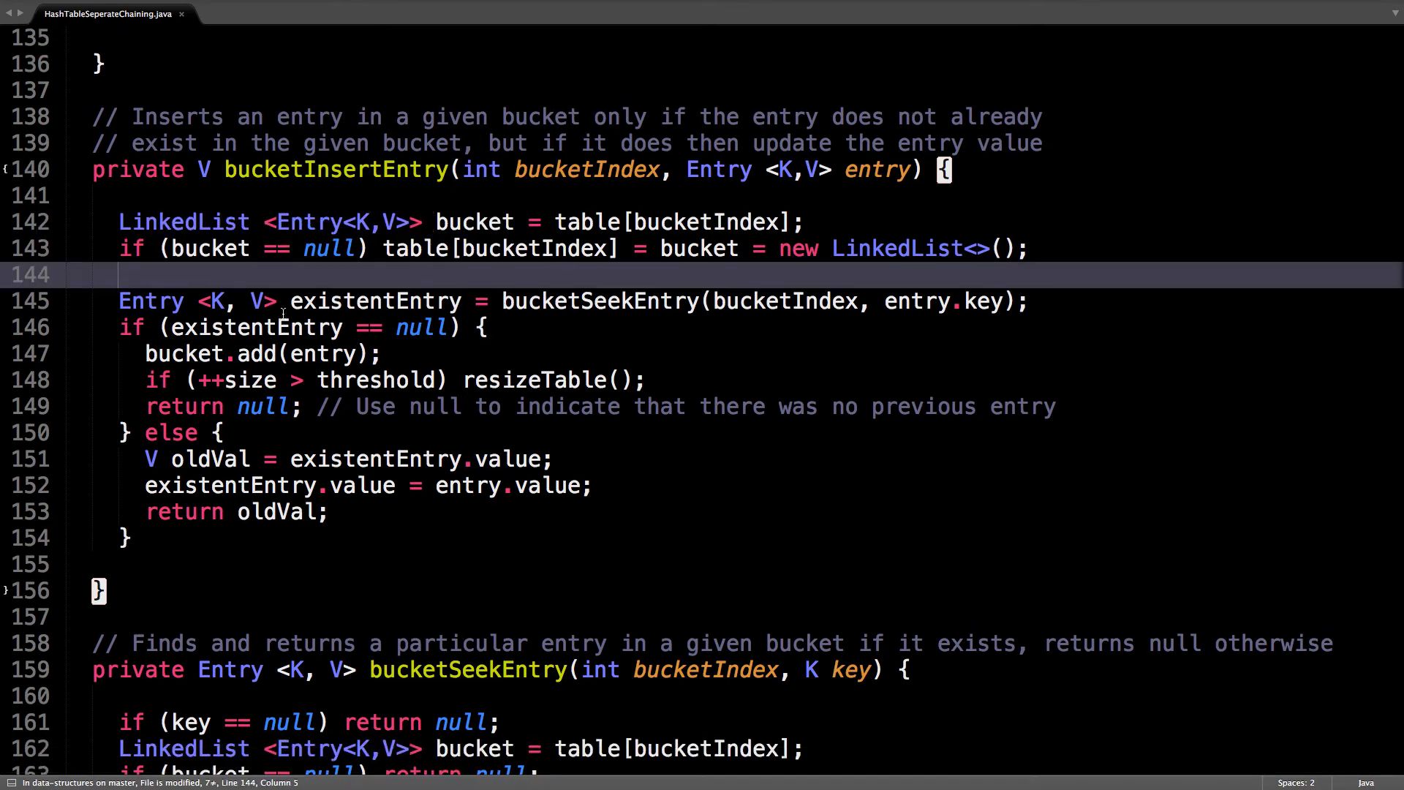
double_click(370, 300)
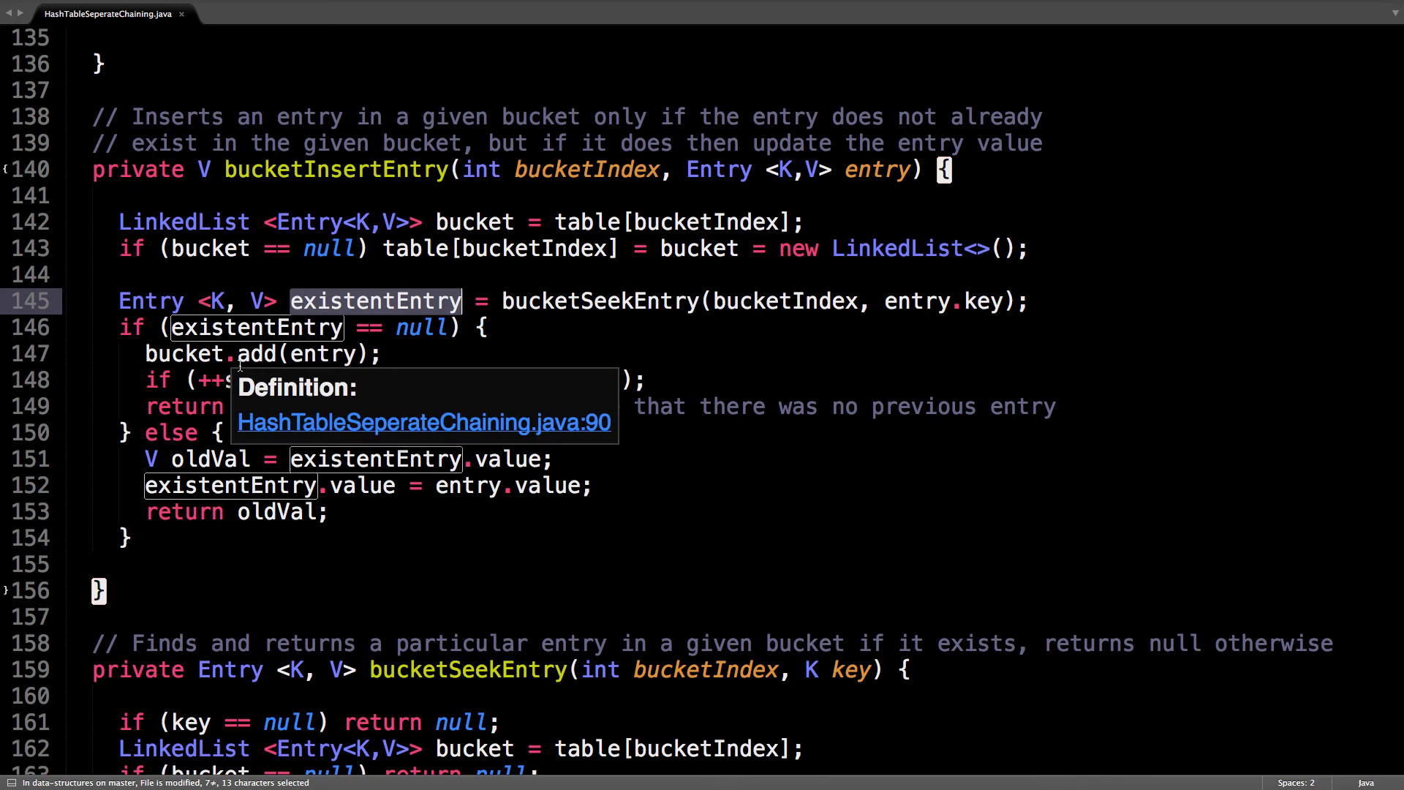
mouse_move(313, 350)
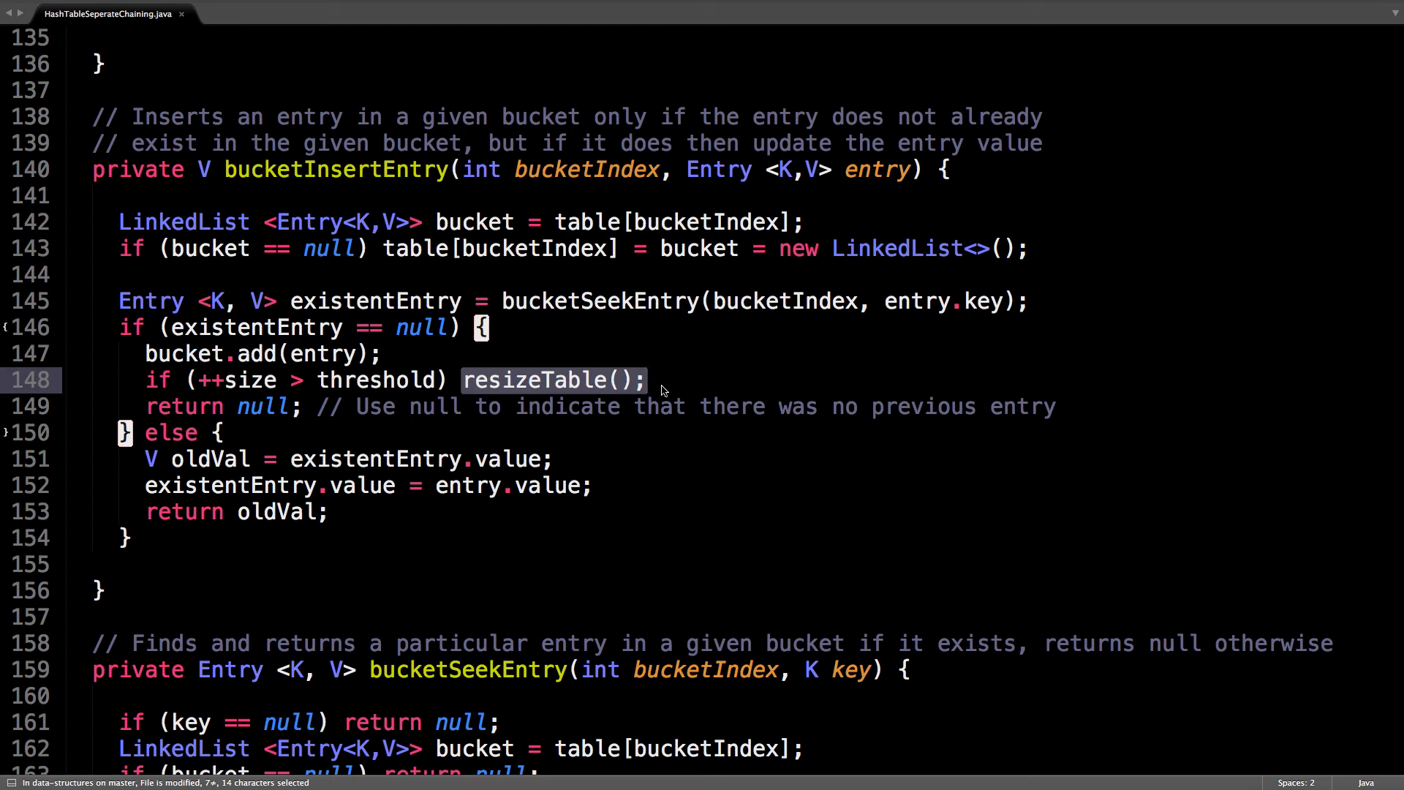
left_click(309, 409)
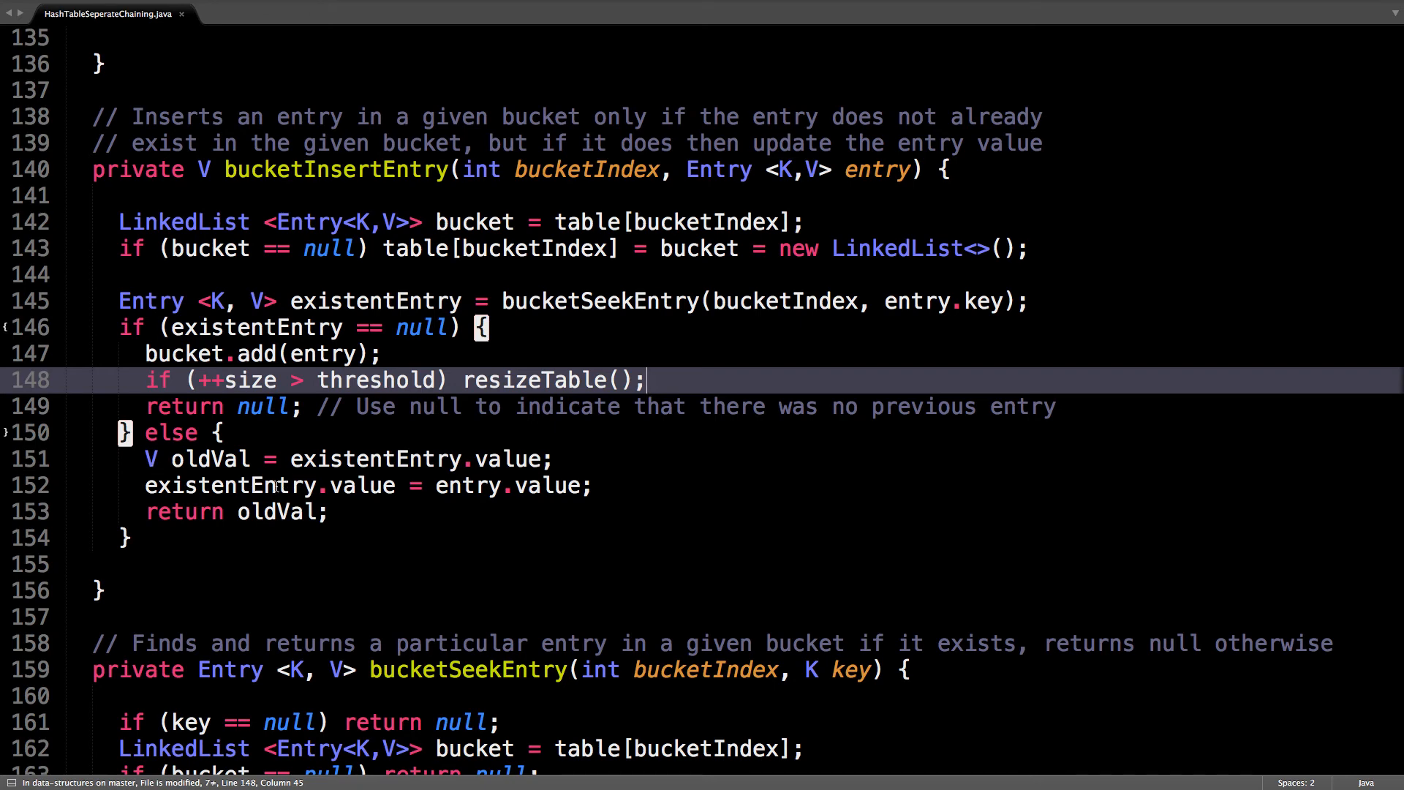
mouse_move(434, 493)
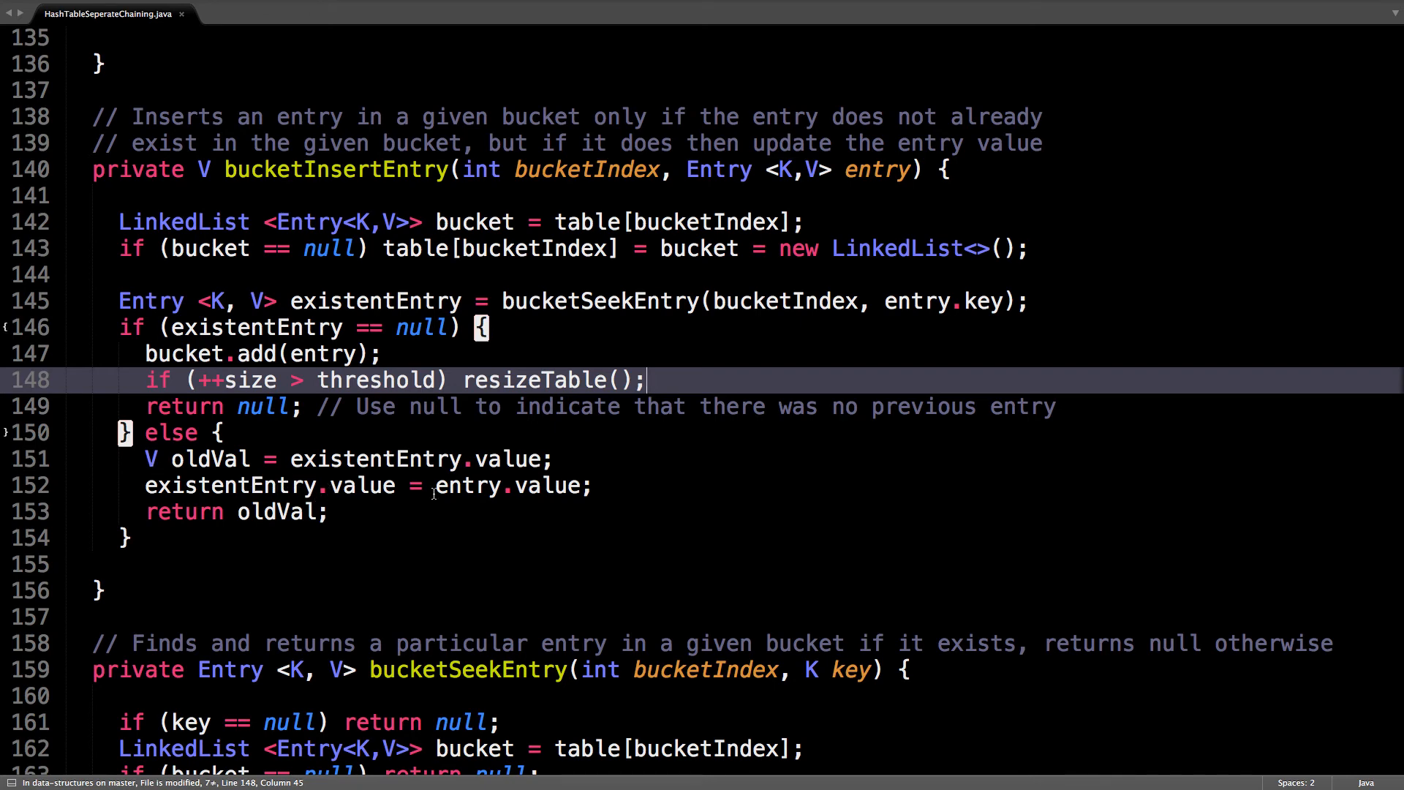
scroll("down", 3)
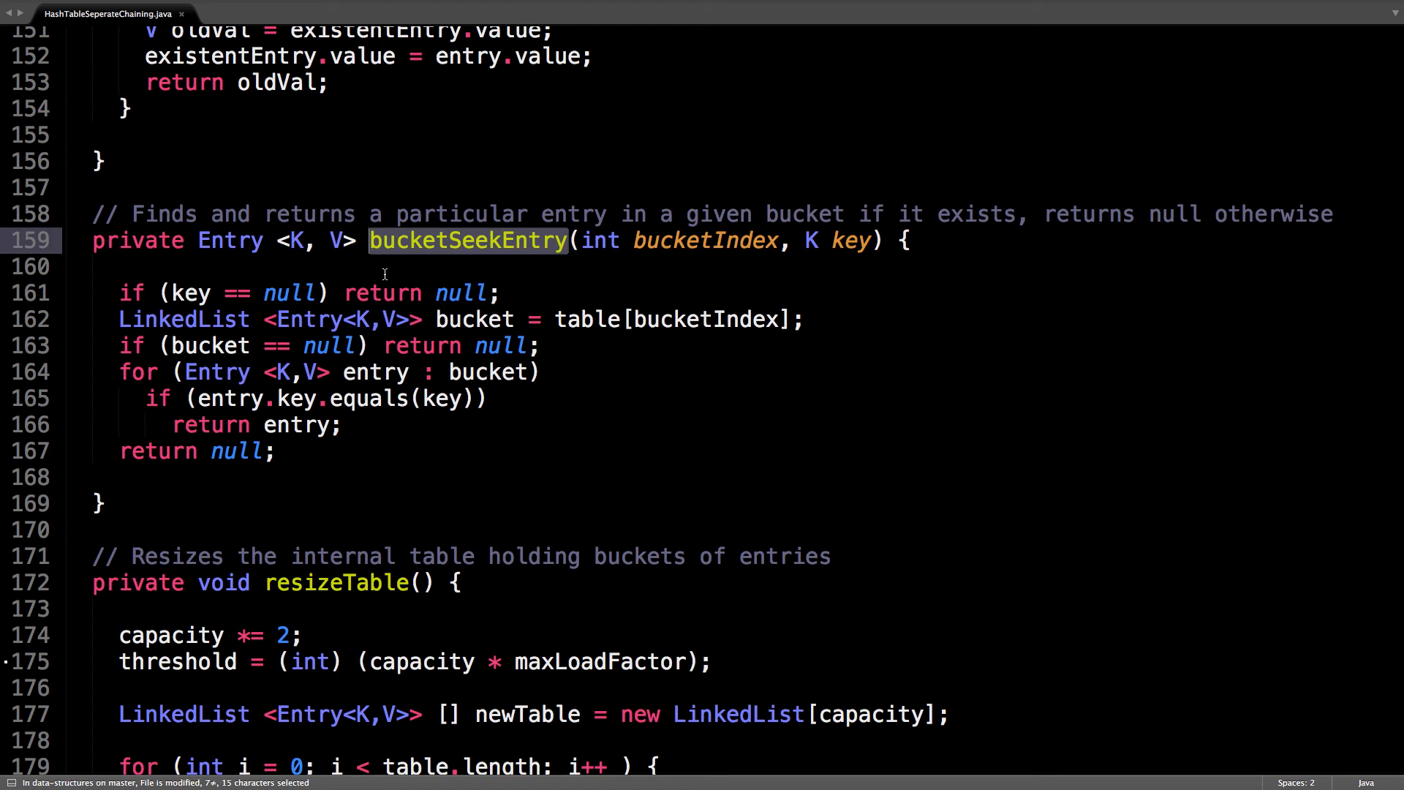
mouse_move(220, 271)
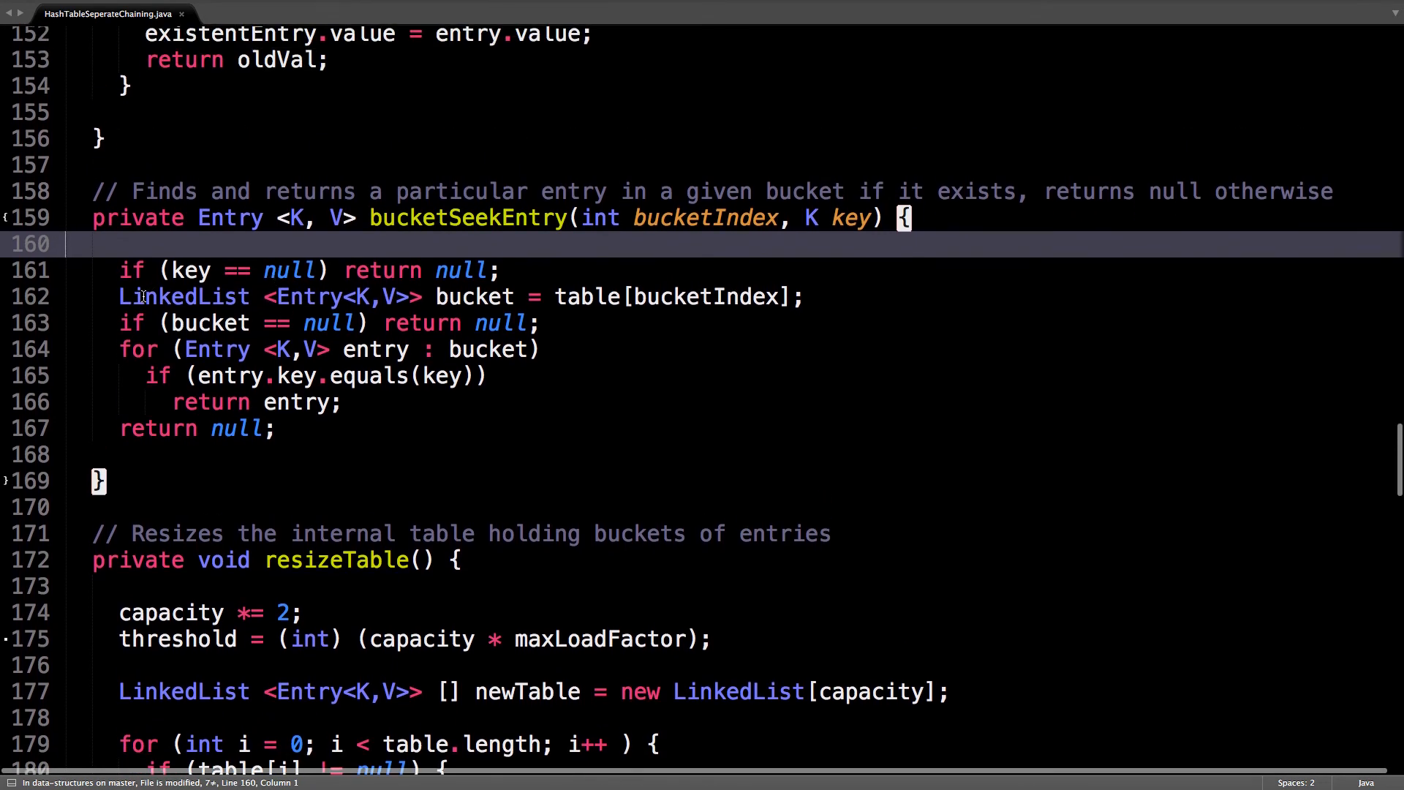
Step: Highlight bucketSeekEntry's key-comparison loop line and move on to resizeTable
left_click_drag(119, 297, 514, 296)
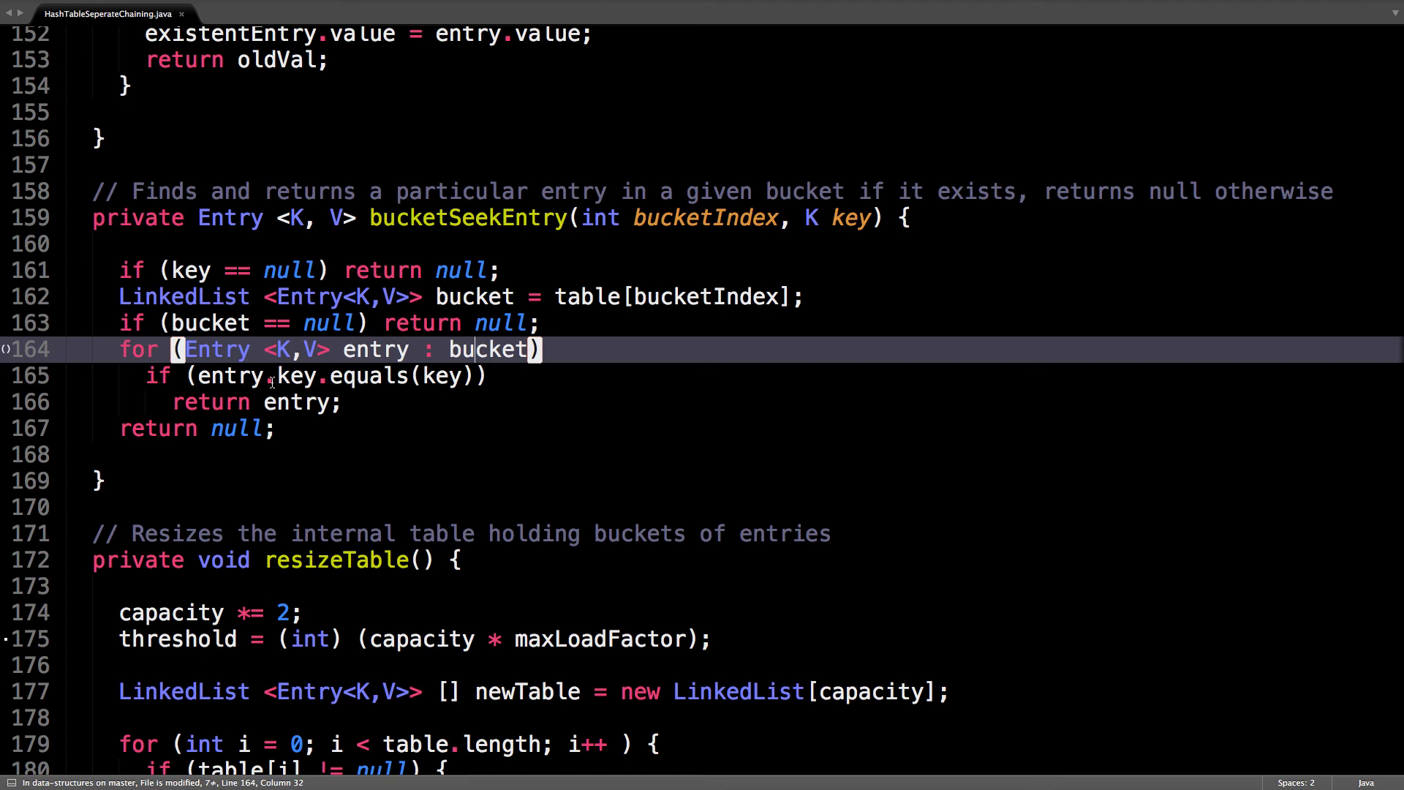
mouse_move(435, 426)
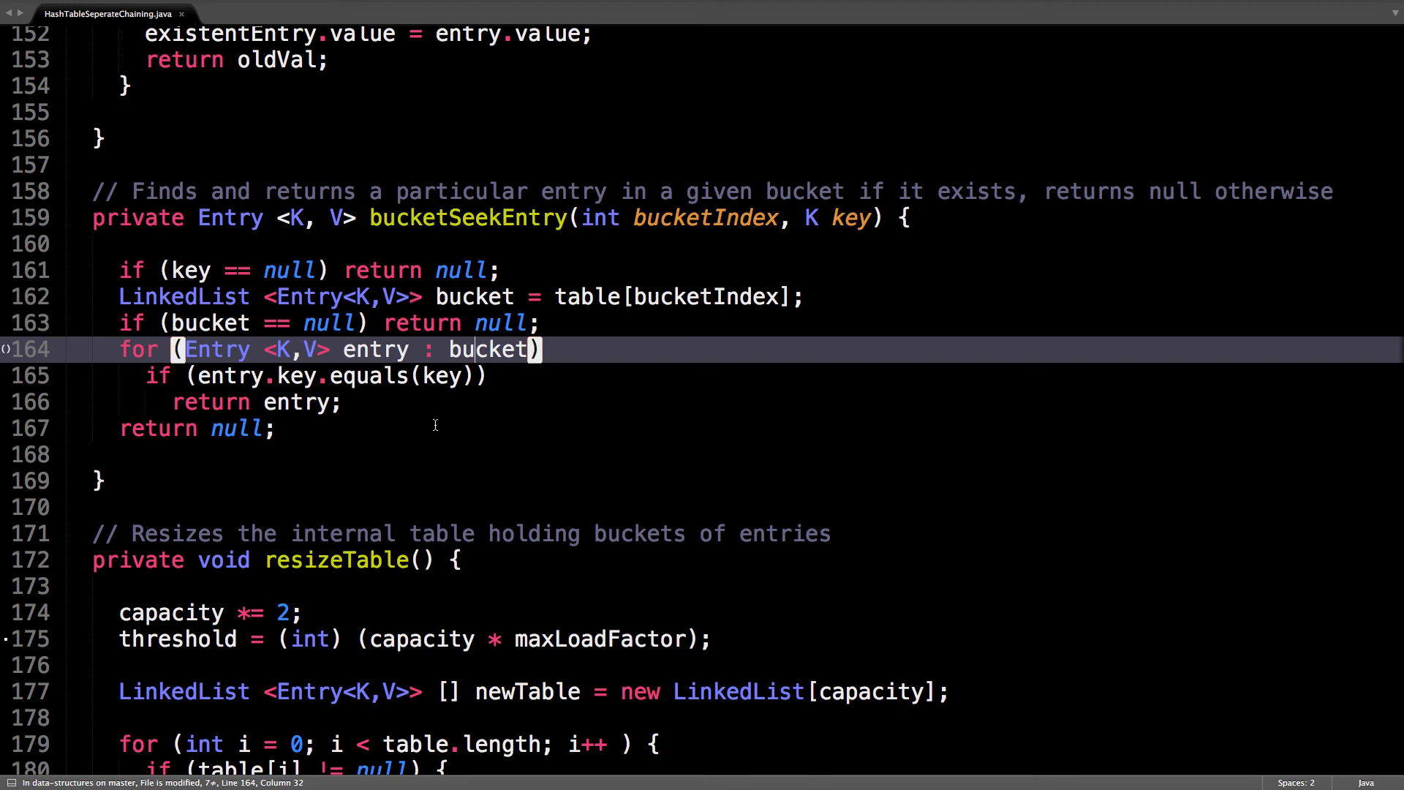
mouse_move(296, 407)
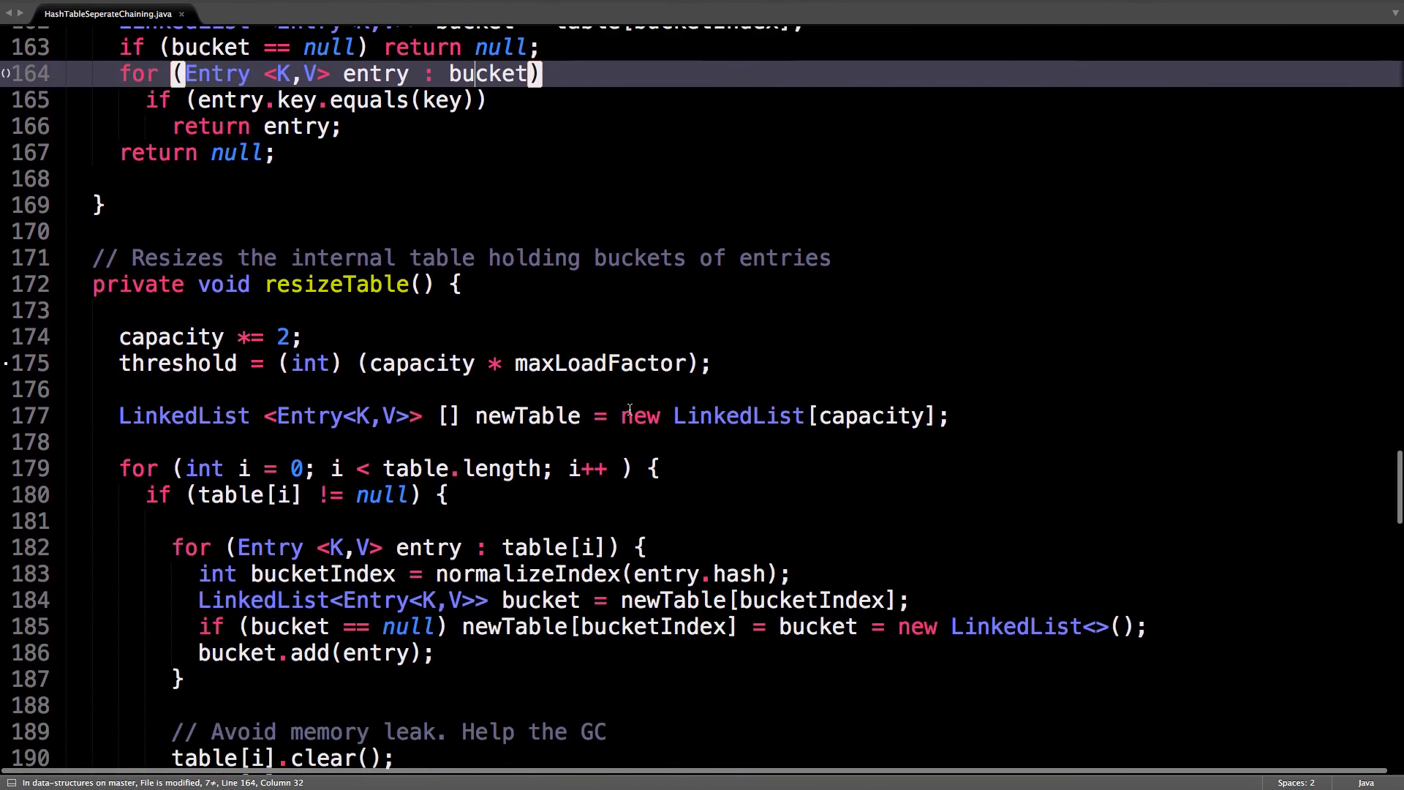
scroll("down", 3)
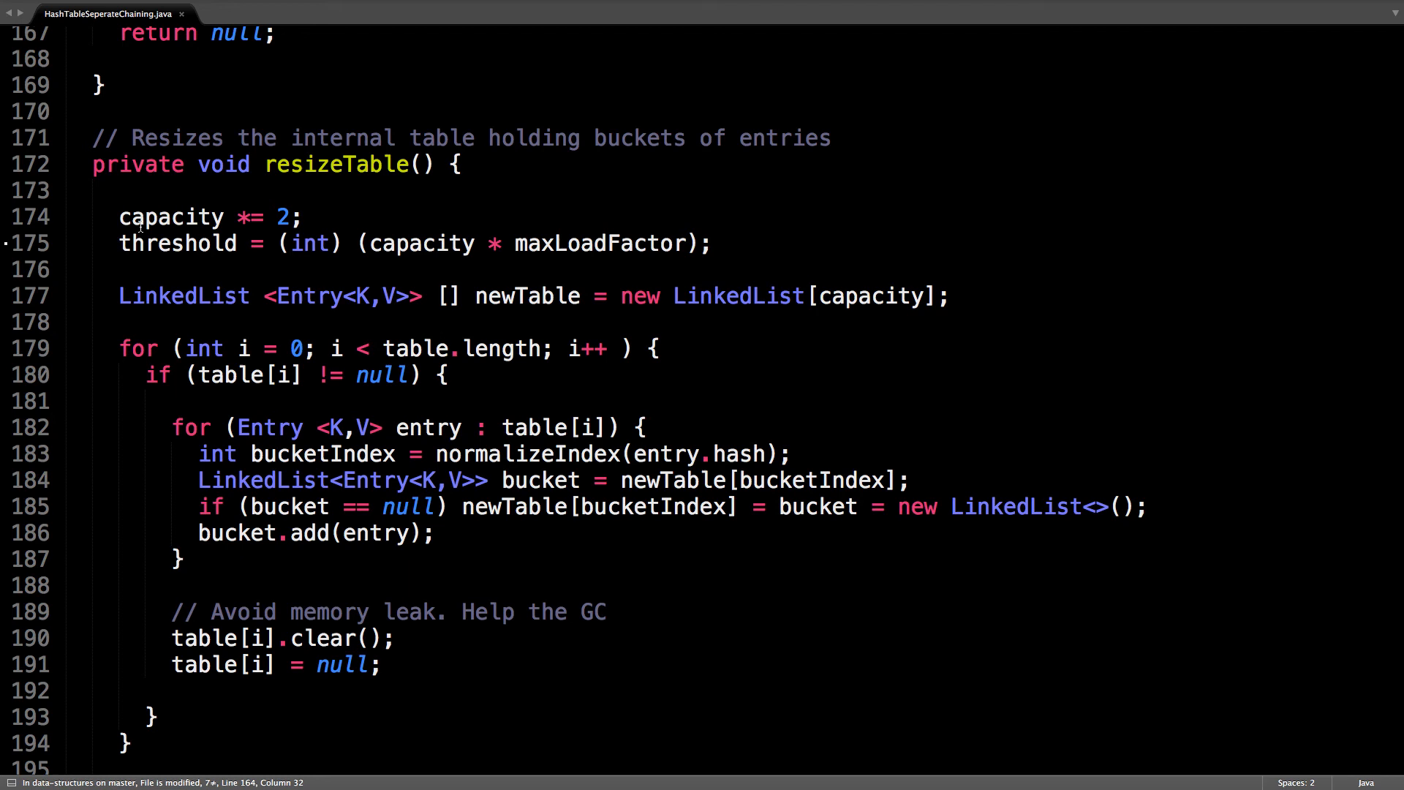
Step: Point out resizeTable's capacity doubling, threshold, newTable and loop over the old table
left_click(308, 216)
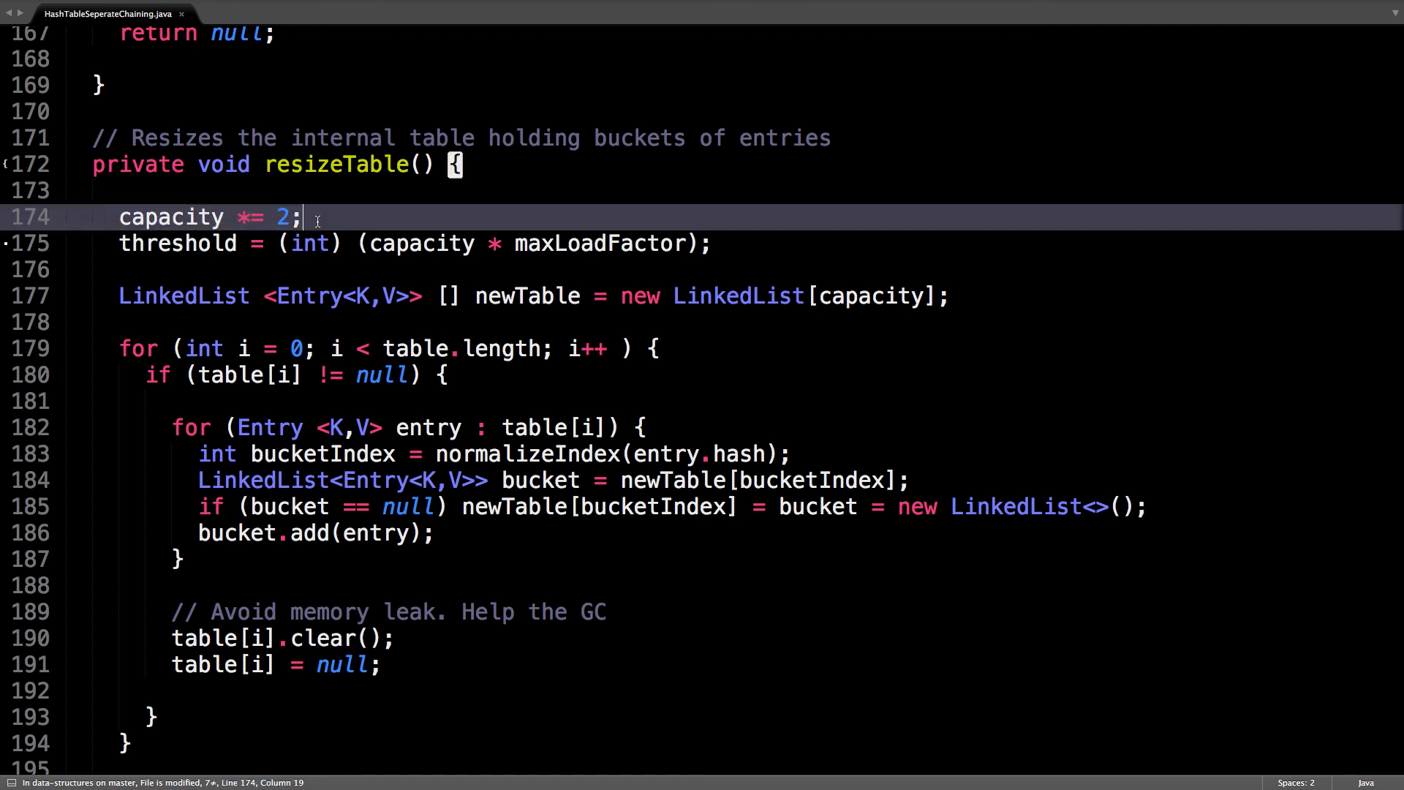
double_click(177, 243)
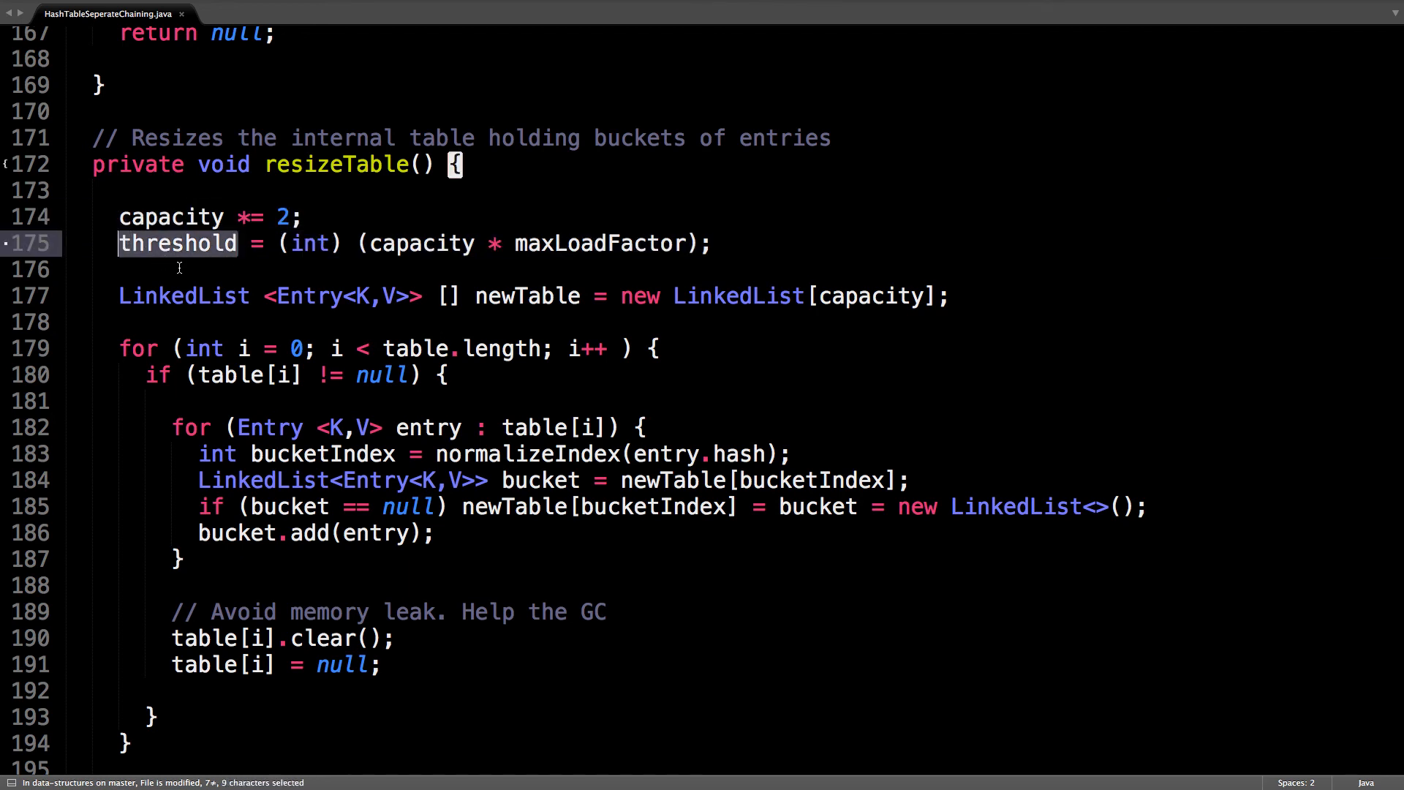
left_click(179, 269)
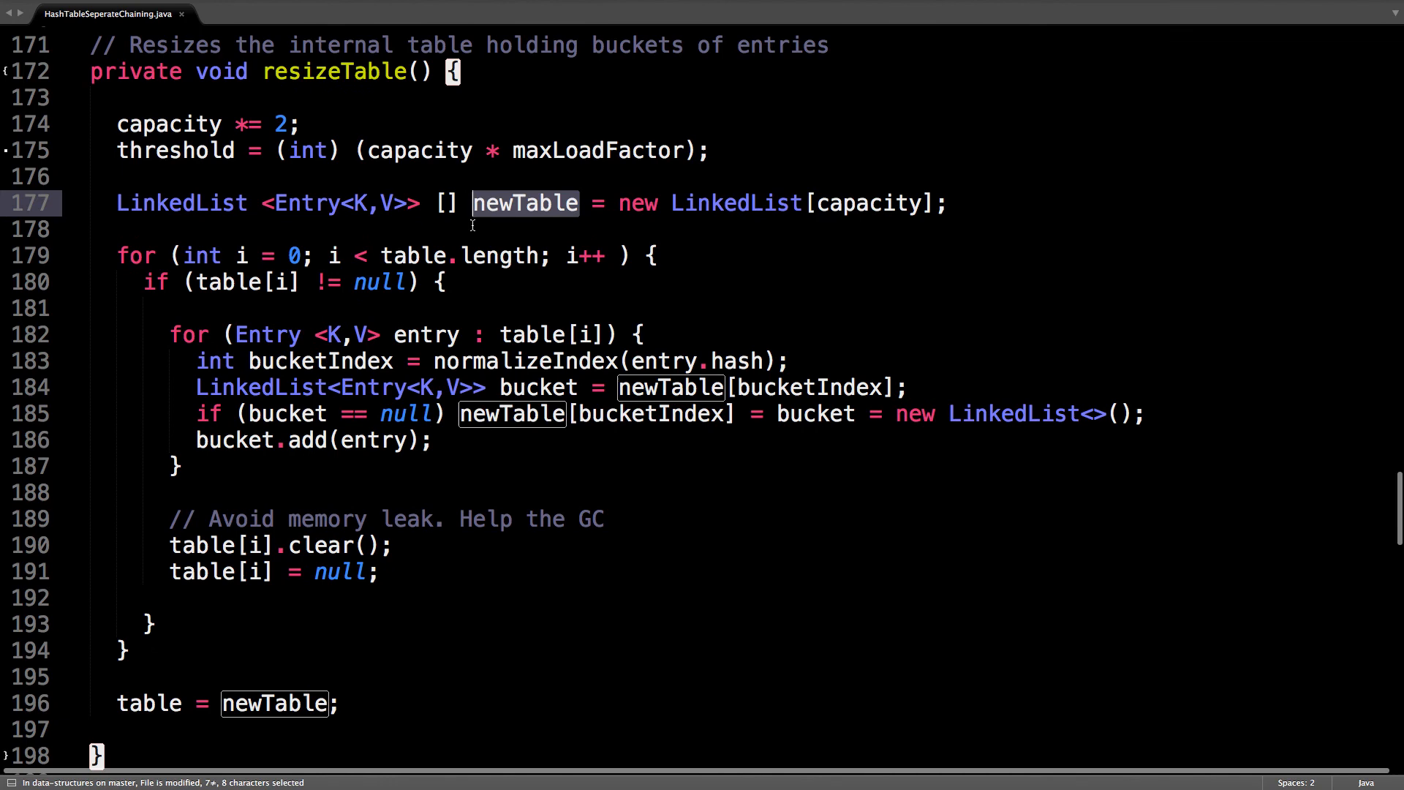
left_click(358, 254)
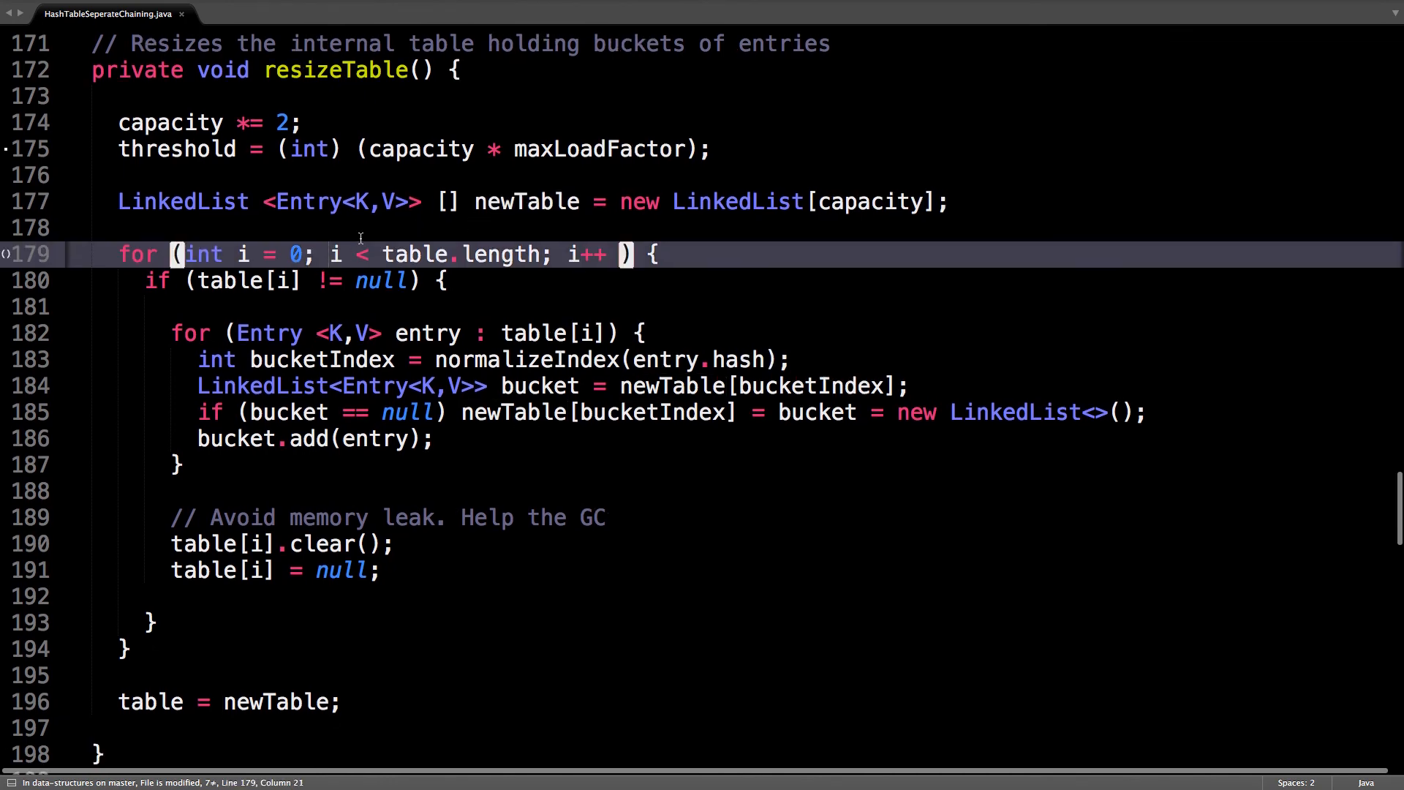
Step: Mark resizeTable's memory-leak cleanup lines and scroll down to the keys method
scroll("down", 3)
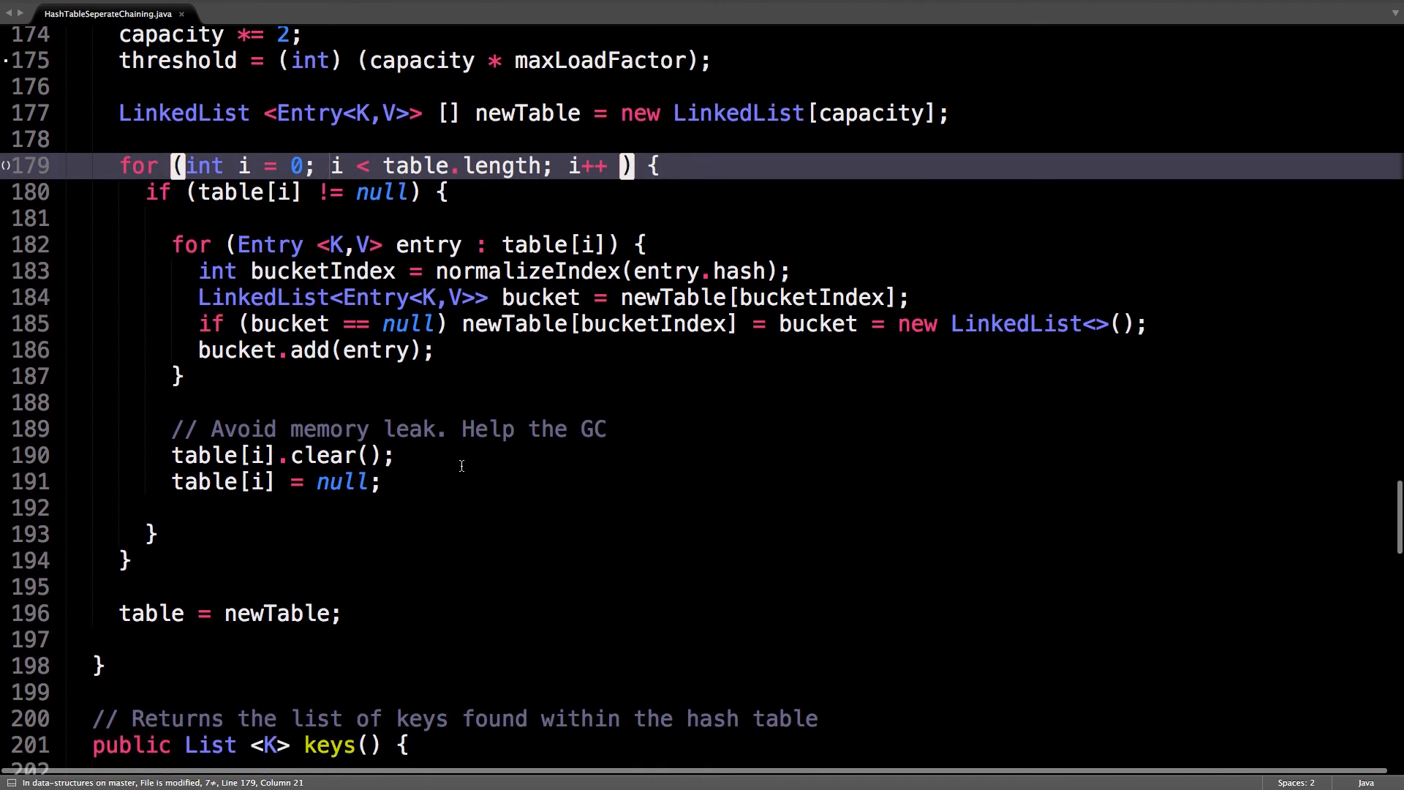
scroll("up", 3)
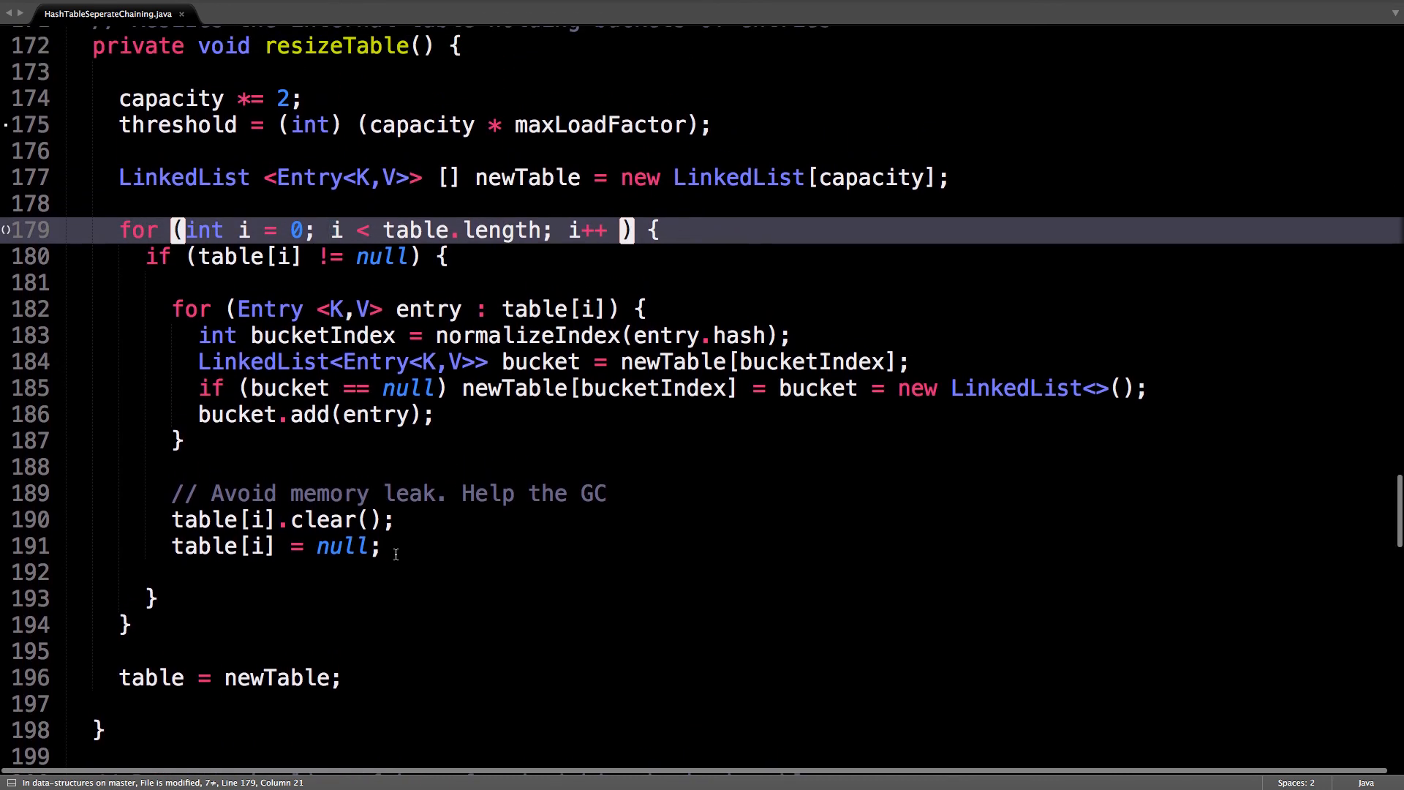
left_click_drag(170, 492, 380, 546)
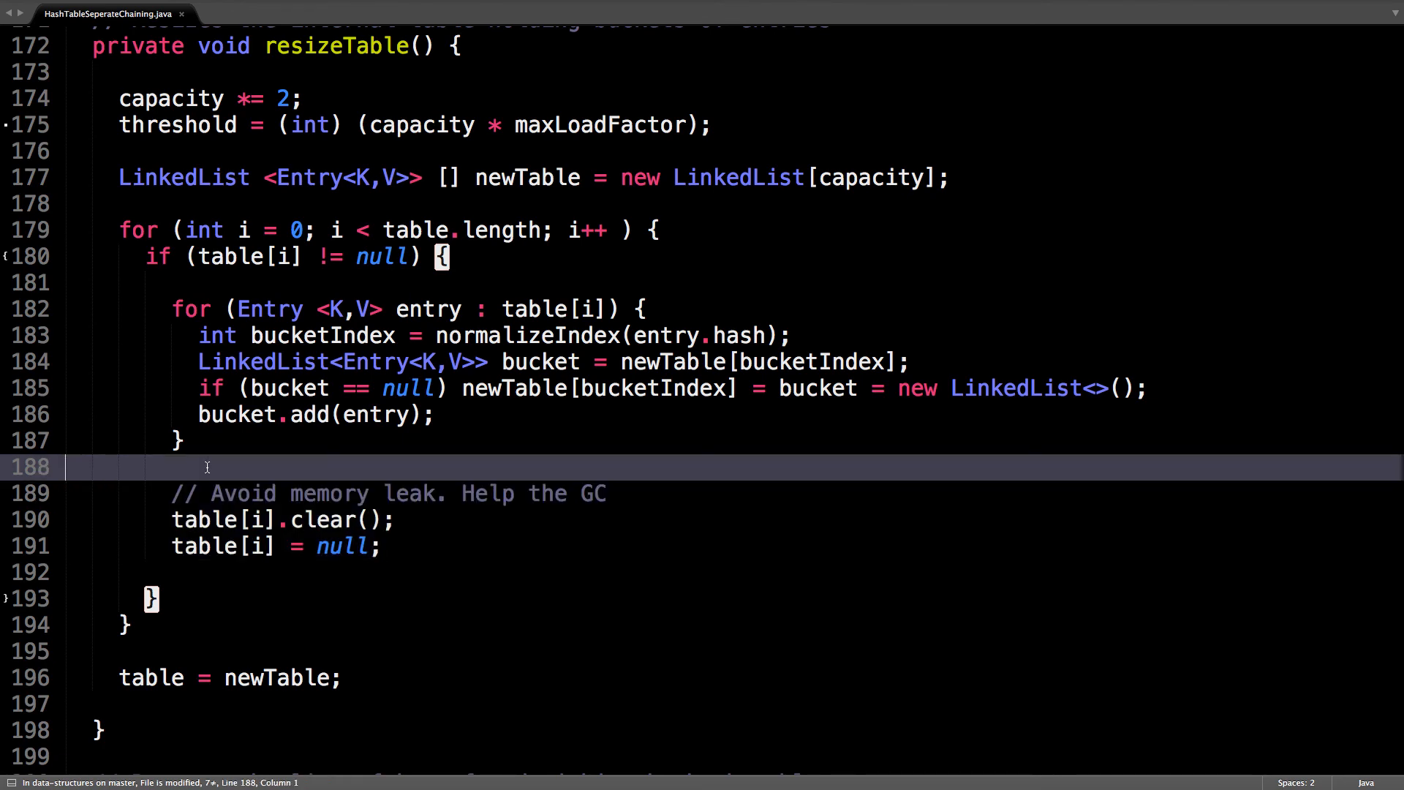
mouse_move(251, 462)
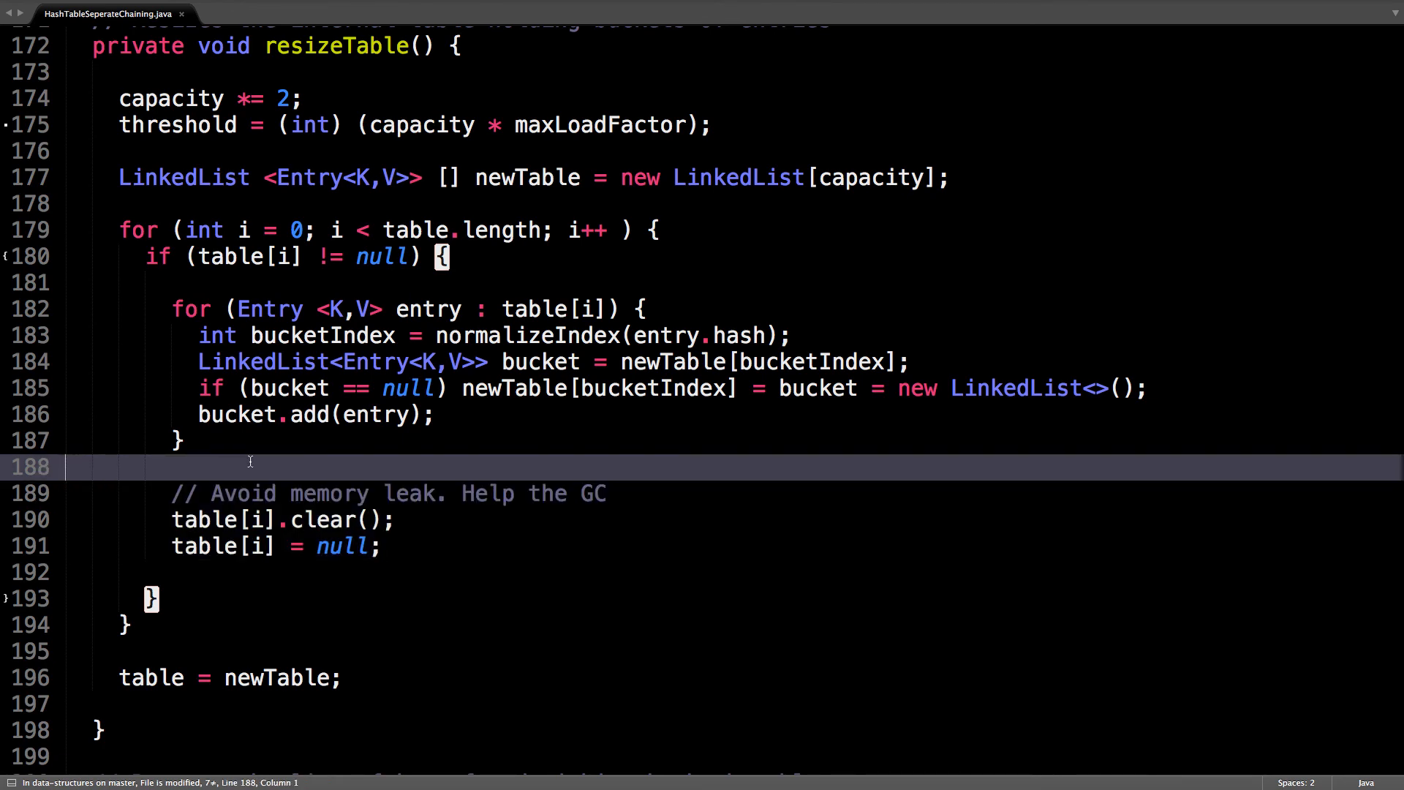
scroll("down", 3)
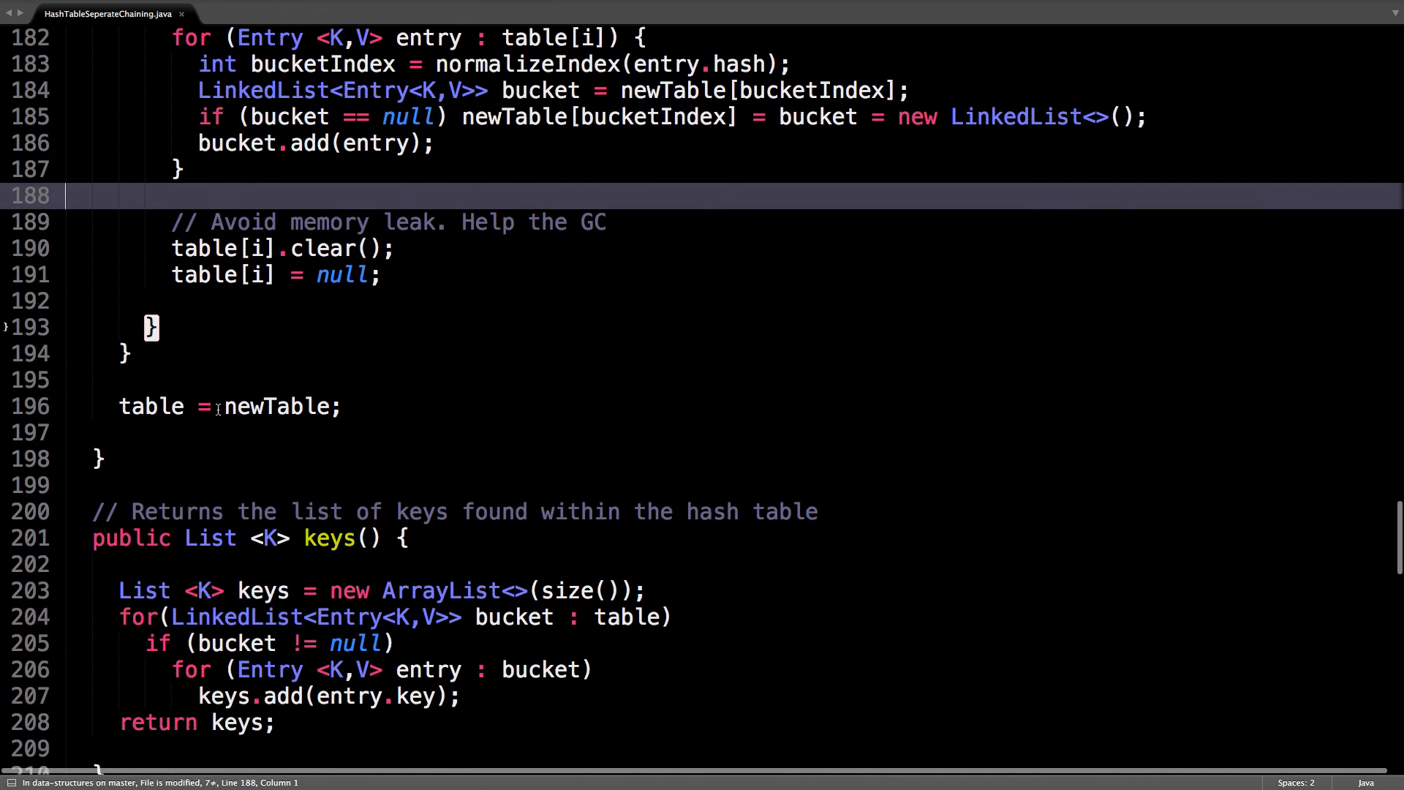
mouse_move(207, 379)
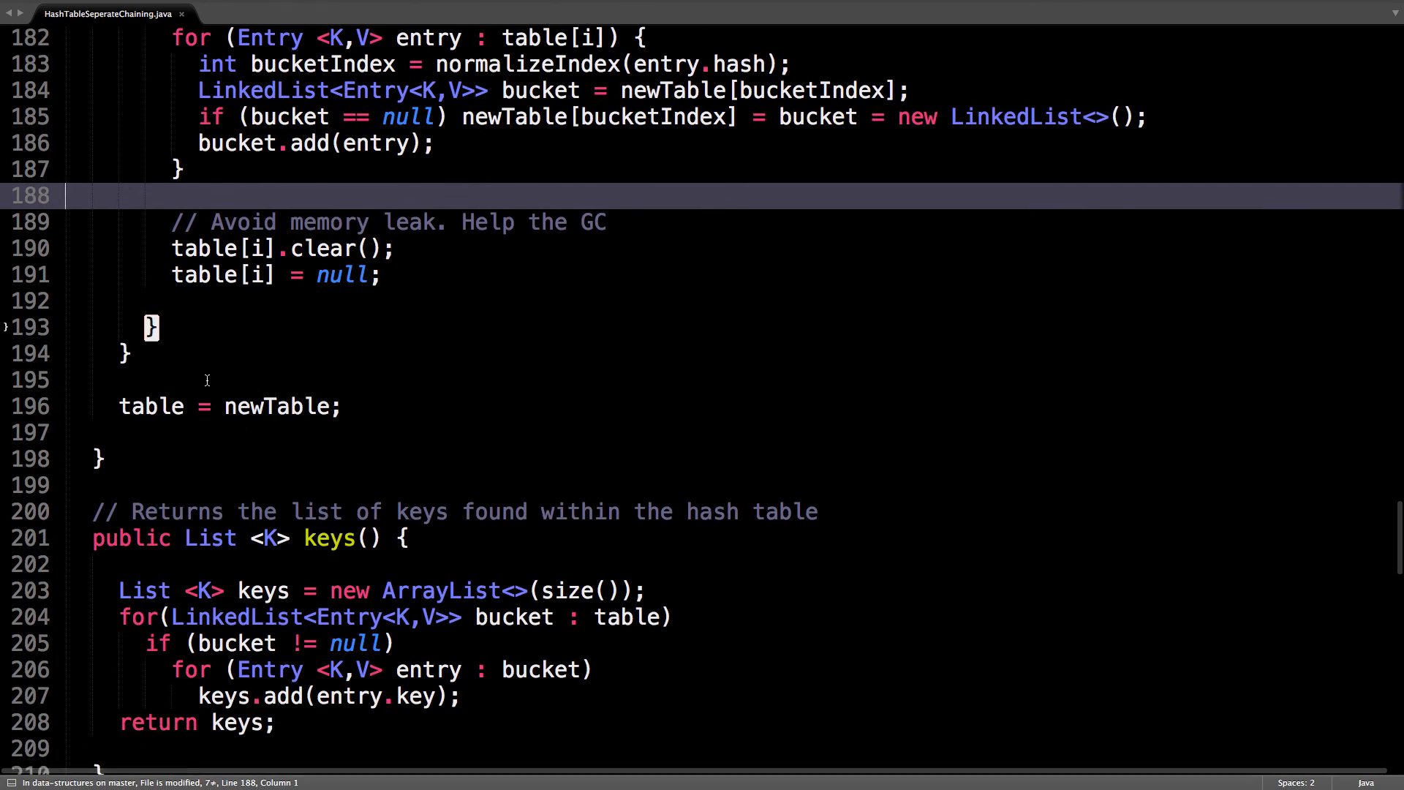
scroll("down", 3)
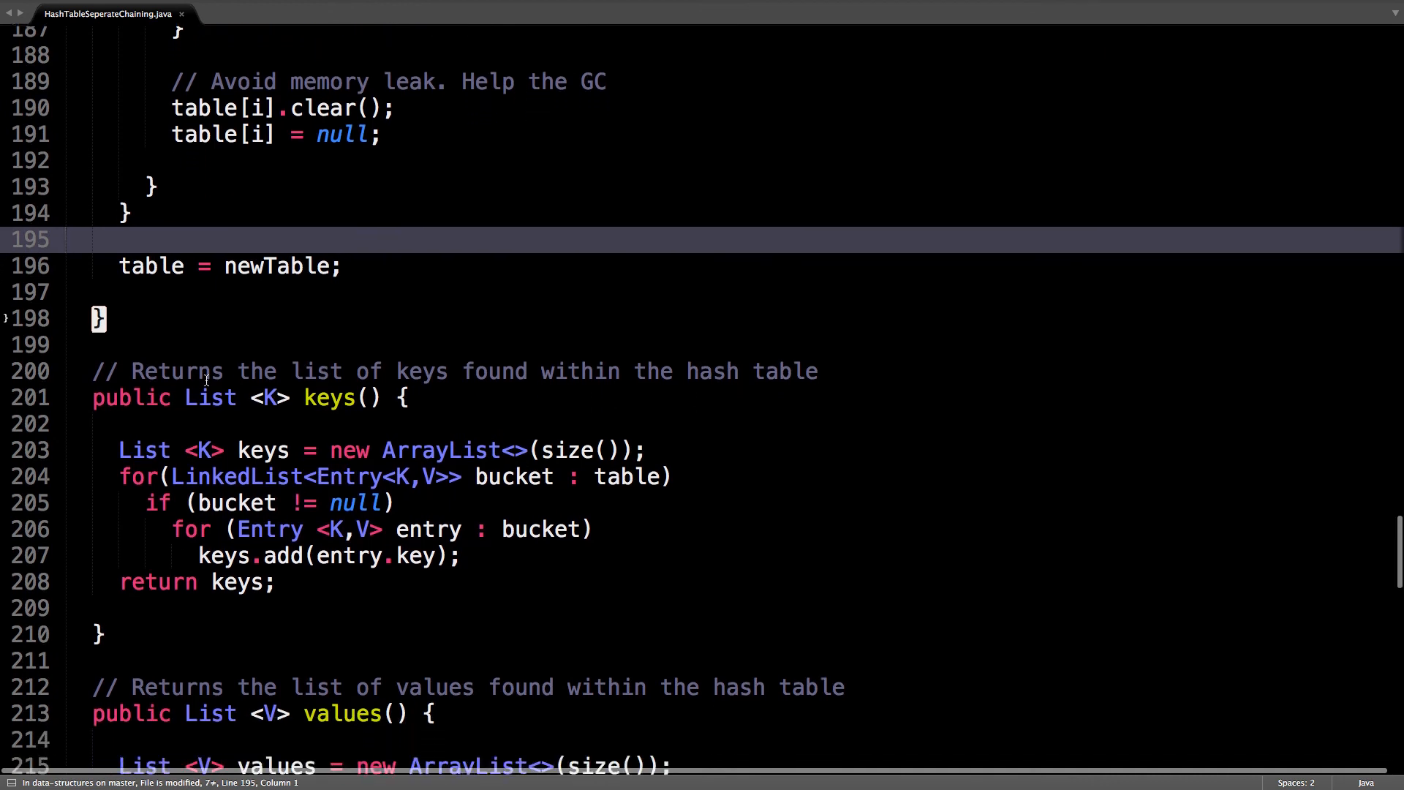
Step: Scroll past the keys and values methods to the start of the key iterator and its hasNext logic
scroll("down", 3)
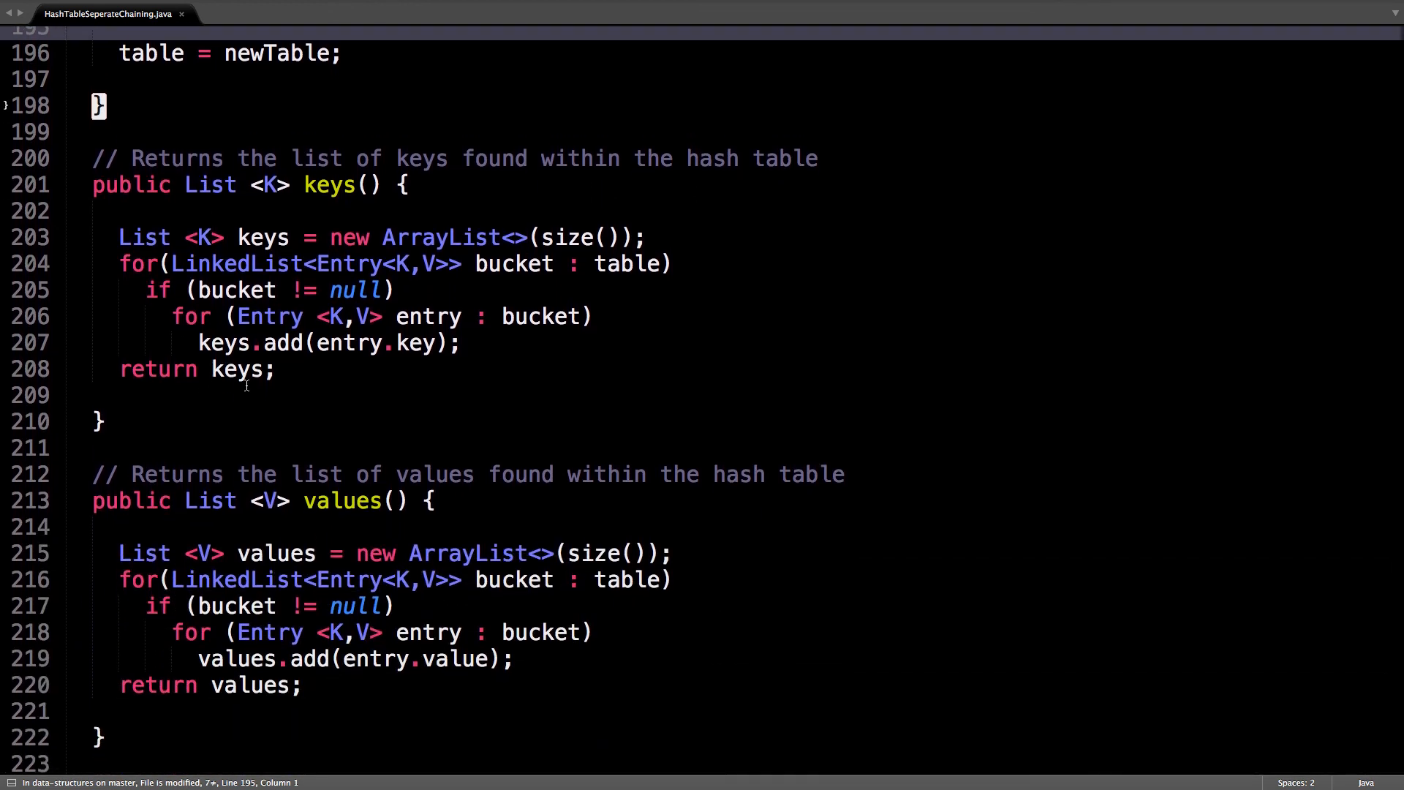
mouse_move(147, 395)
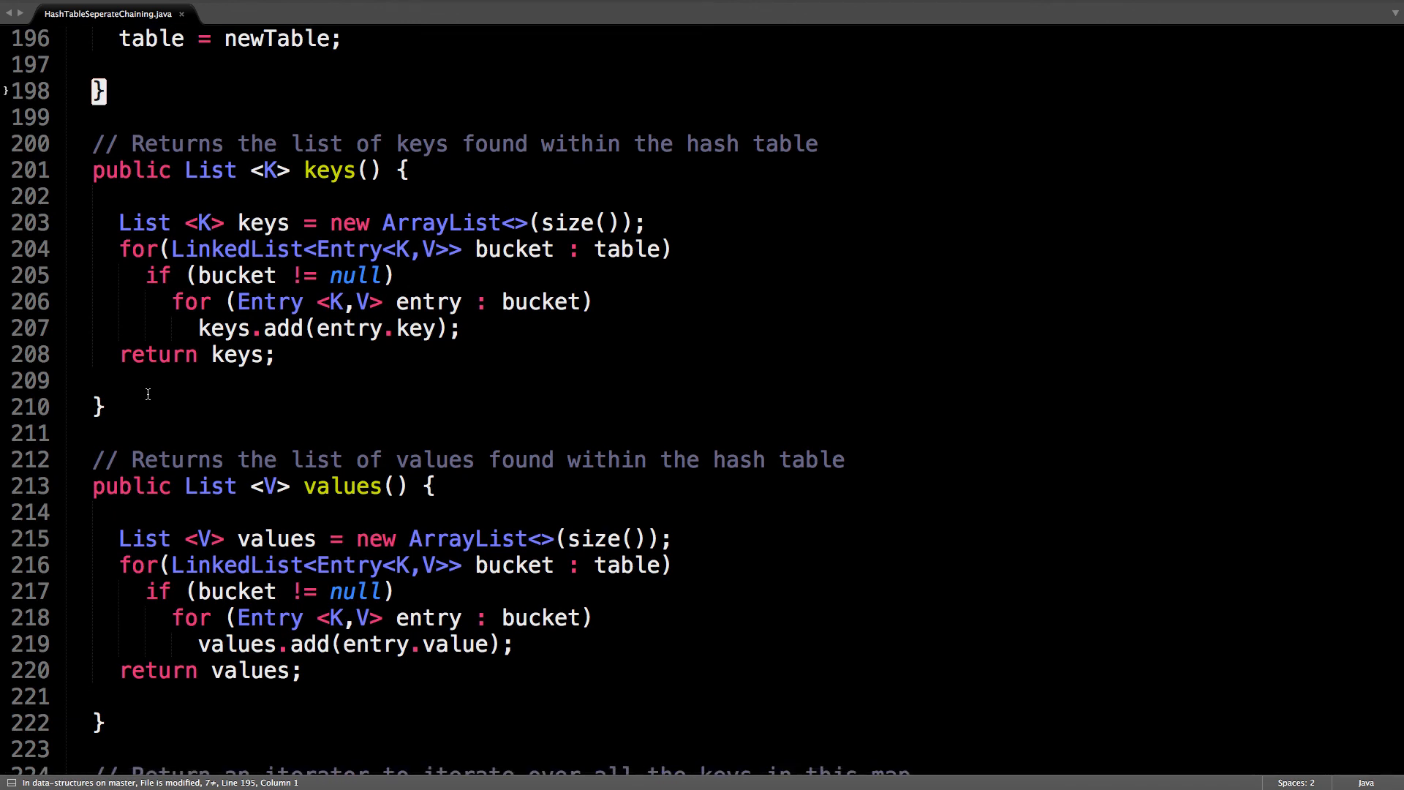
scroll("down", 3)
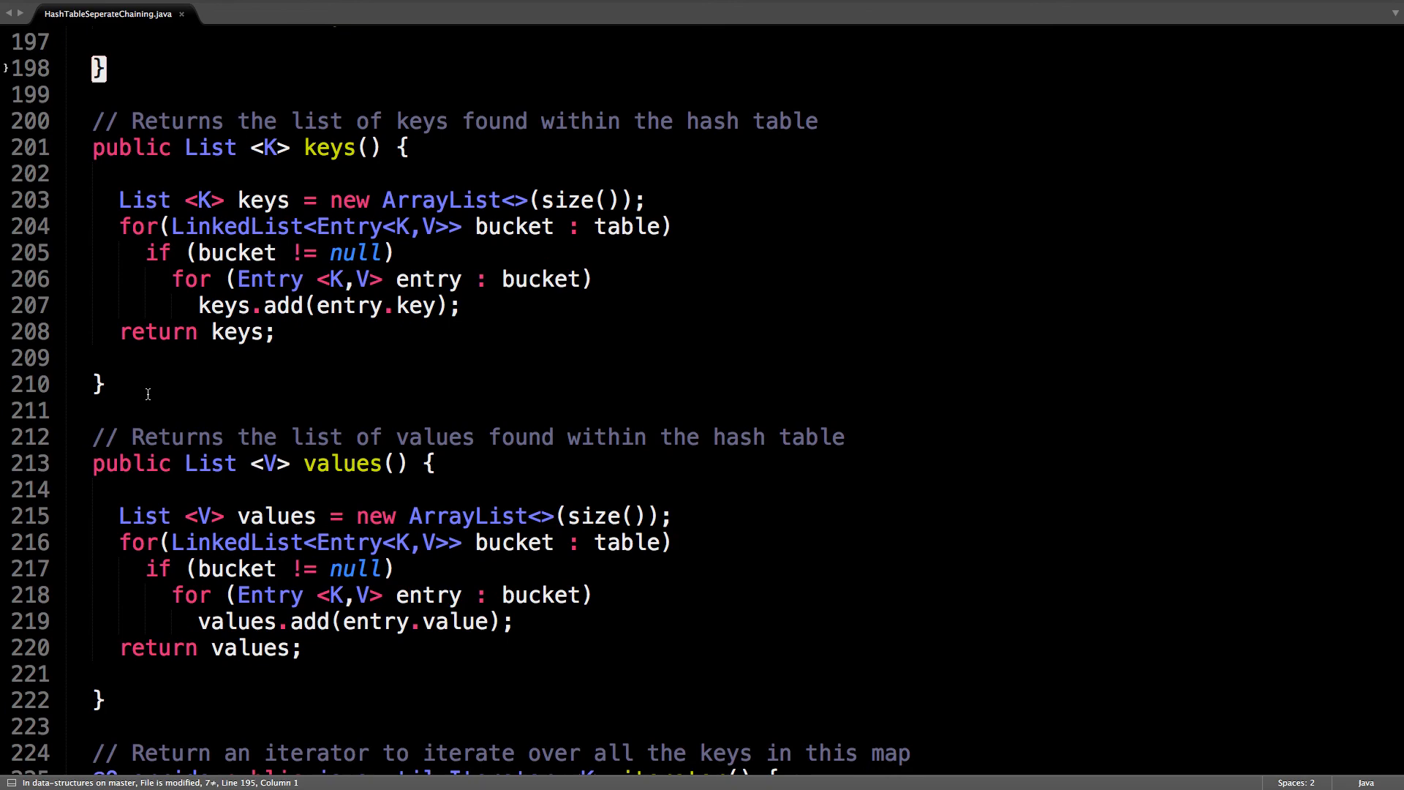
scroll("down", 3)
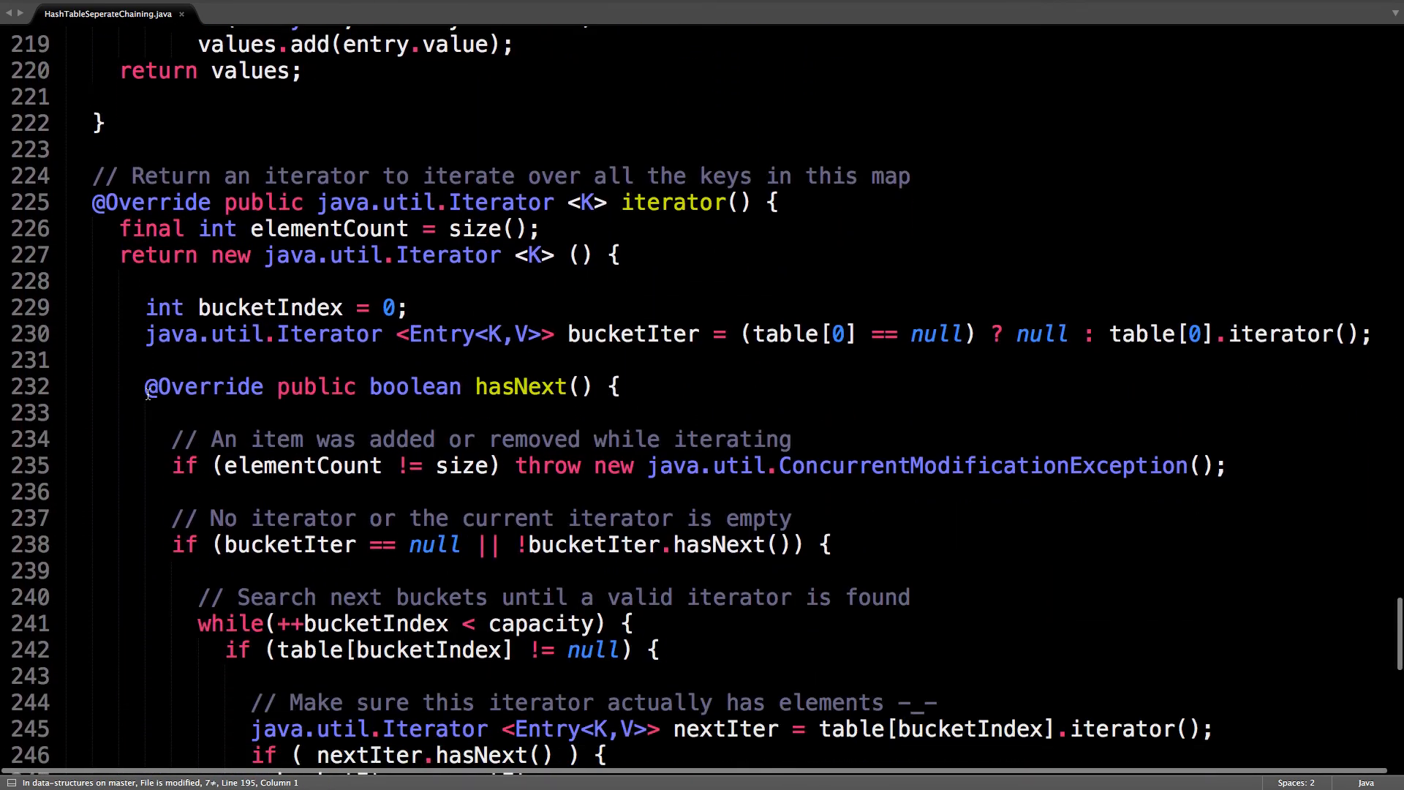
Step: Scroll through the iterator and toString code, ending at resizeTable's newTable assignment above keys
scroll("down", 3)
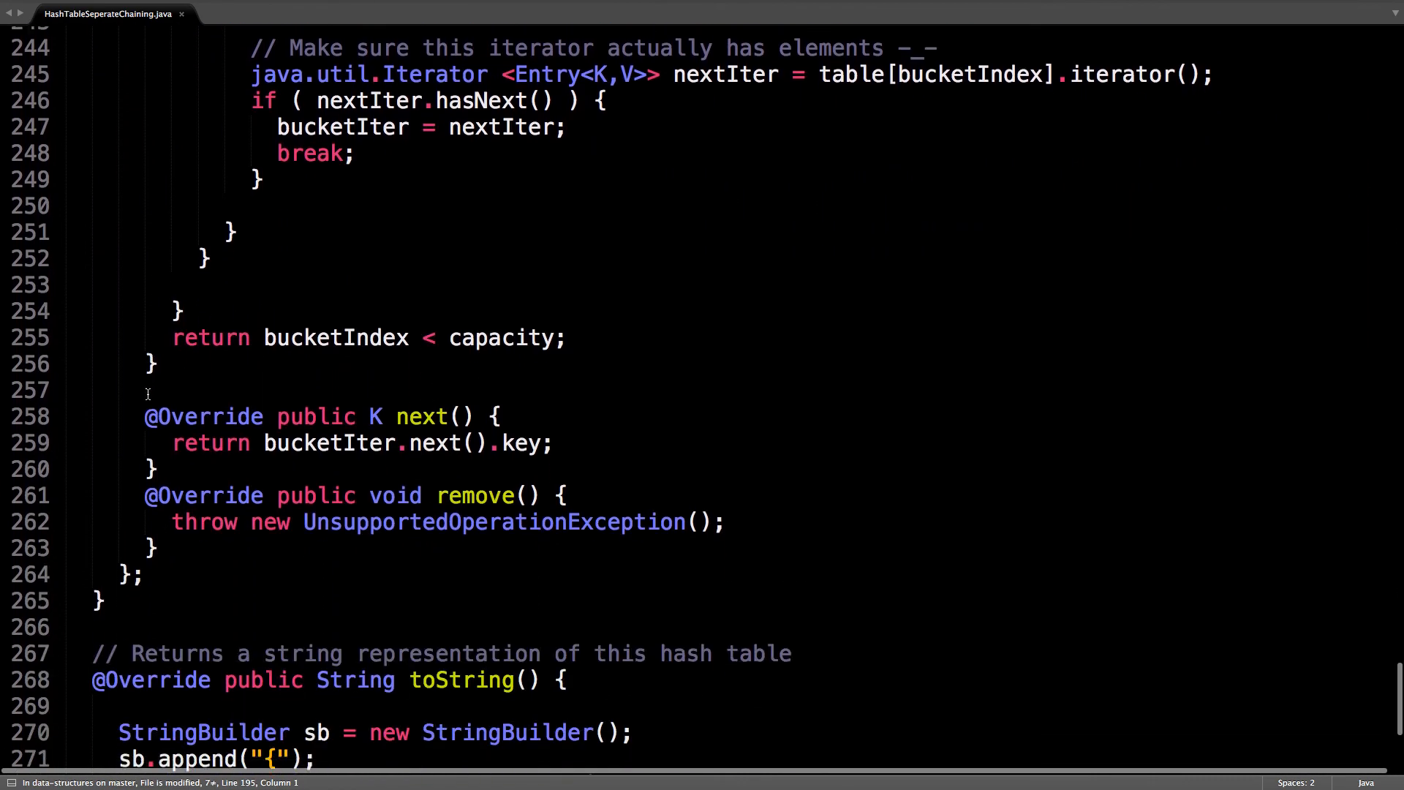
scroll("down", 3)
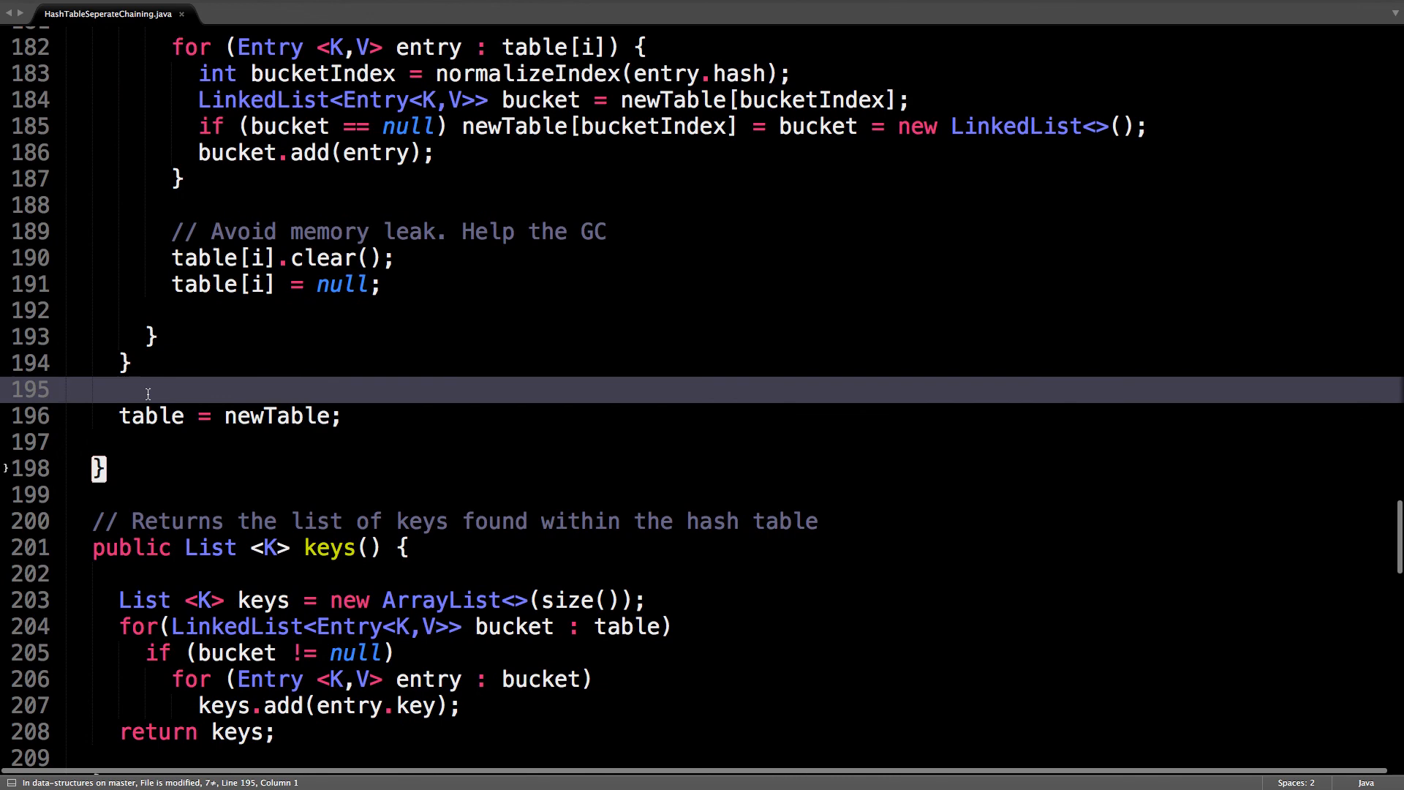
scroll("down", 3)
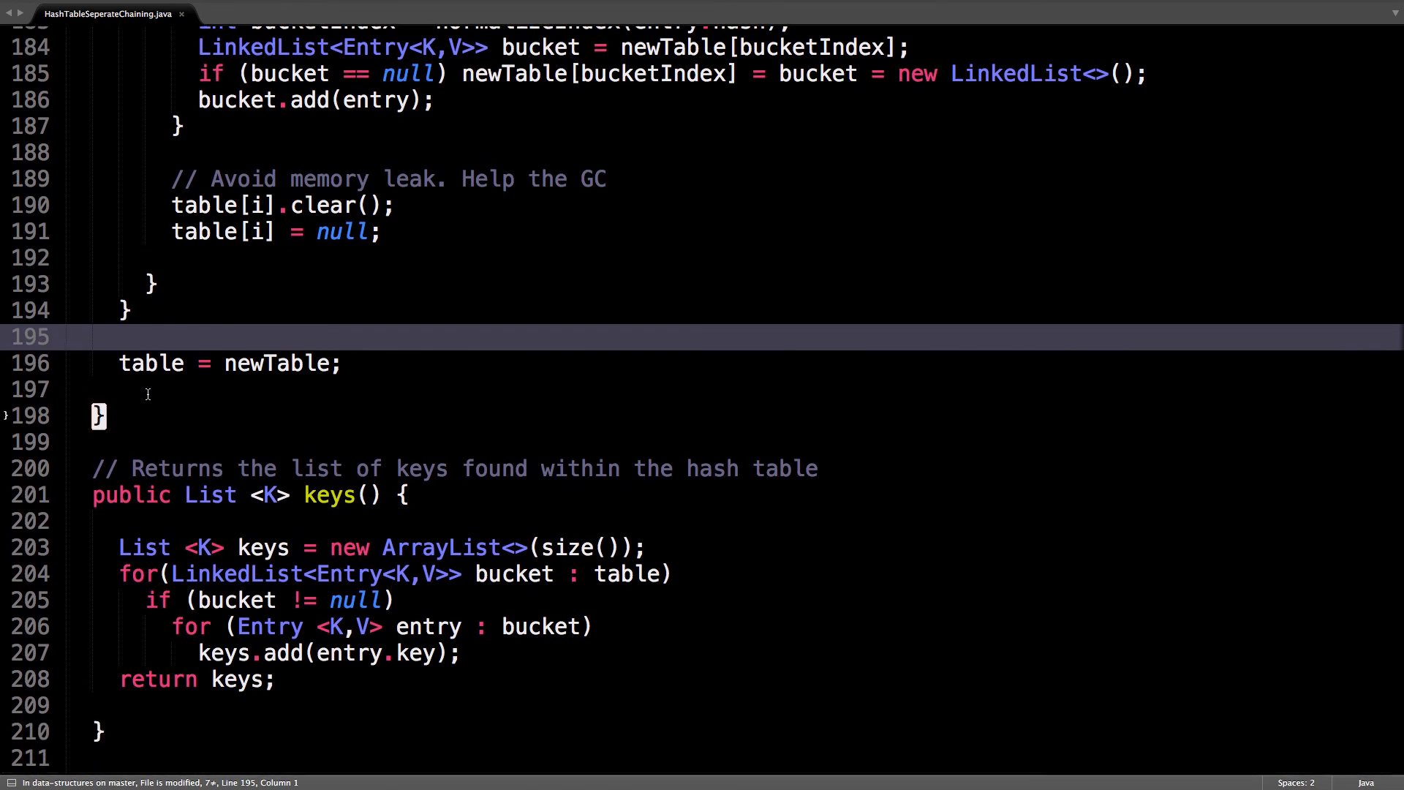